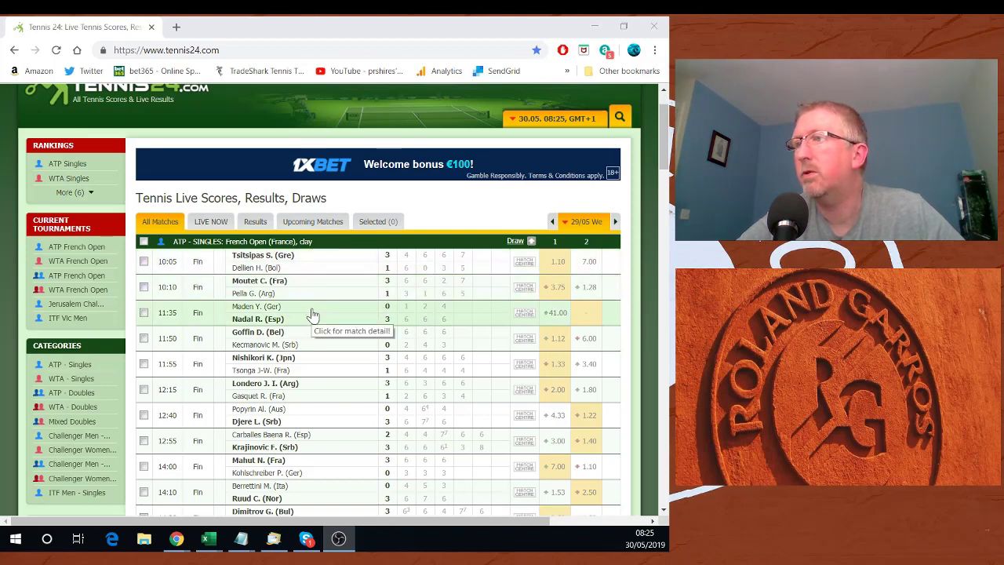
mouse_move(314, 261)
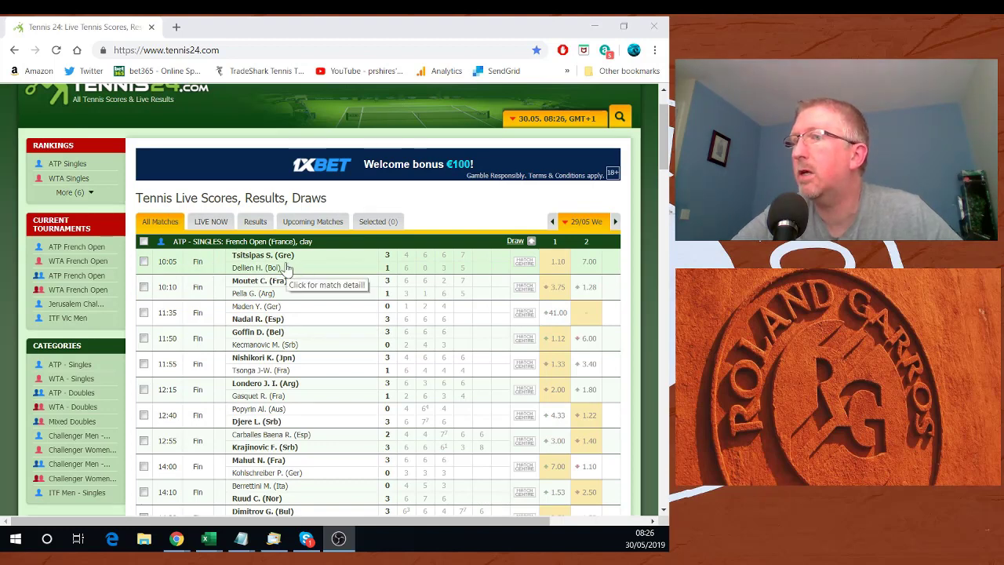
mouse_move(437, 294)
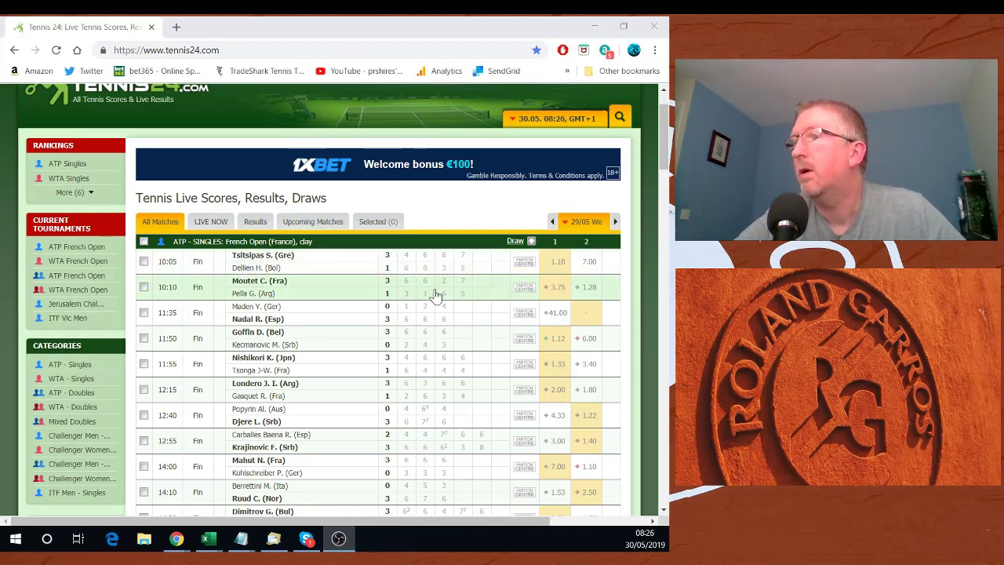
mouse_move(415, 284)
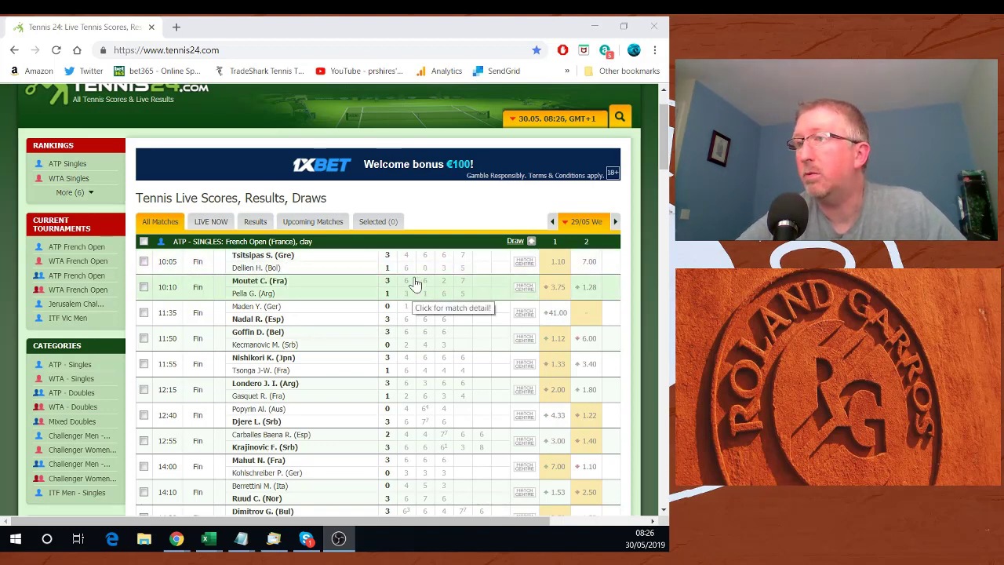
mouse_move(352, 266)
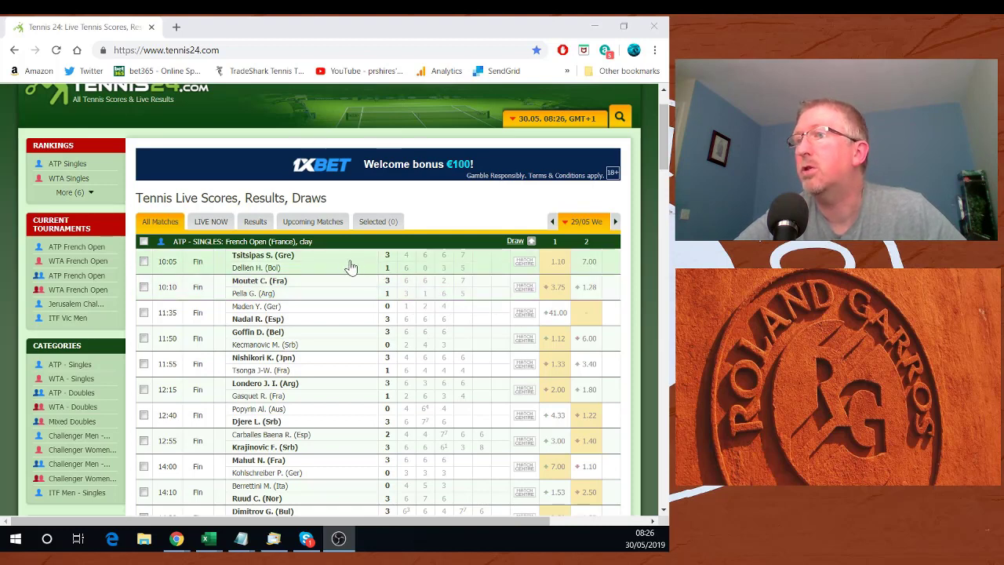
mouse_move(322, 326)
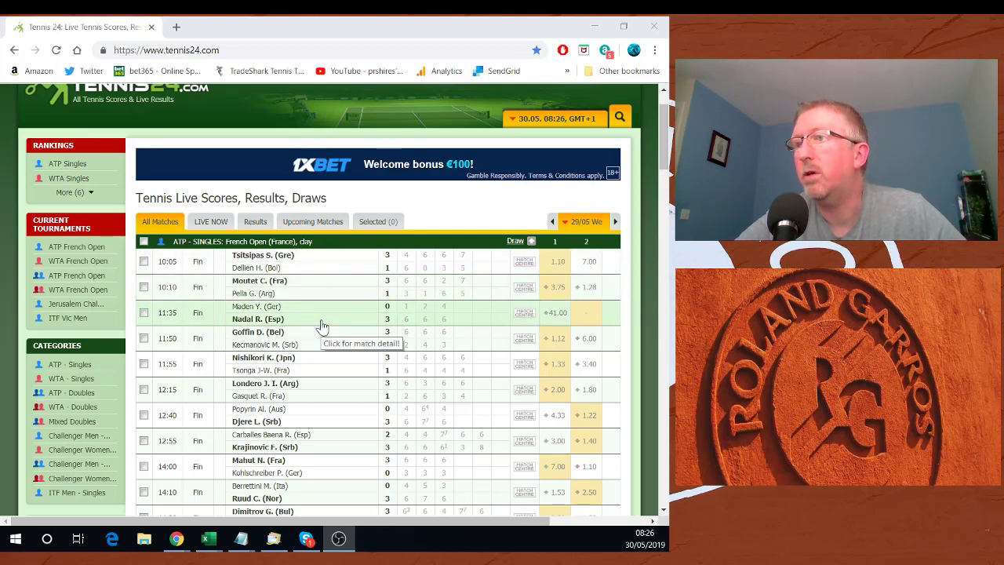
mouse_move(287, 324)
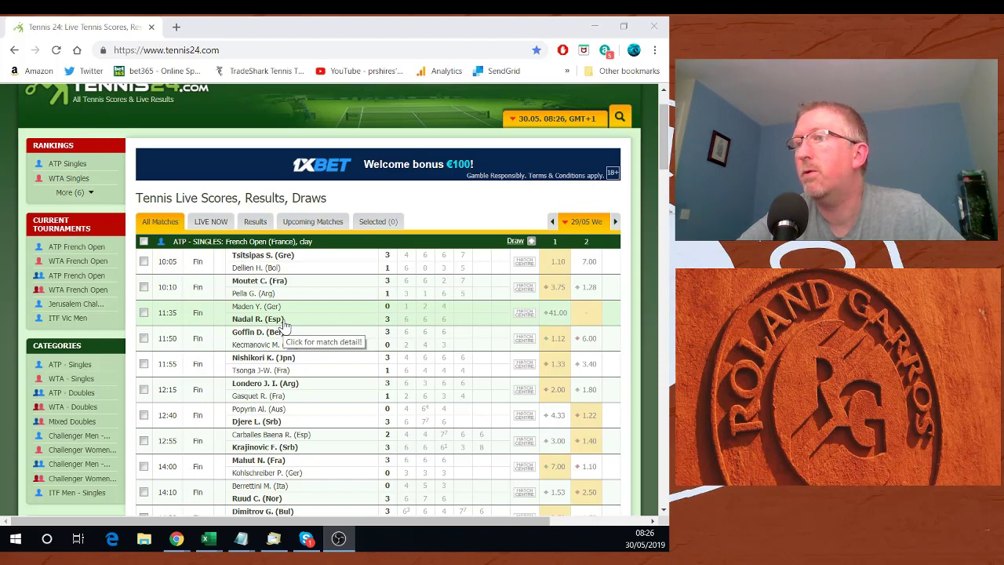
mouse_move(298, 296)
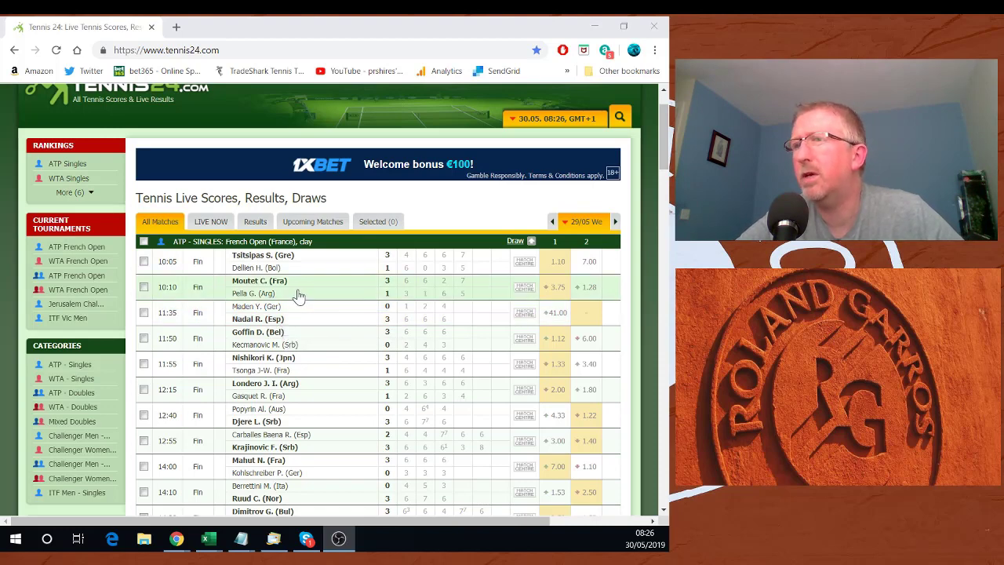
mouse_move(291, 341)
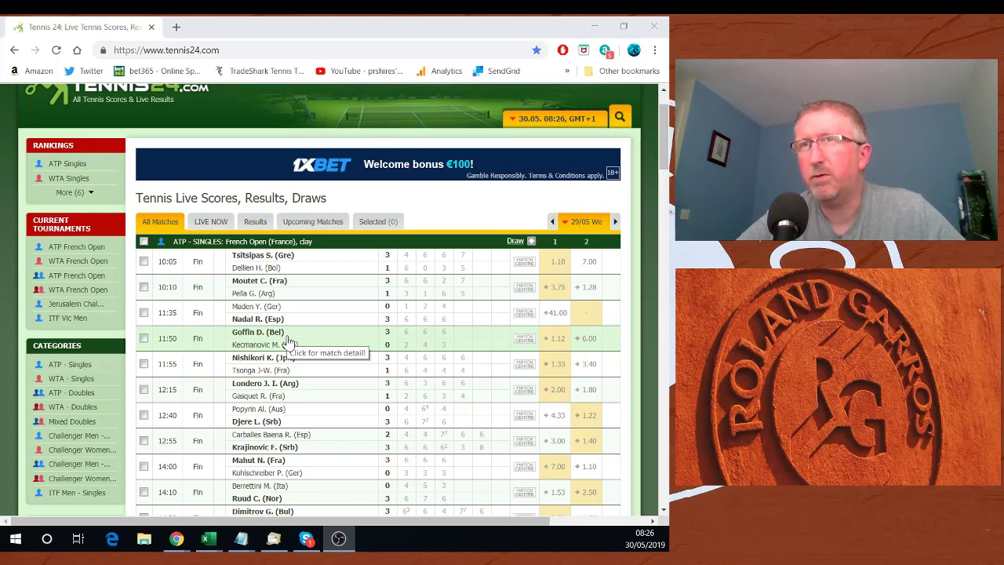
mouse_move(479, 299)
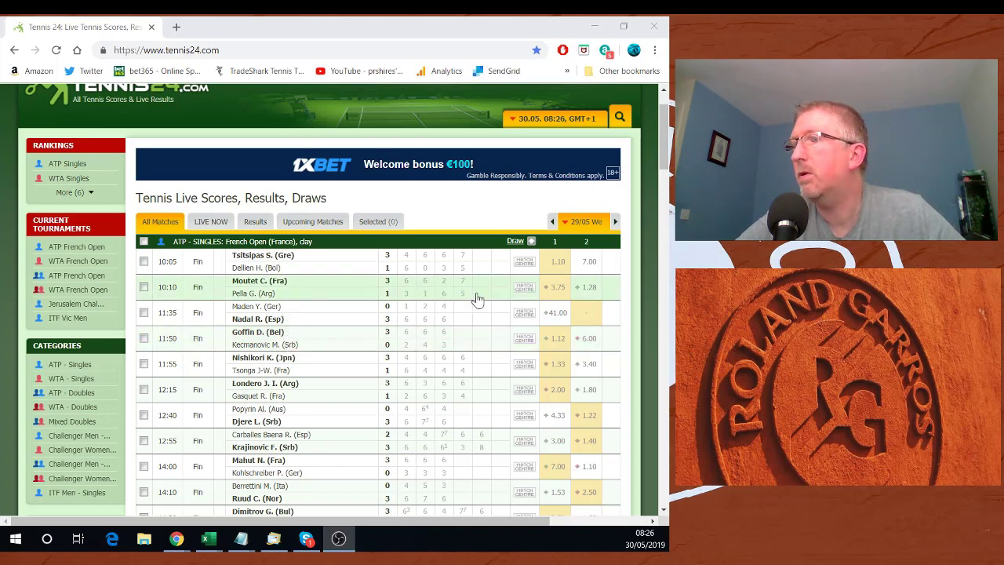
mouse_move(479, 296)
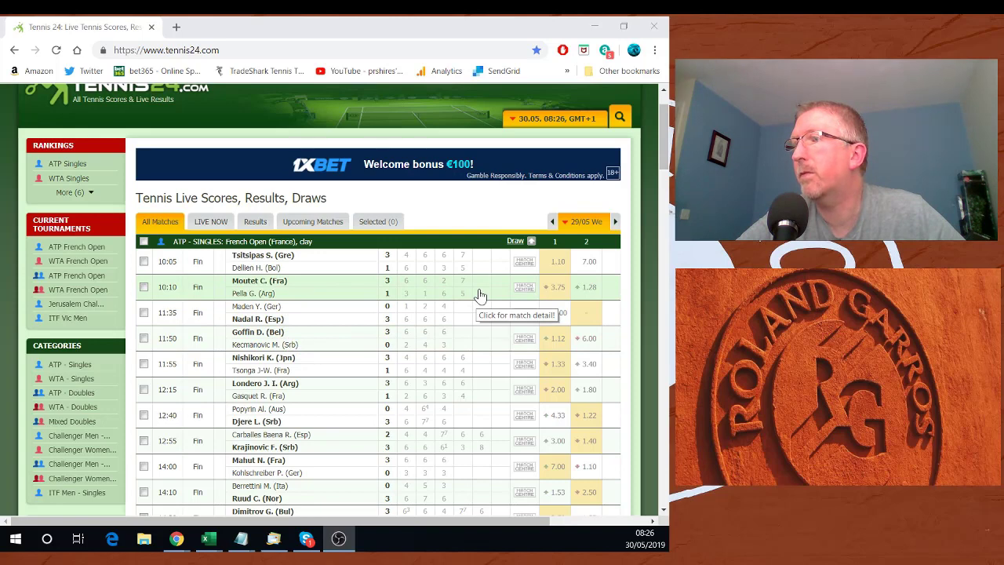
mouse_move(325, 306)
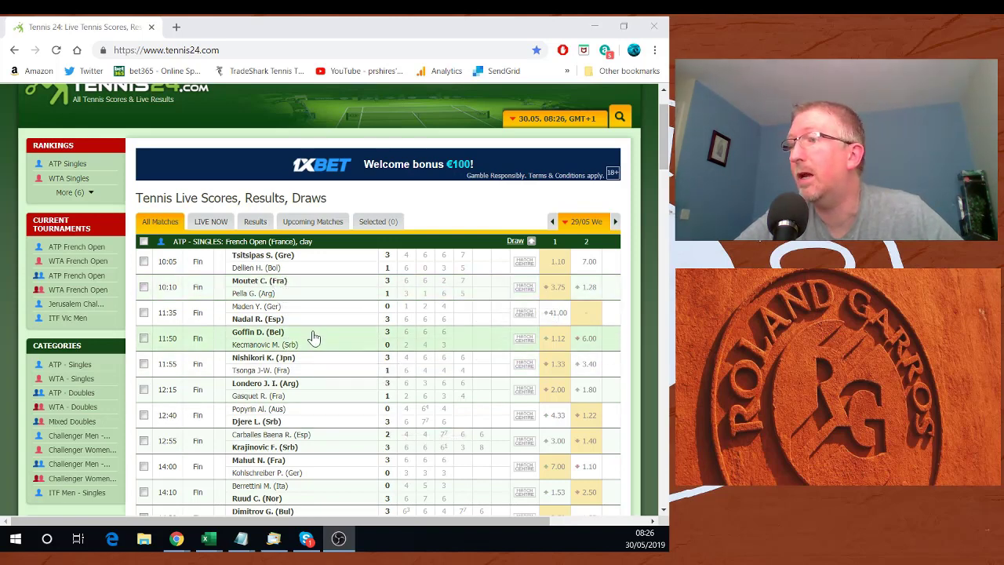
mouse_move(299, 370)
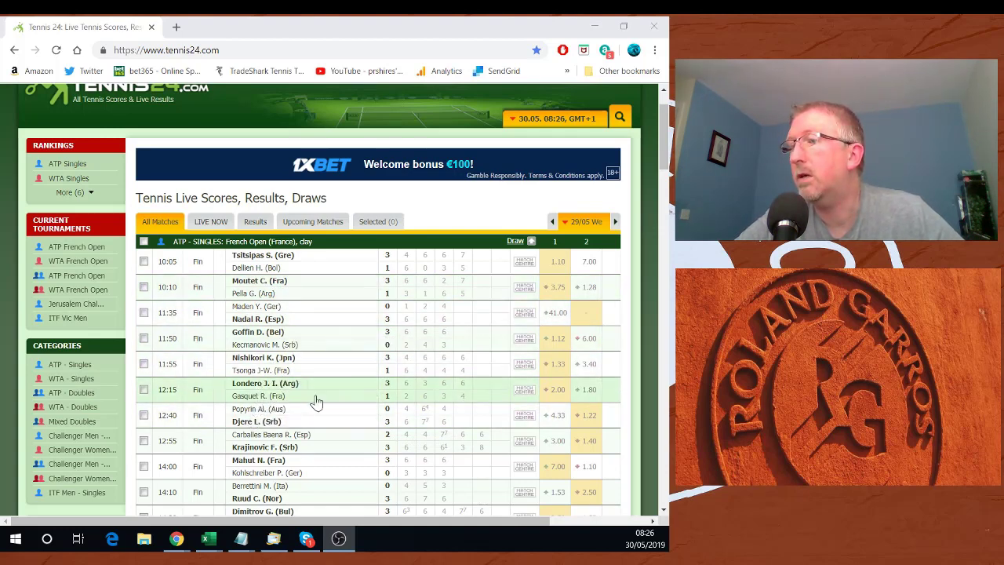
mouse_move(328, 391)
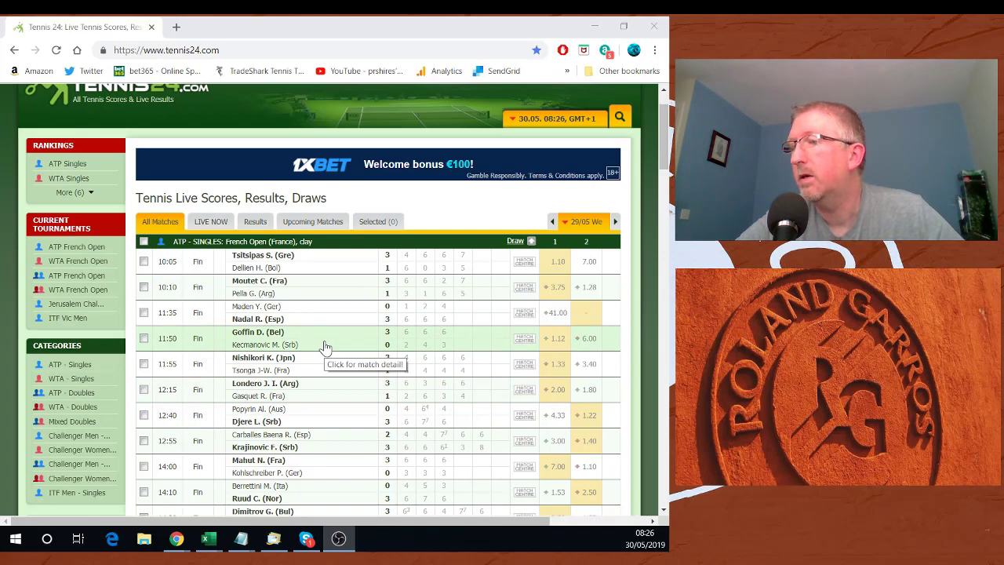
Step: Scroll the Tennis24 results past De Minaur versus Carreno-Busta to the WTA singles header
scroll("down", 3)
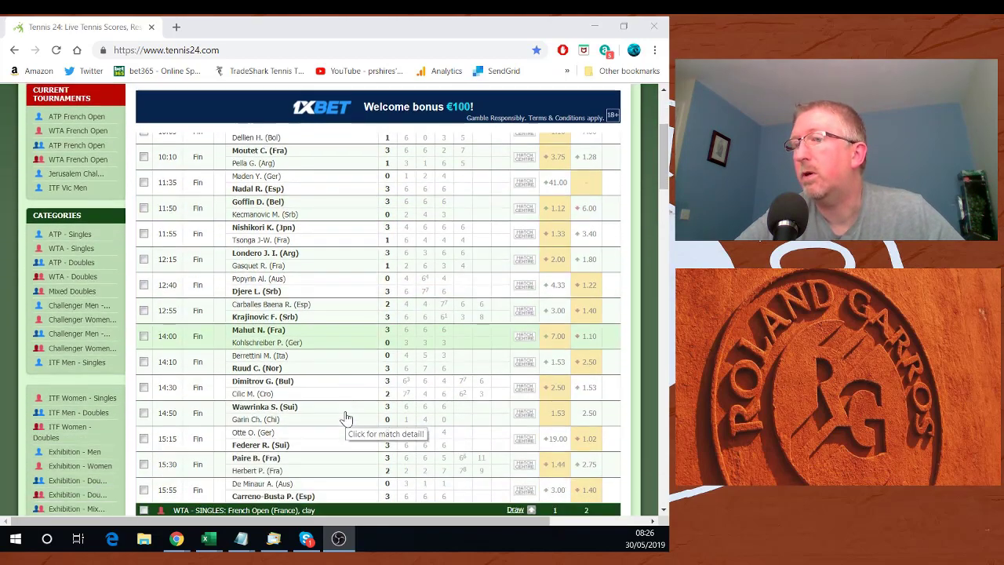
mouse_move(314, 306)
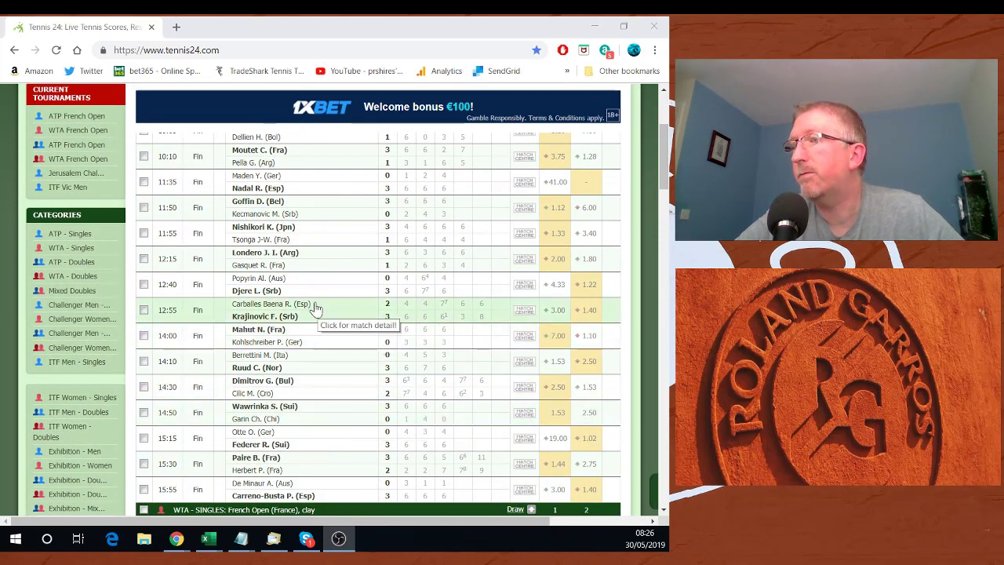
mouse_move(317, 328)
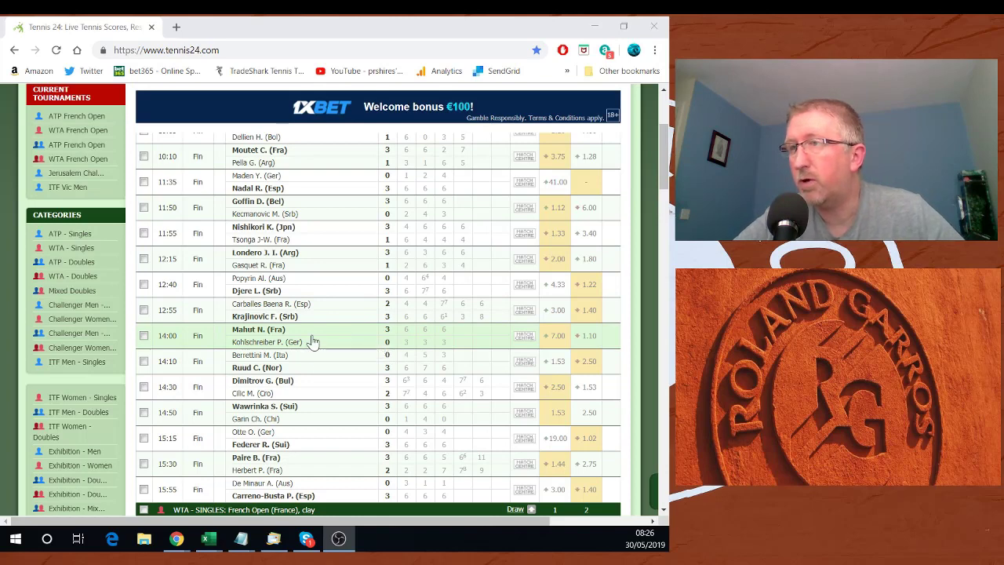
mouse_move(313, 339)
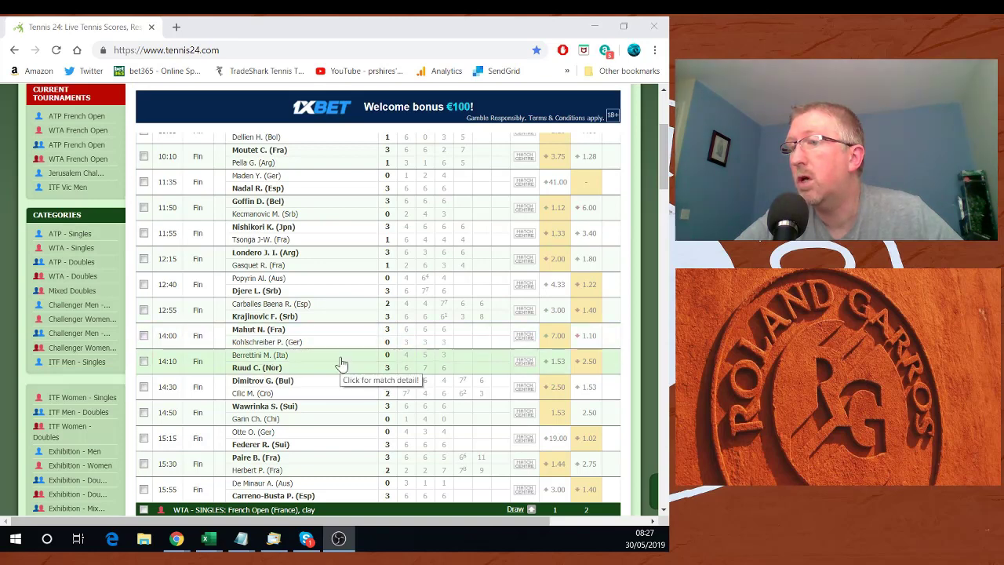
scroll("down", 3)
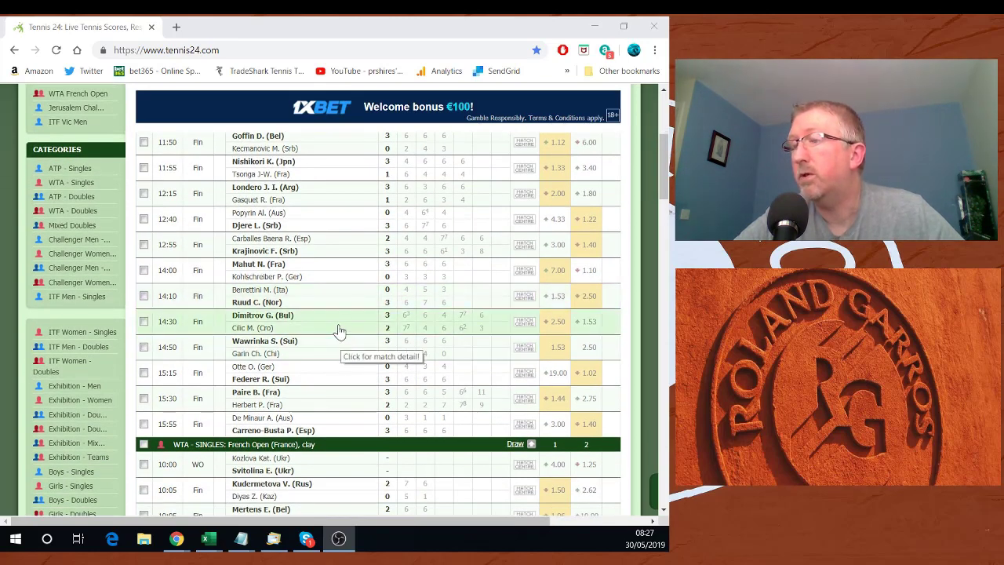
mouse_move(312, 325)
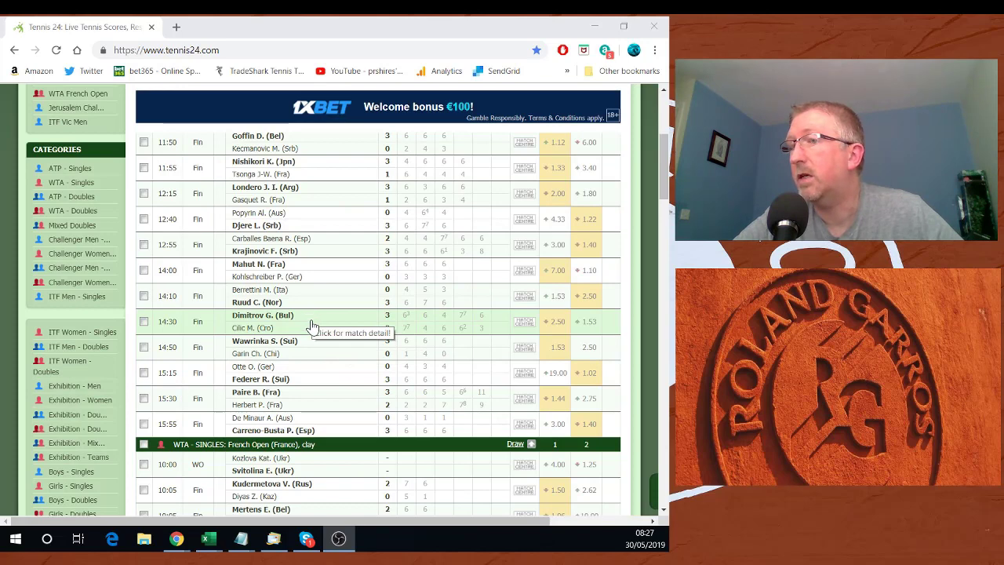
mouse_move(480, 347)
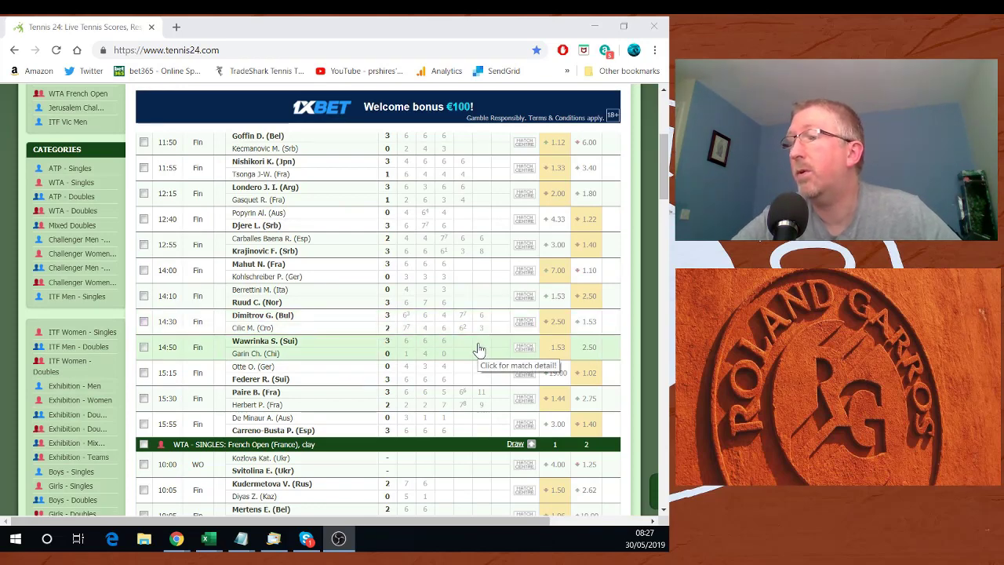
mouse_move(306, 327)
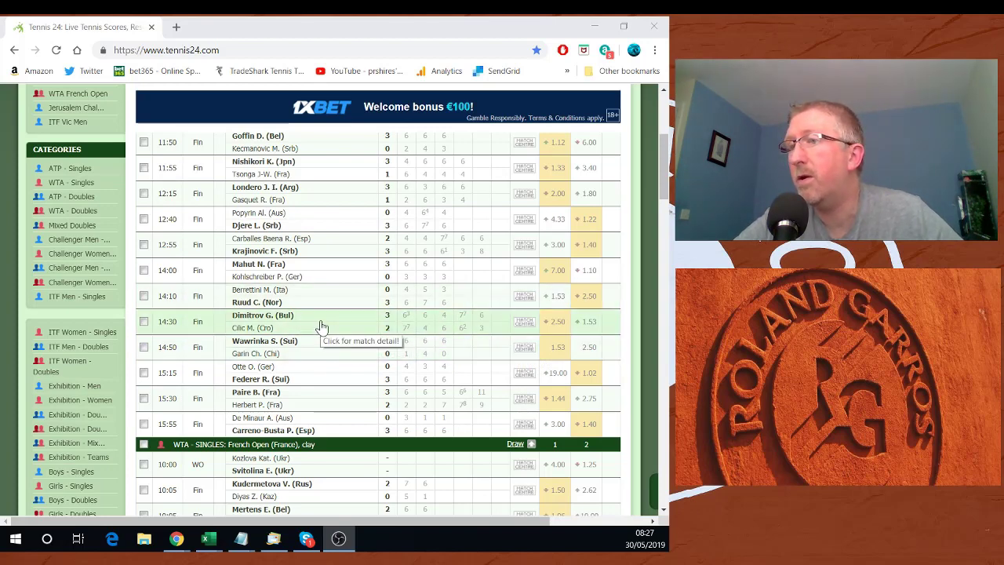
mouse_move(330, 355)
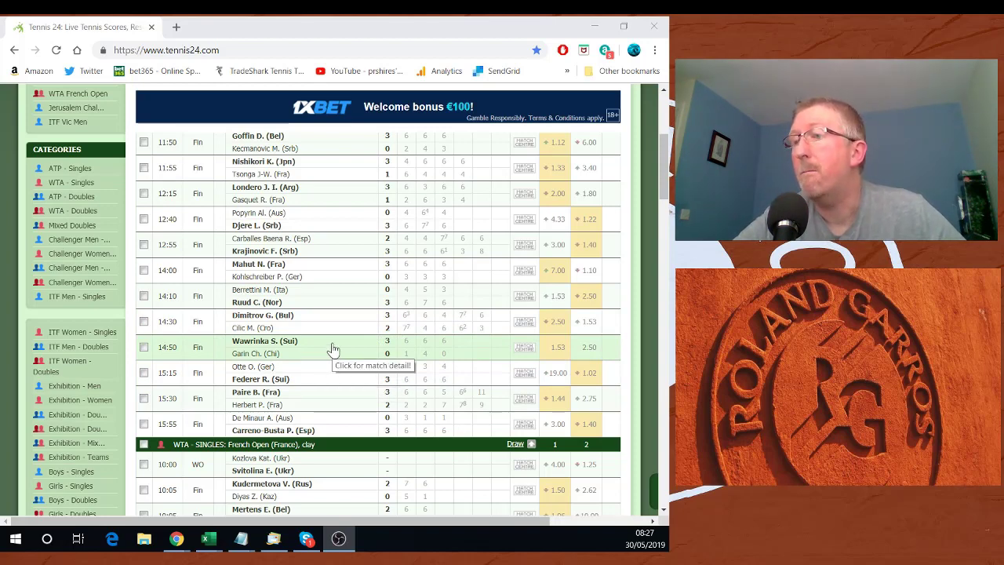
mouse_move(290, 351)
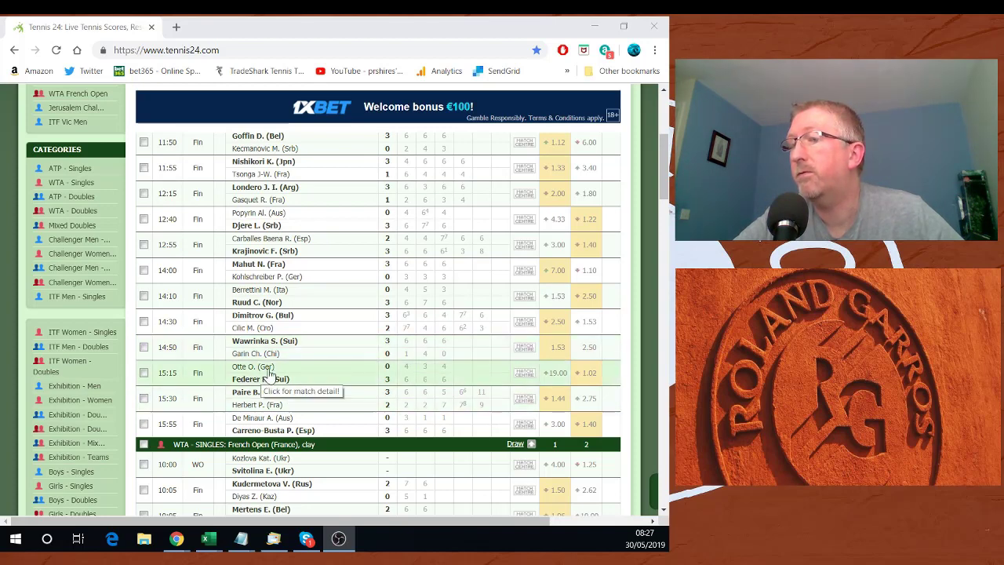
mouse_move(318, 367)
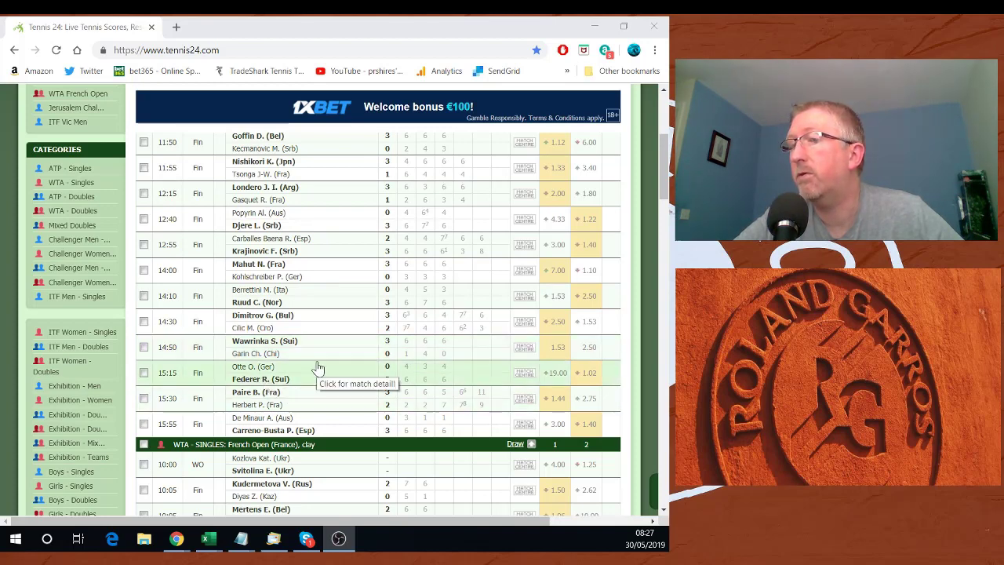
scroll("down", 3)
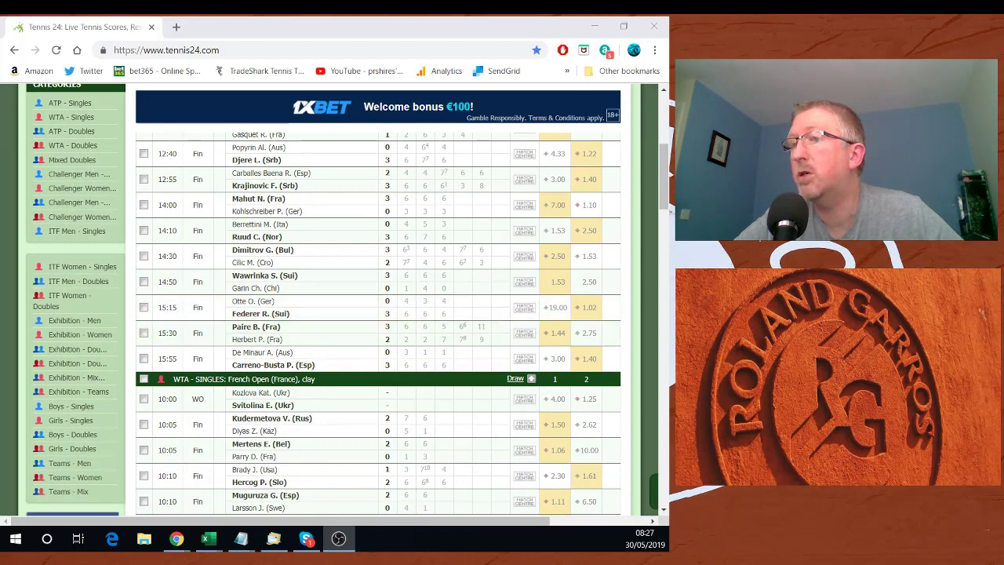
mouse_move(314, 333)
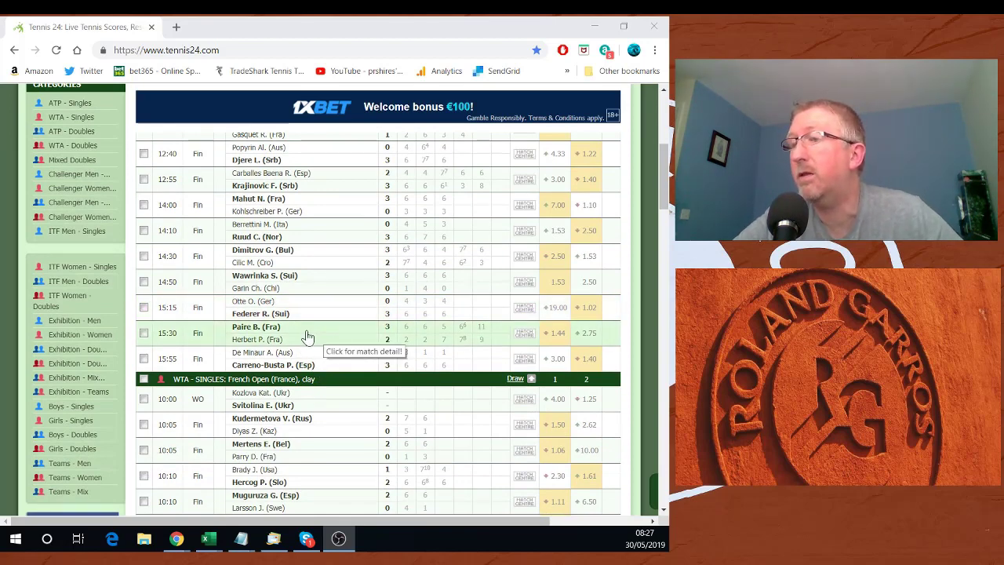
mouse_move(462, 321)
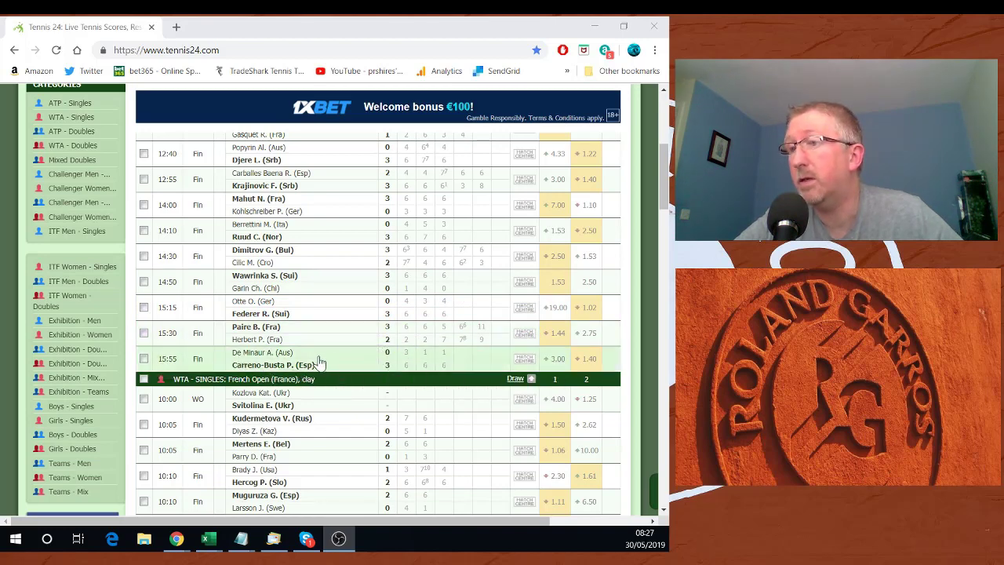
mouse_move(357, 361)
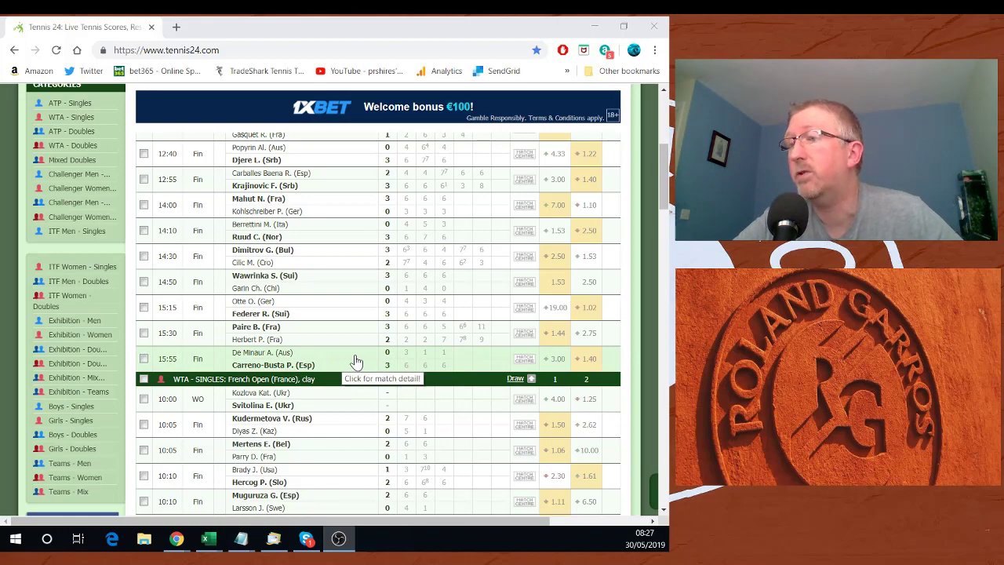
scroll("down", 3)
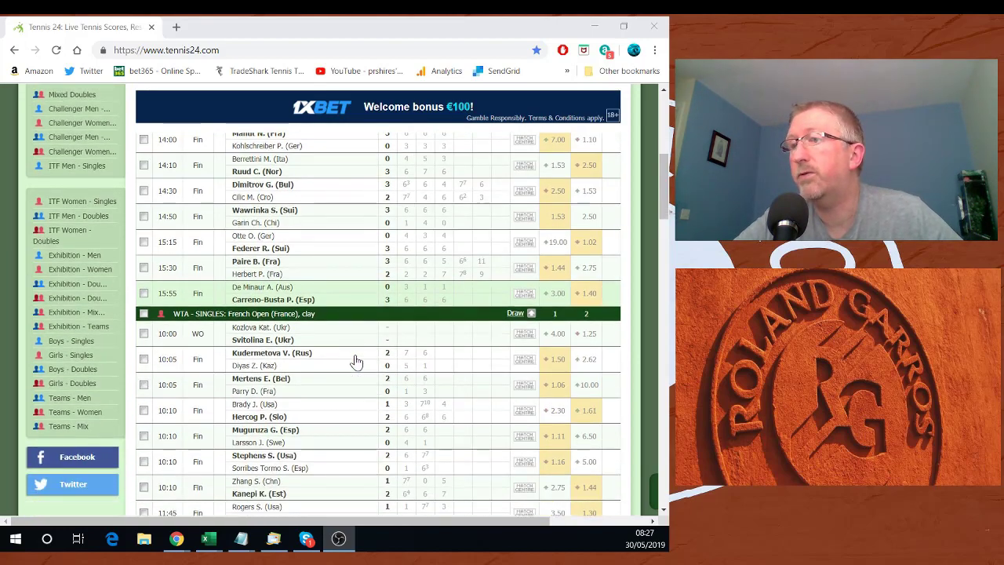
scroll("down", 3)
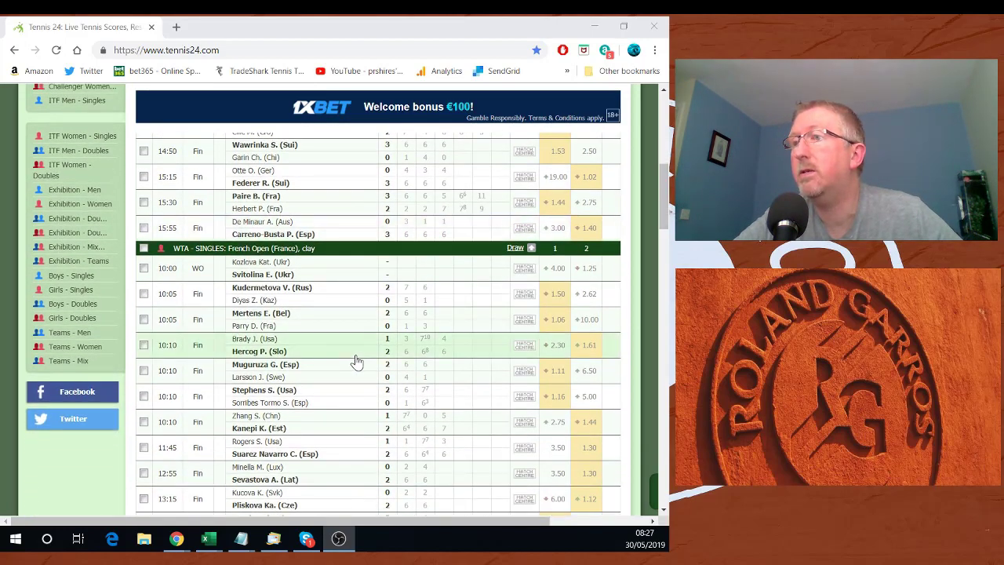
mouse_move(334, 315)
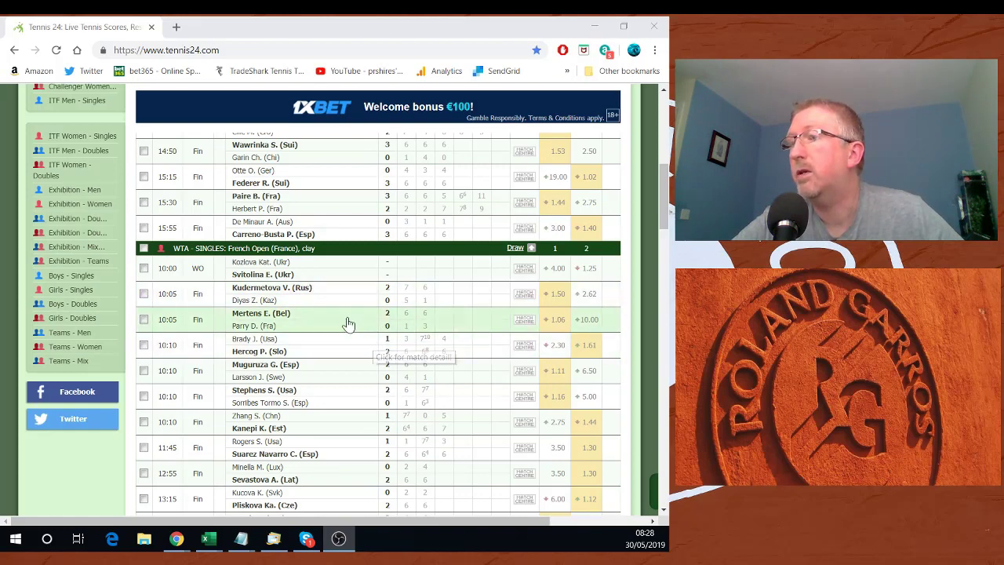
mouse_move(339, 348)
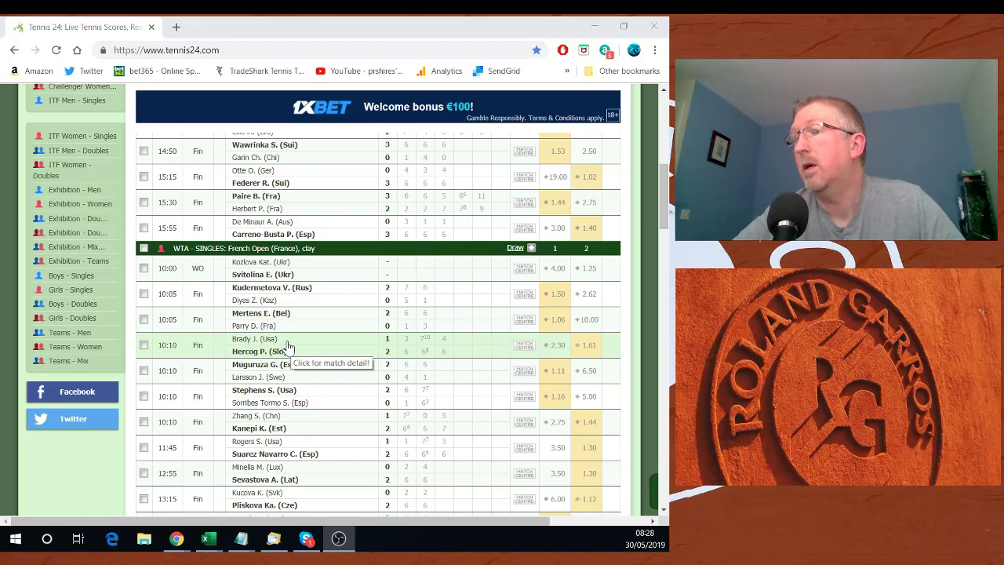
mouse_move(299, 347)
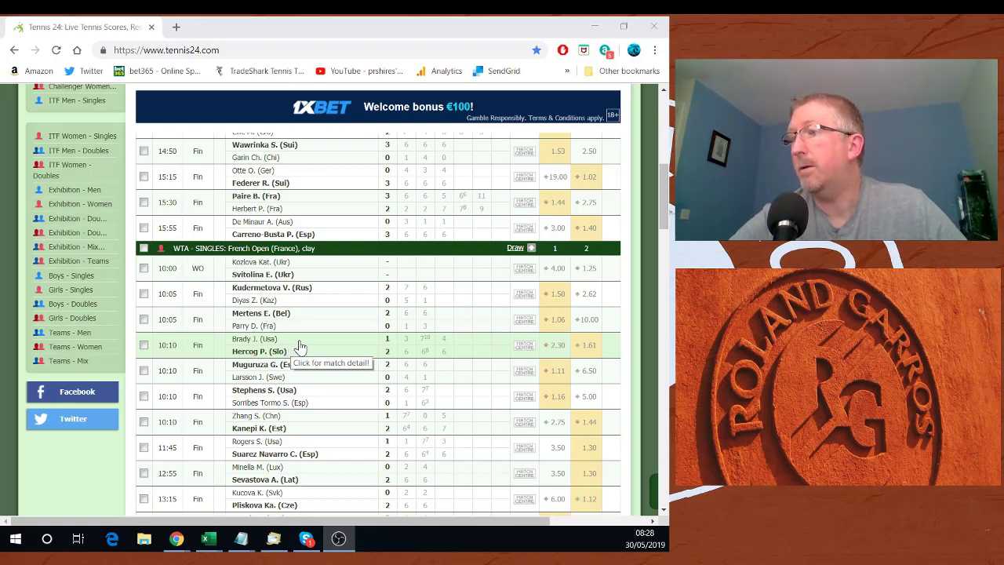
scroll("down", 3)
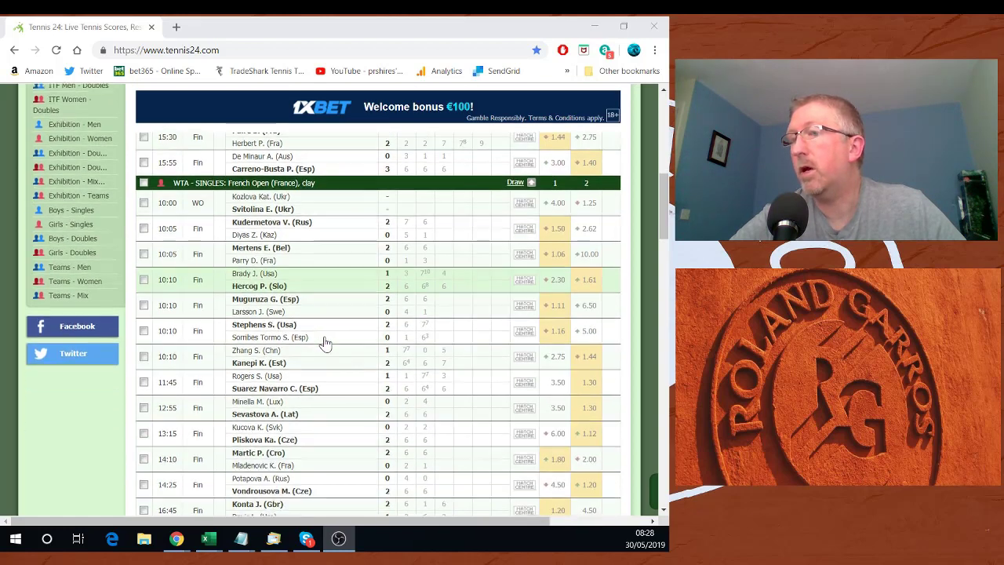
mouse_move(329, 359)
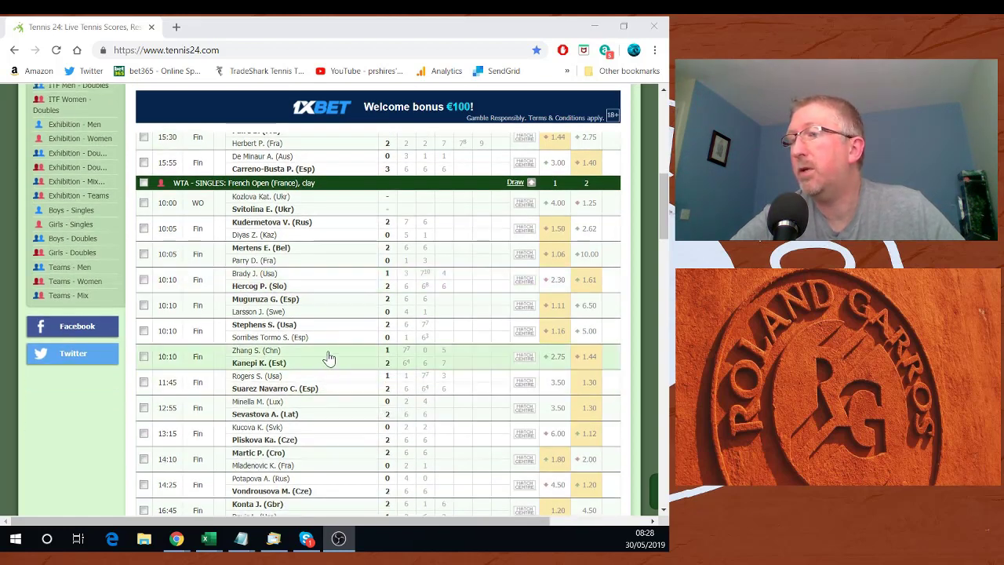
mouse_move(379, 369)
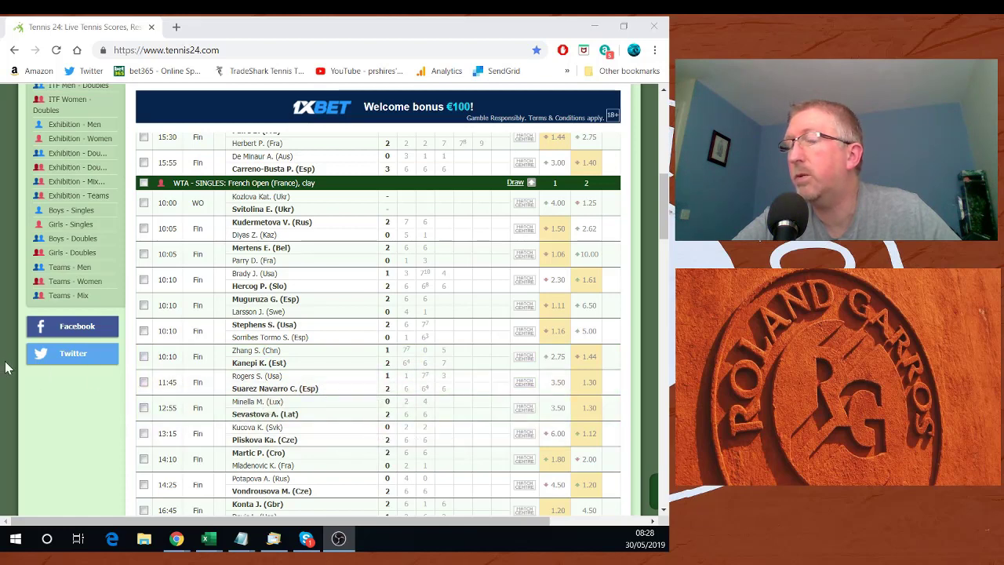
mouse_move(302, 414)
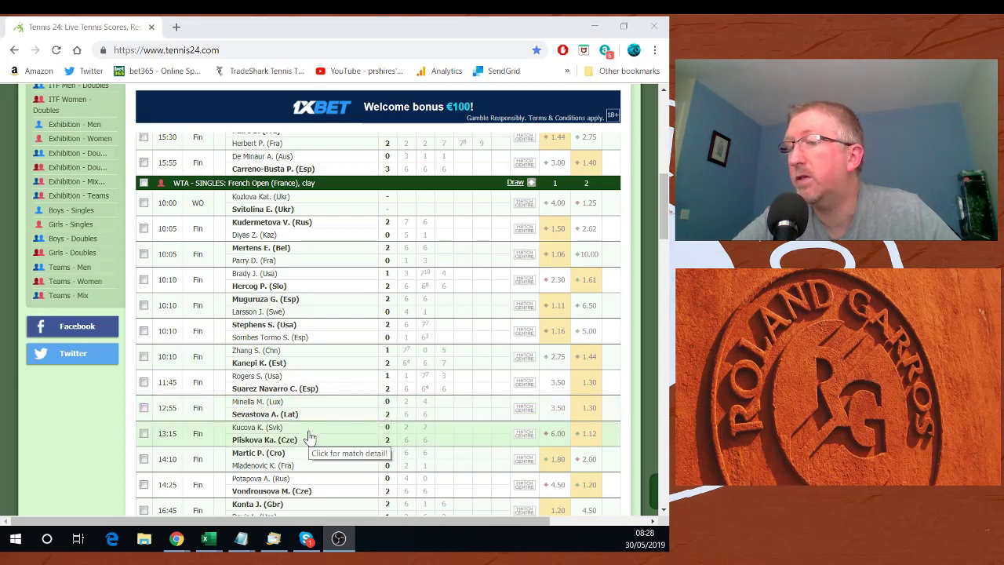
mouse_move(302, 408)
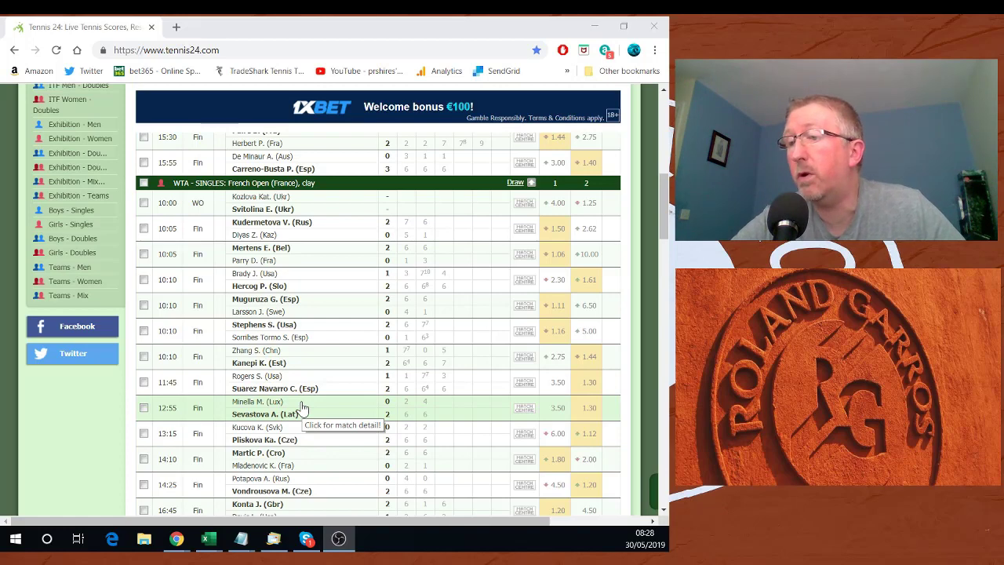
scroll("down", 3)
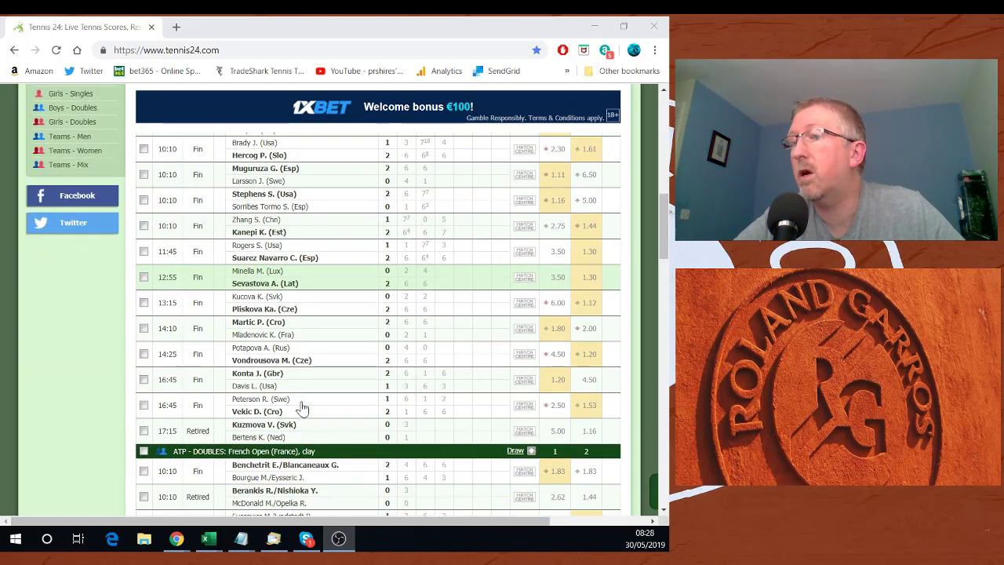
mouse_move(310, 324)
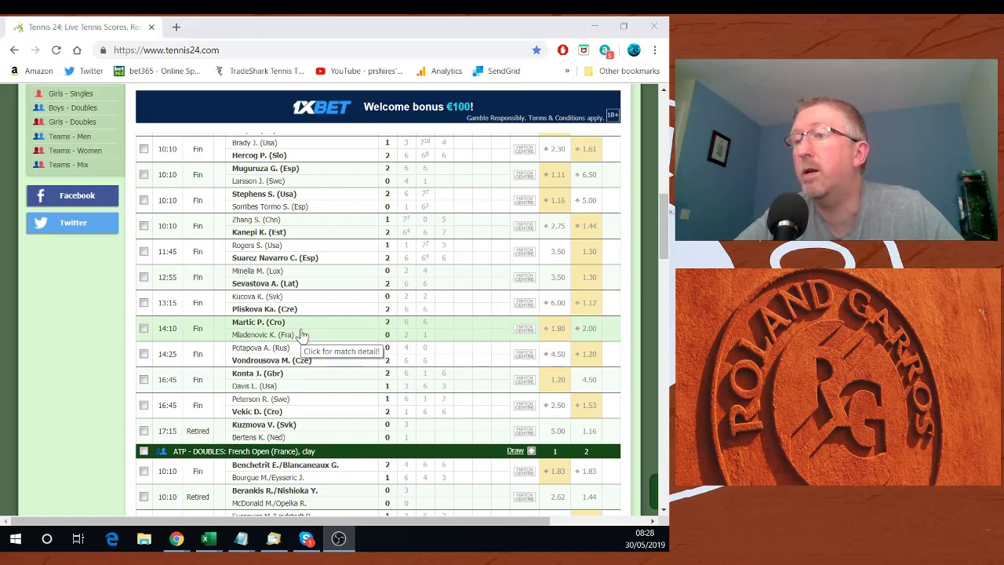
mouse_move(324, 331)
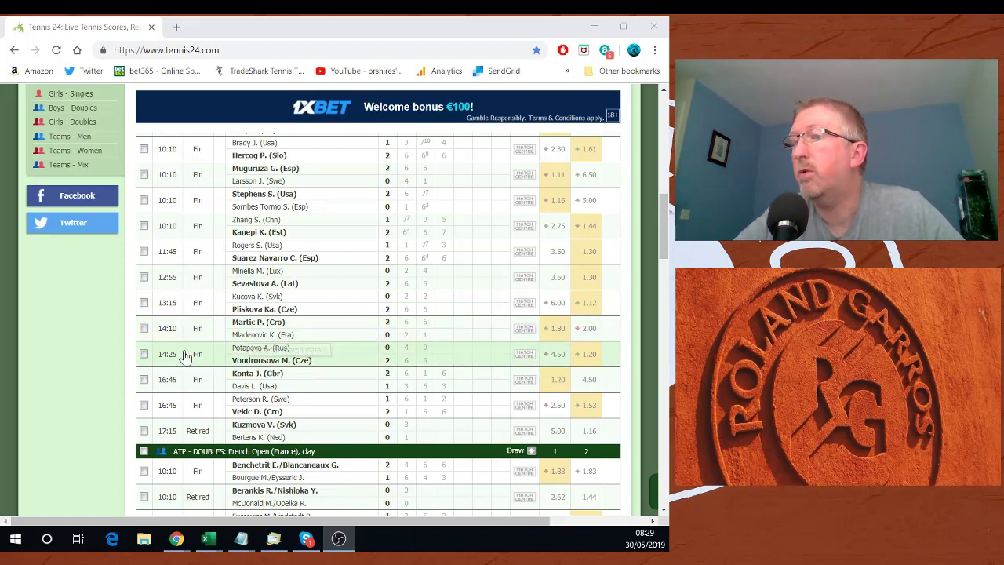
mouse_move(344, 360)
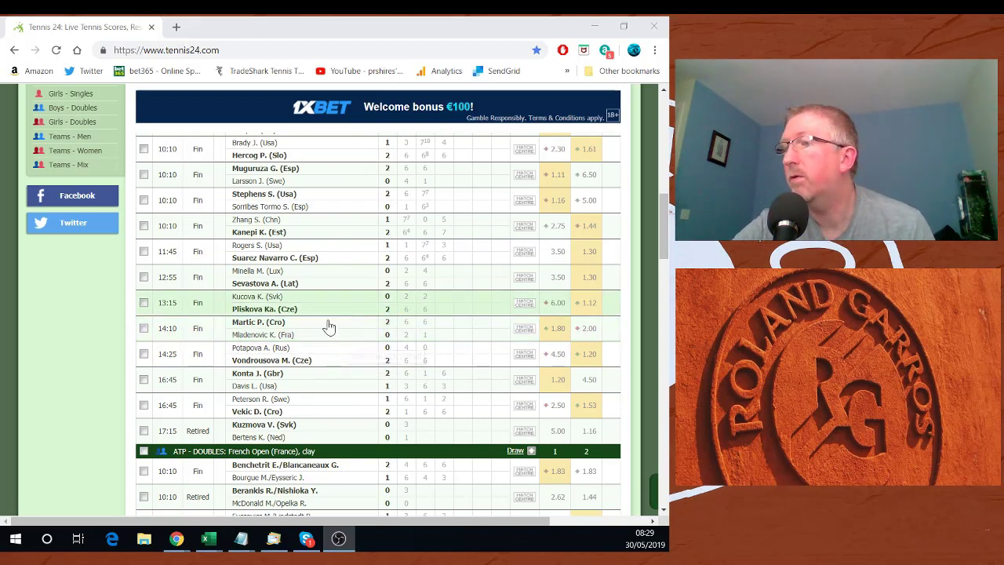
mouse_move(305, 381)
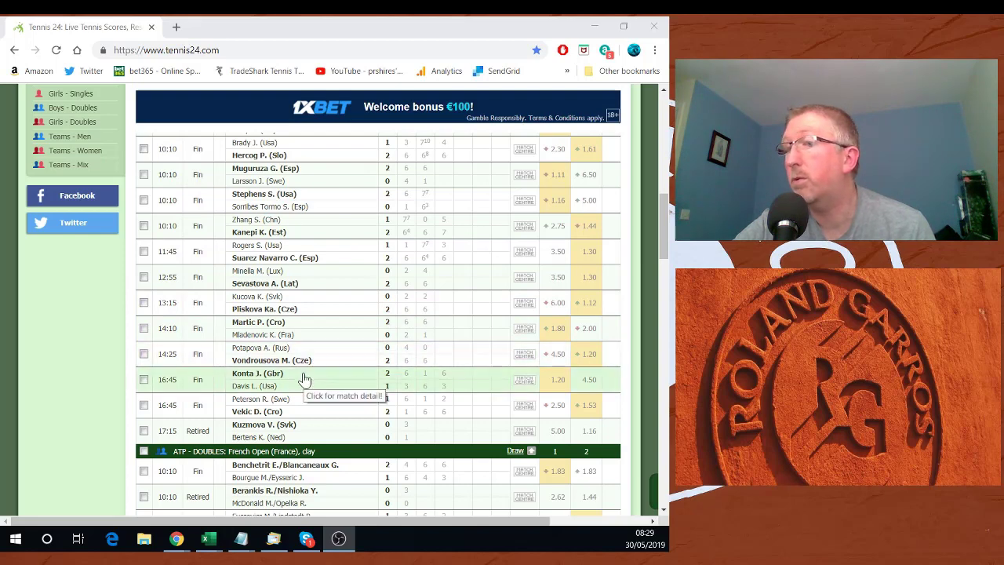
mouse_move(286, 406)
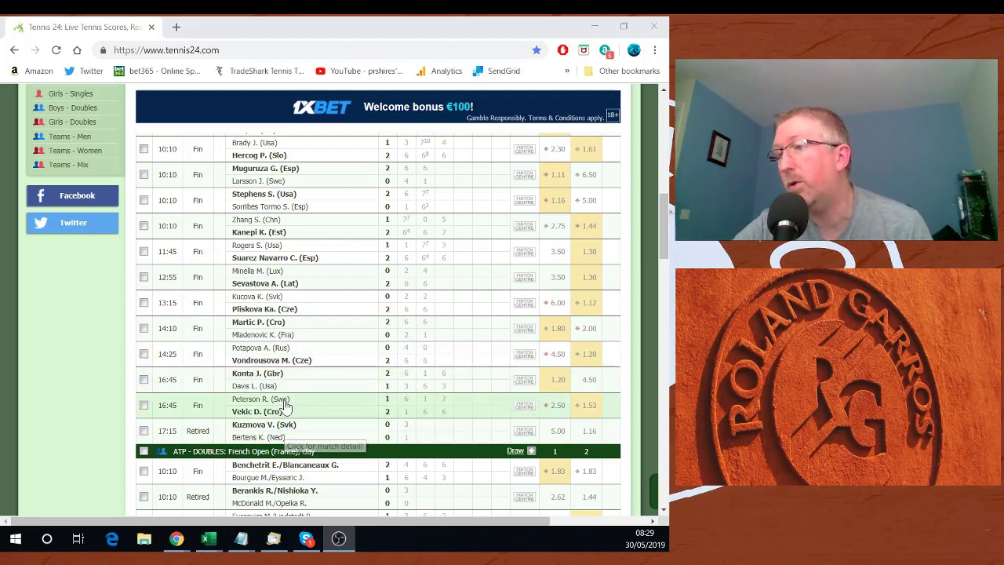
mouse_move(337, 373)
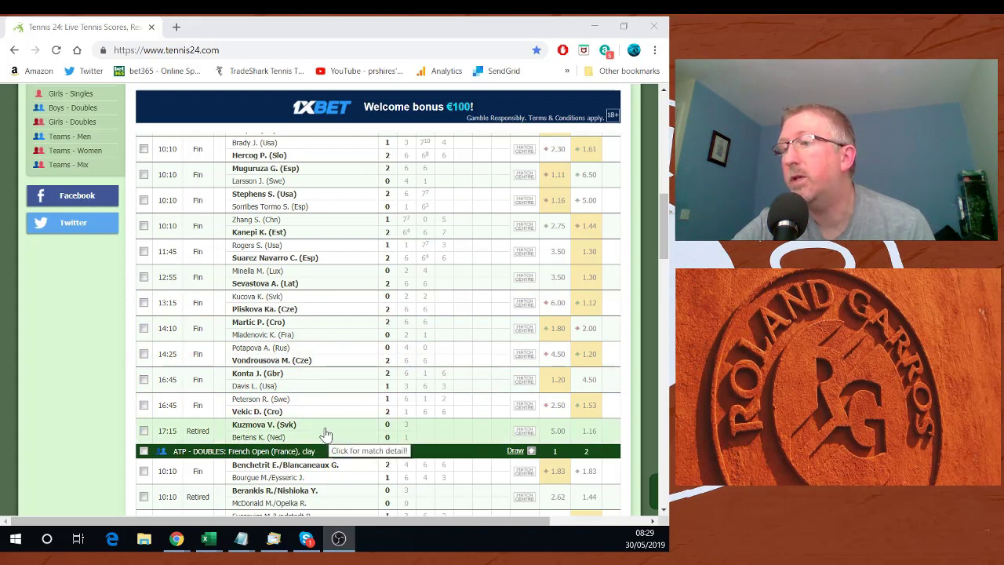
mouse_move(312, 432)
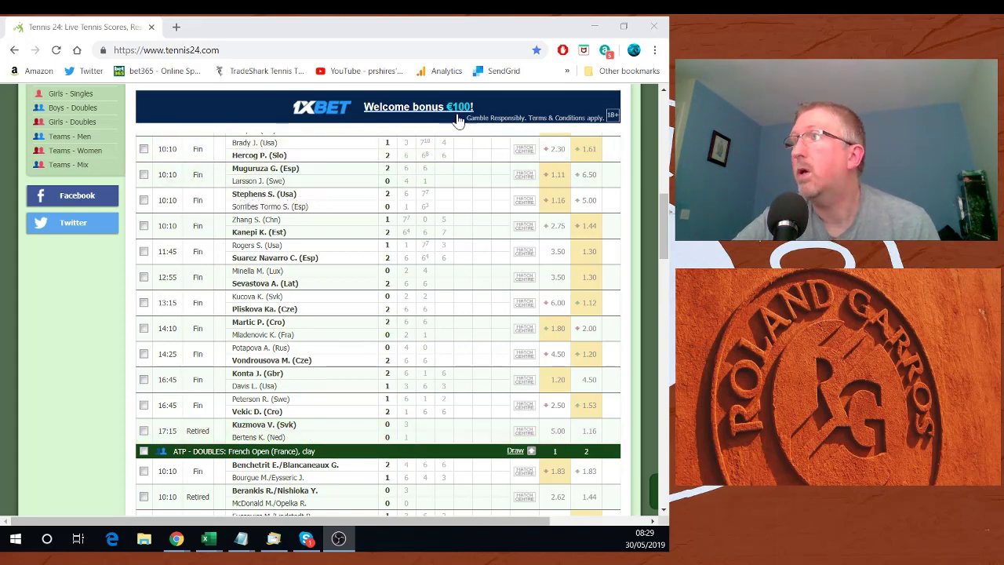
Step: Switch to the 30 May TradeShark Tennis trading advice workbook in Excel
left_click(208, 539)
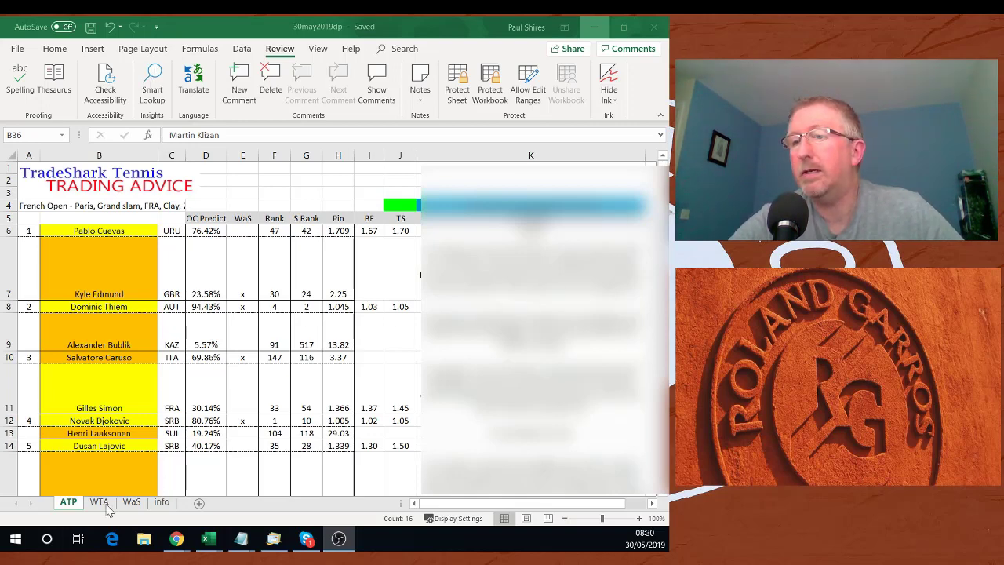
Step: Show the WTA sheet, starting with Alexandrova versus Stosur
left_click(99, 501)
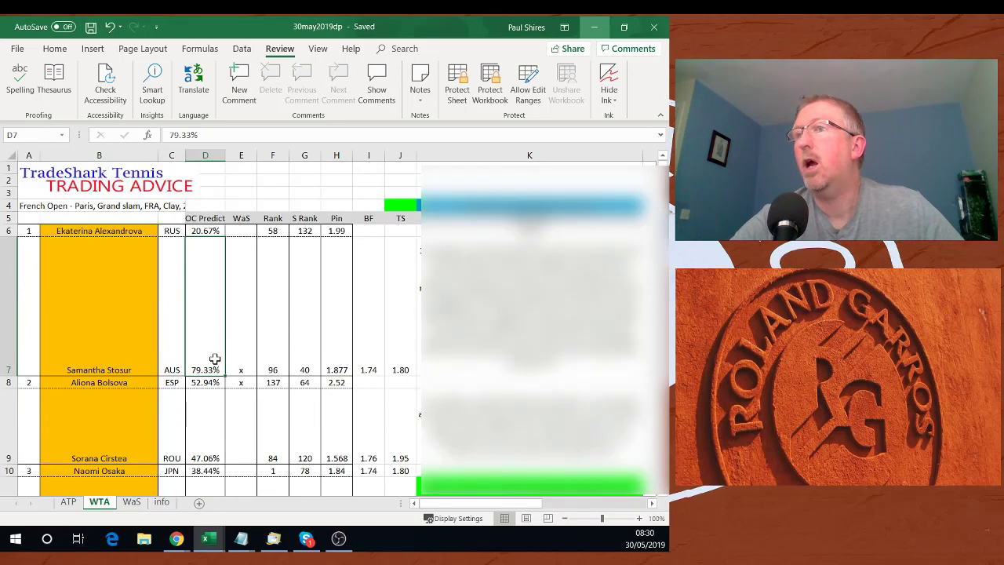
mouse_move(120, 260)
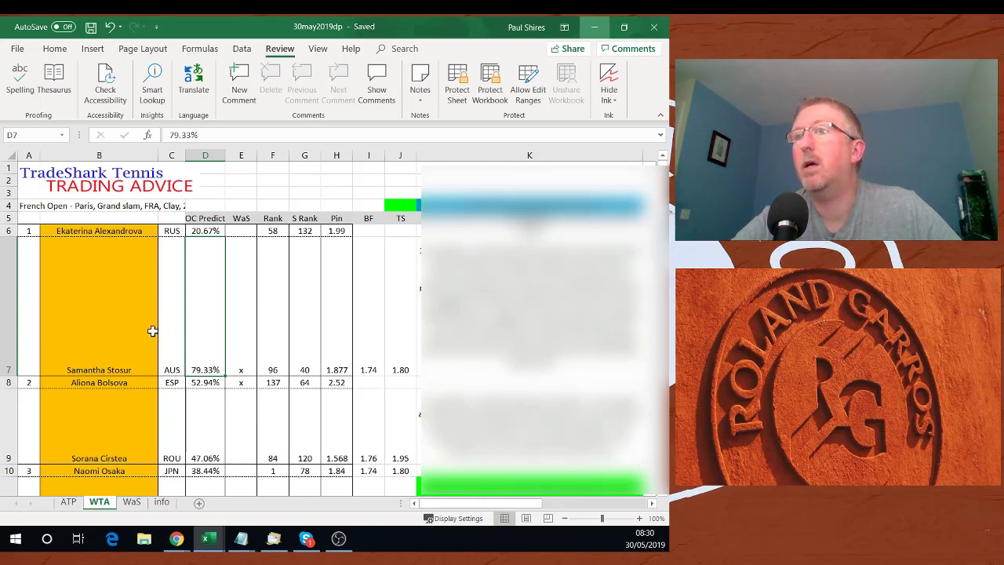
mouse_move(671, 329)
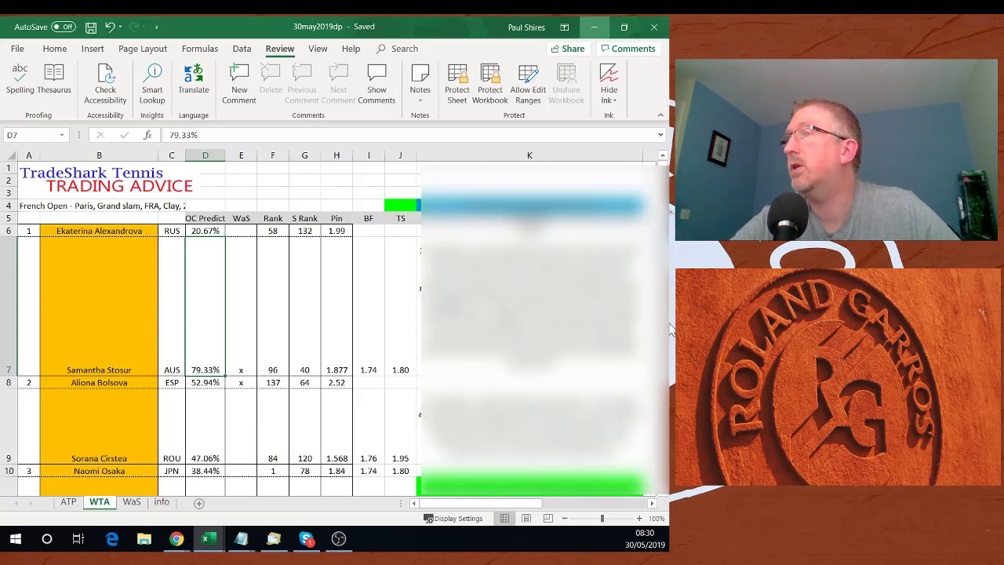
mouse_move(149, 281)
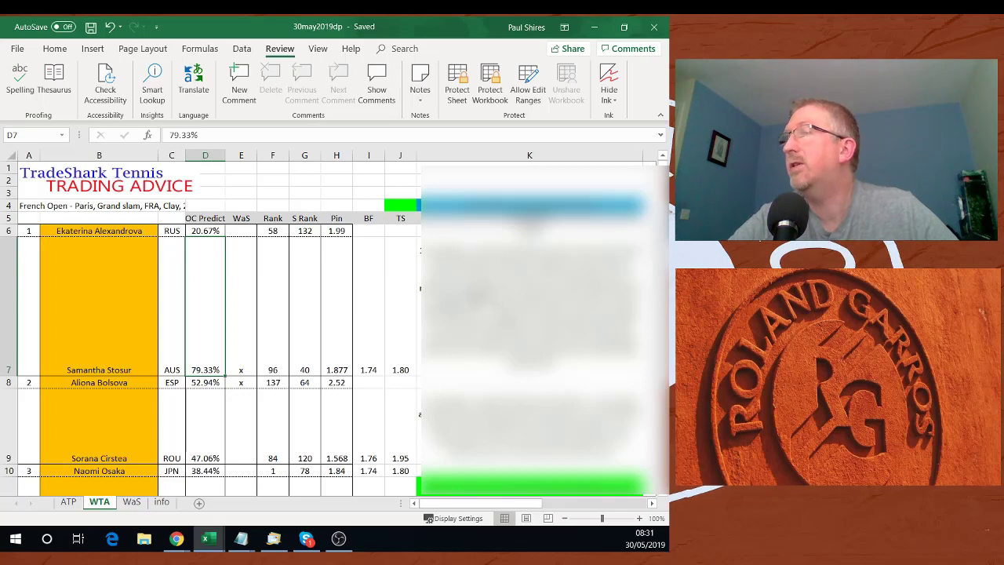
mouse_move(171, 297)
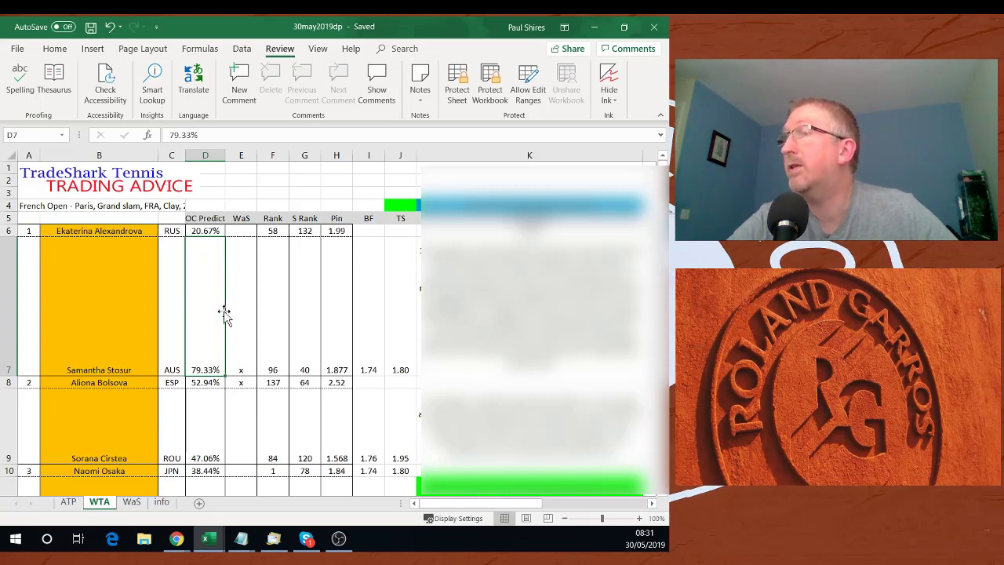
mouse_move(367, 388)
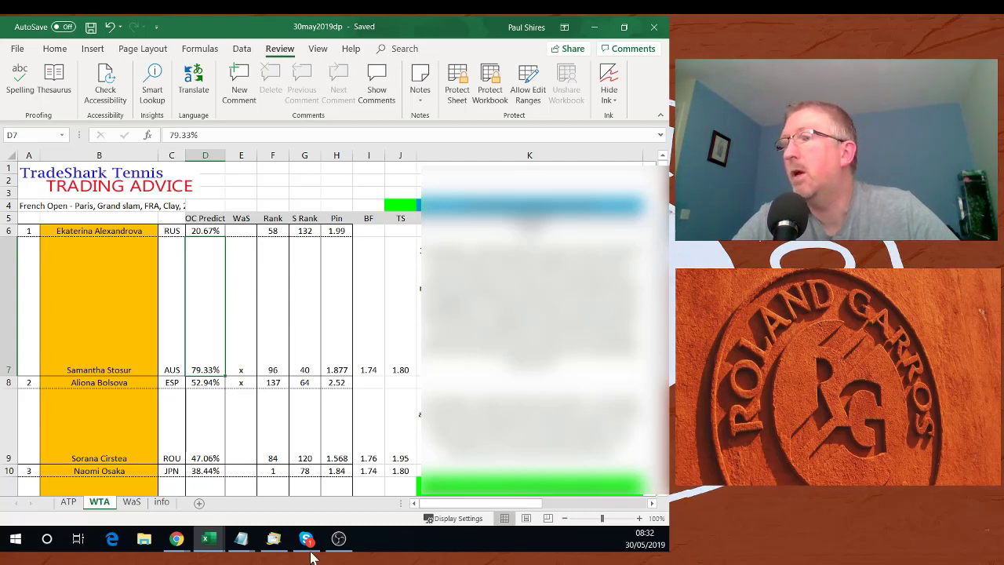
mouse_move(316, 284)
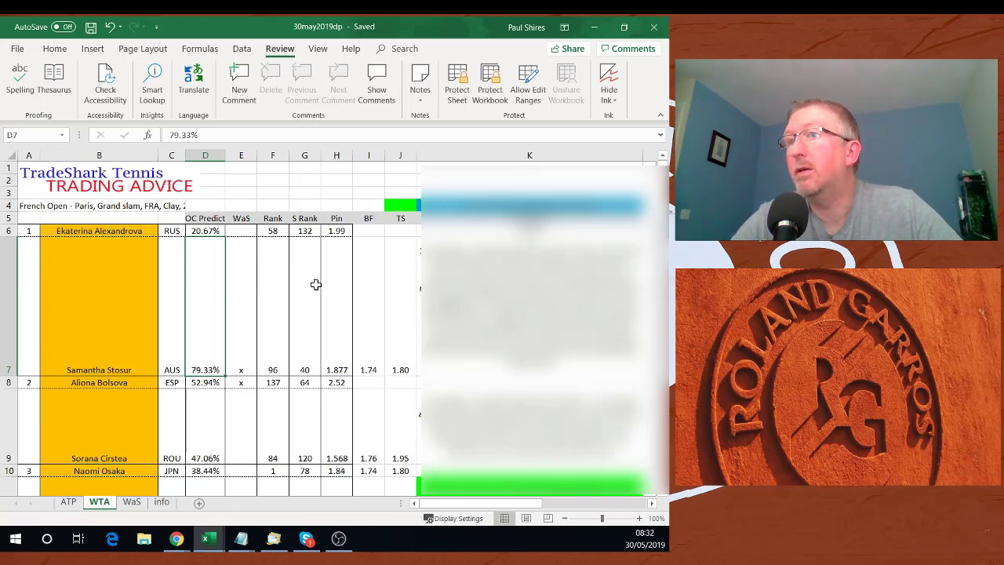
mouse_move(315, 314)
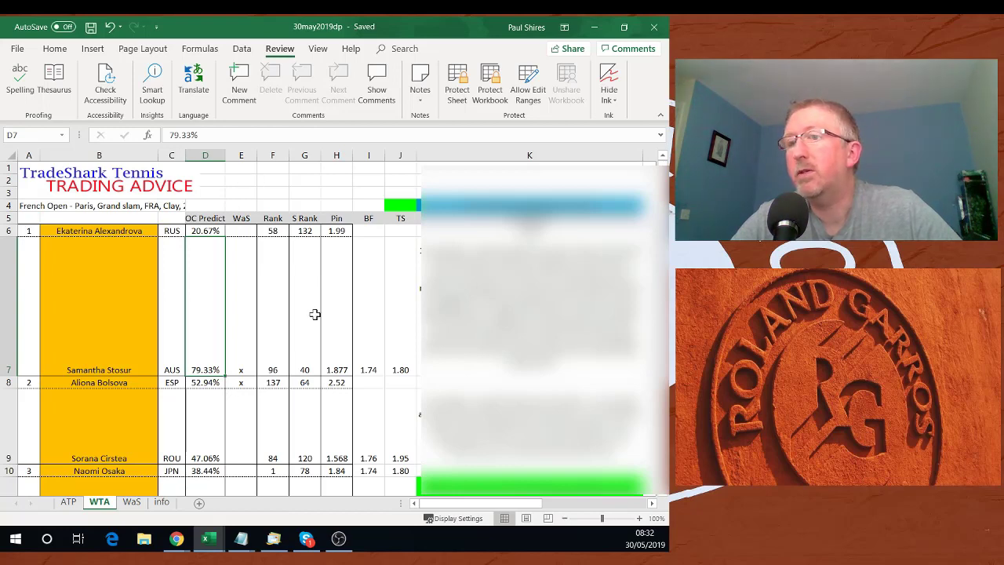
scroll("down", 3)
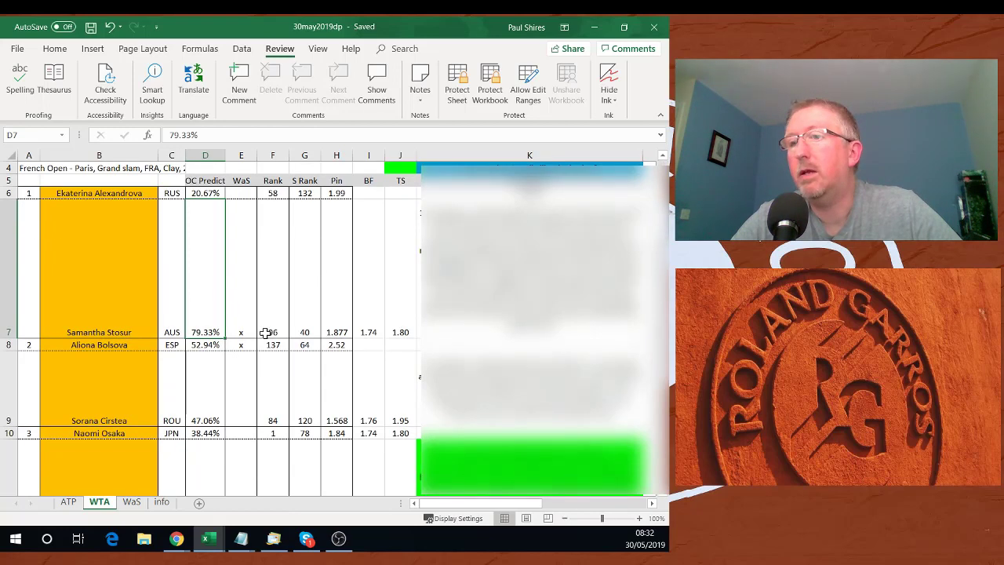
scroll("down", 3)
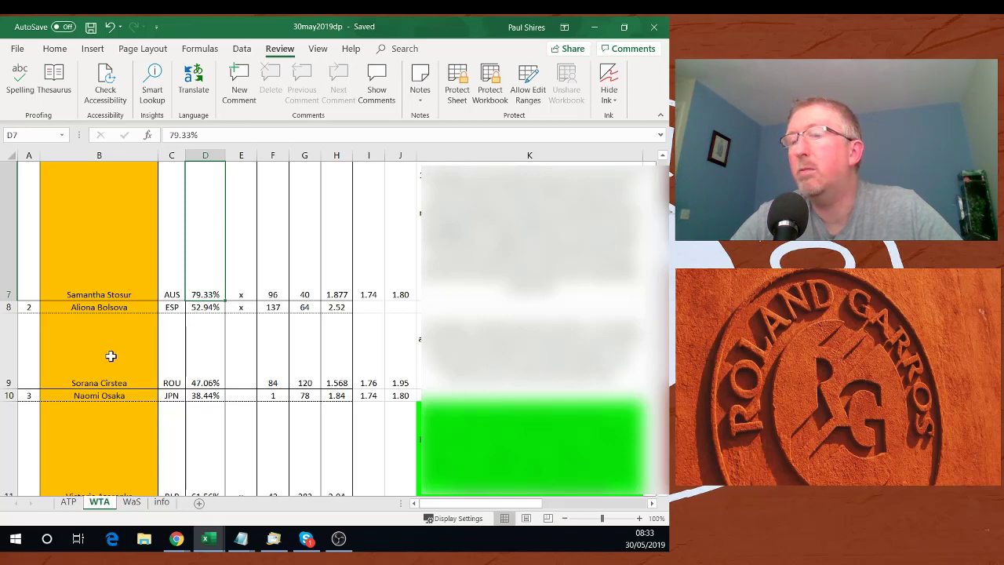
mouse_move(115, 364)
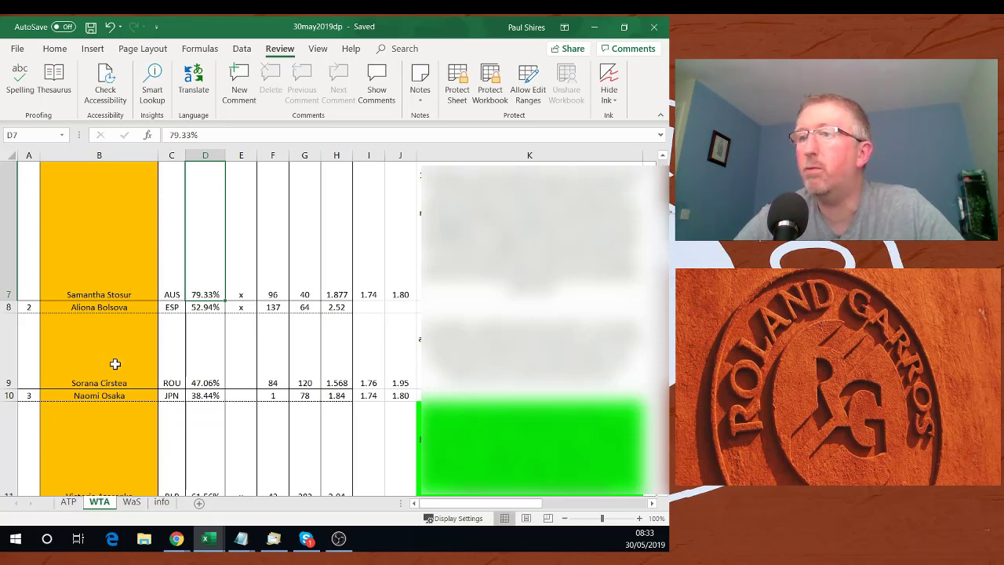
mouse_move(254, 342)
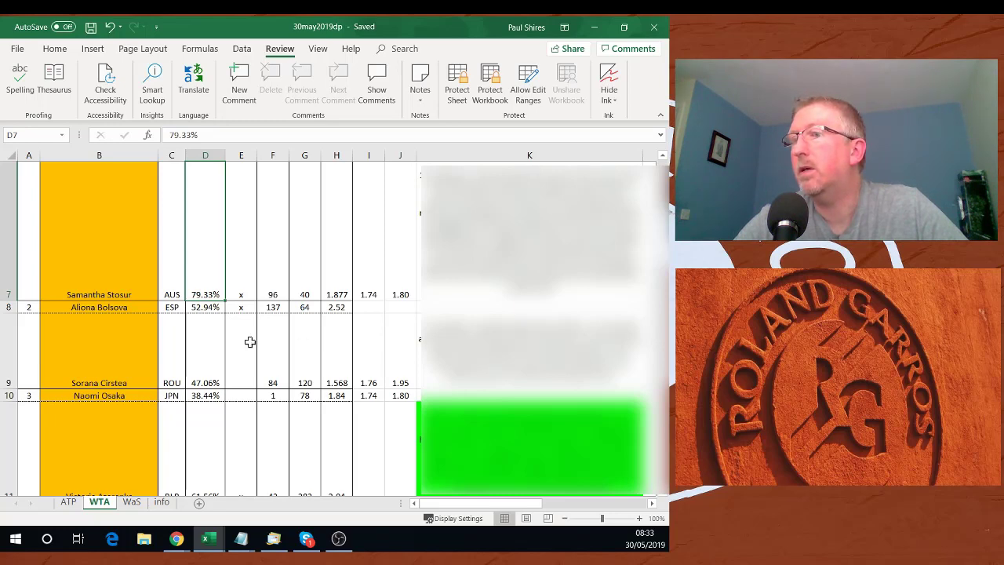
mouse_move(231, 345)
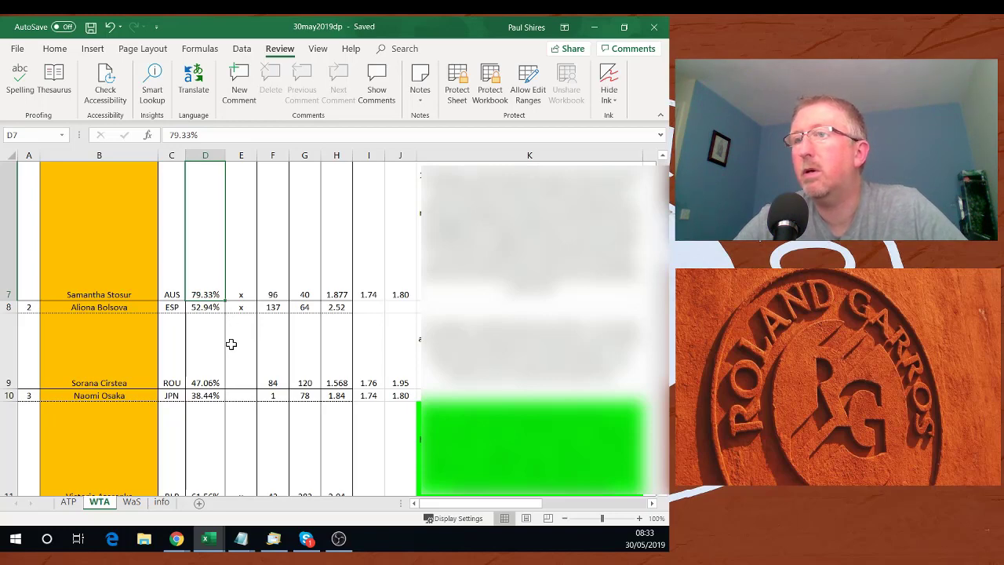
mouse_move(181, 342)
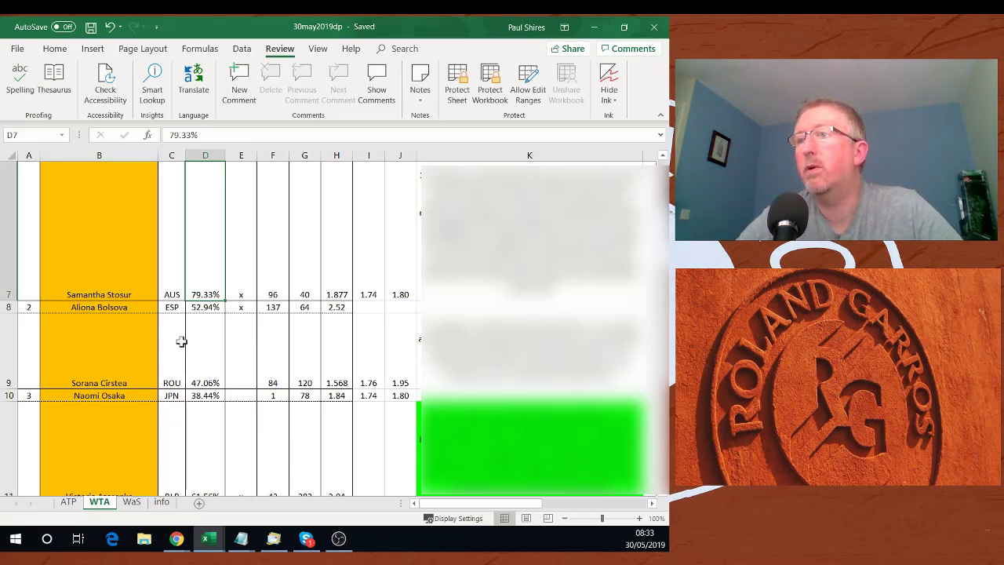
mouse_move(127, 313)
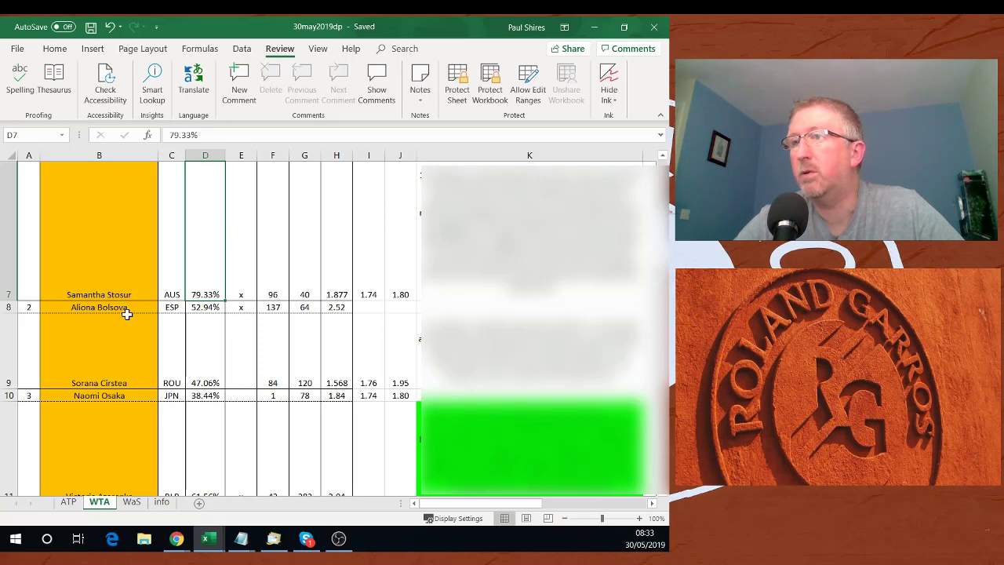
Step: Scroll the WTA sheet to rows 10–14, Osaka versus Azarenka and Sabalenka versus Anisimova
scroll("down", 3)
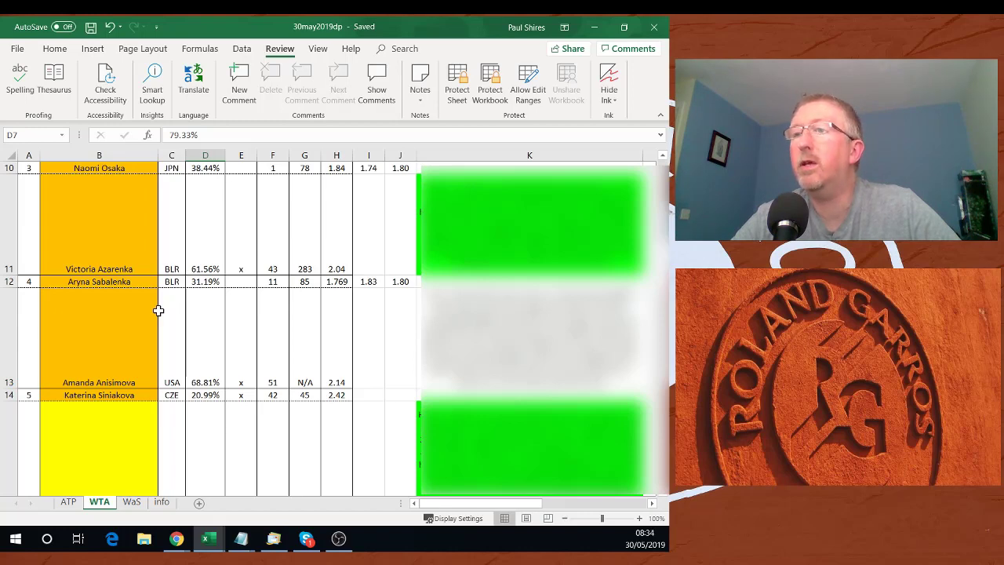
mouse_move(291, 250)
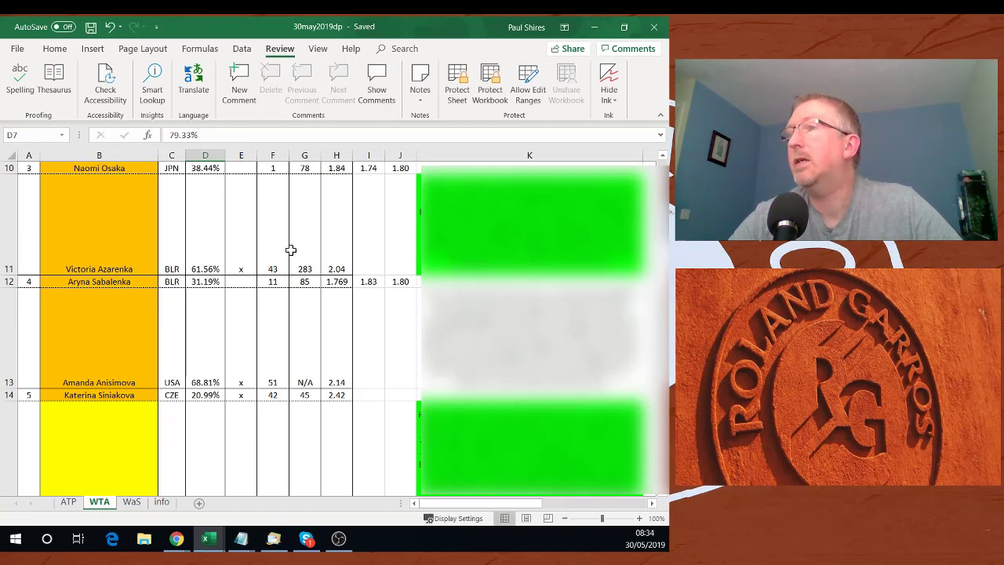
mouse_move(257, 225)
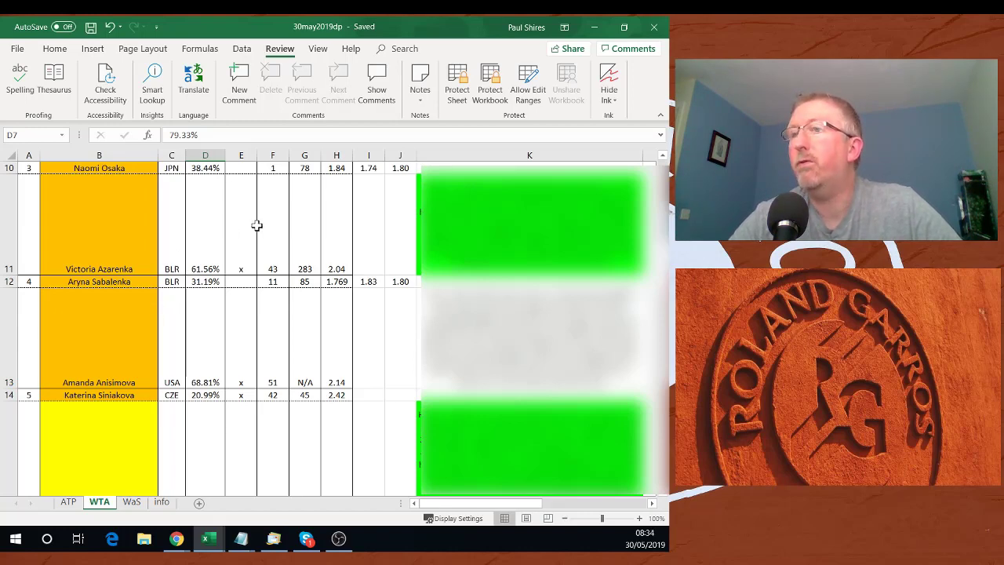
mouse_move(238, 230)
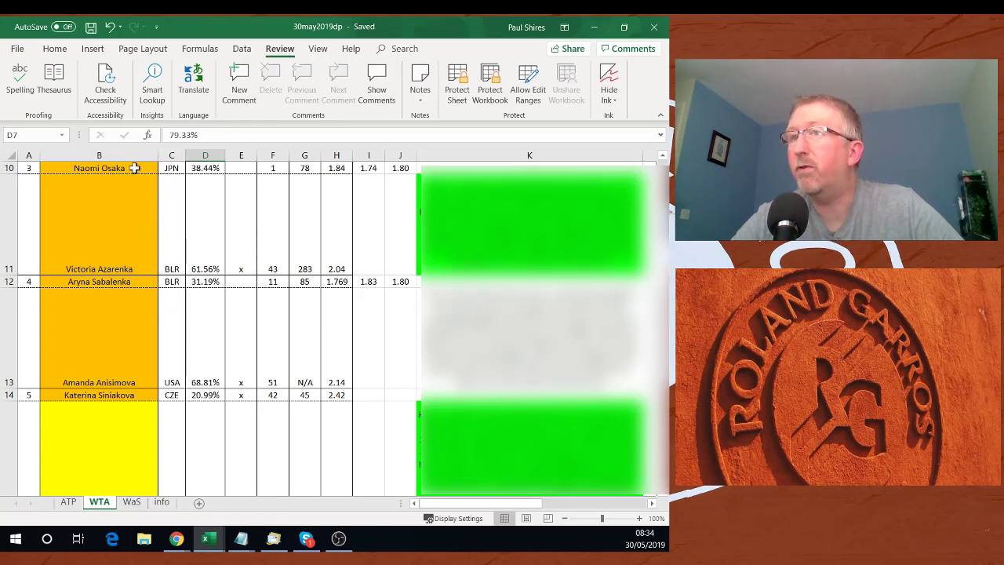
mouse_move(138, 232)
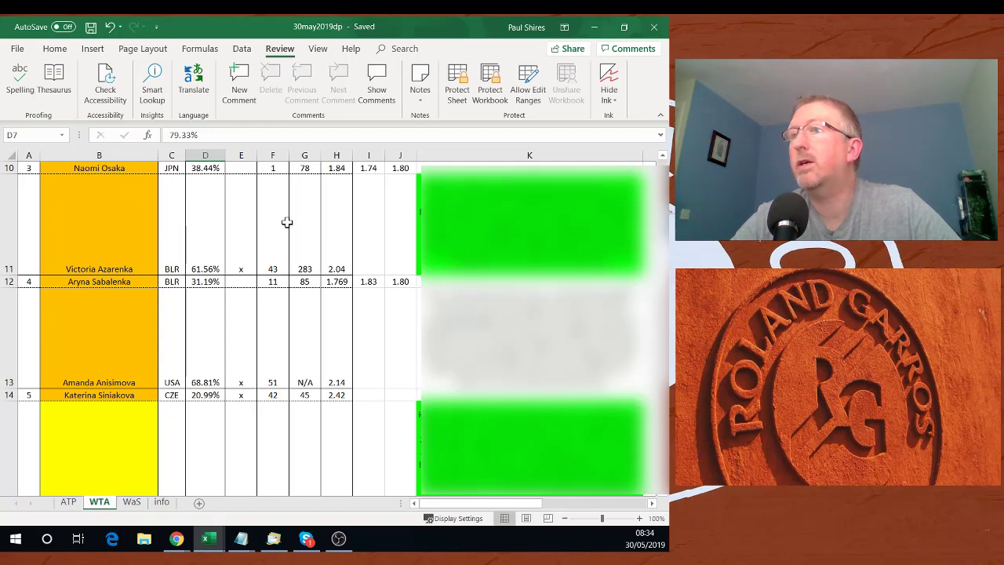
mouse_move(182, 216)
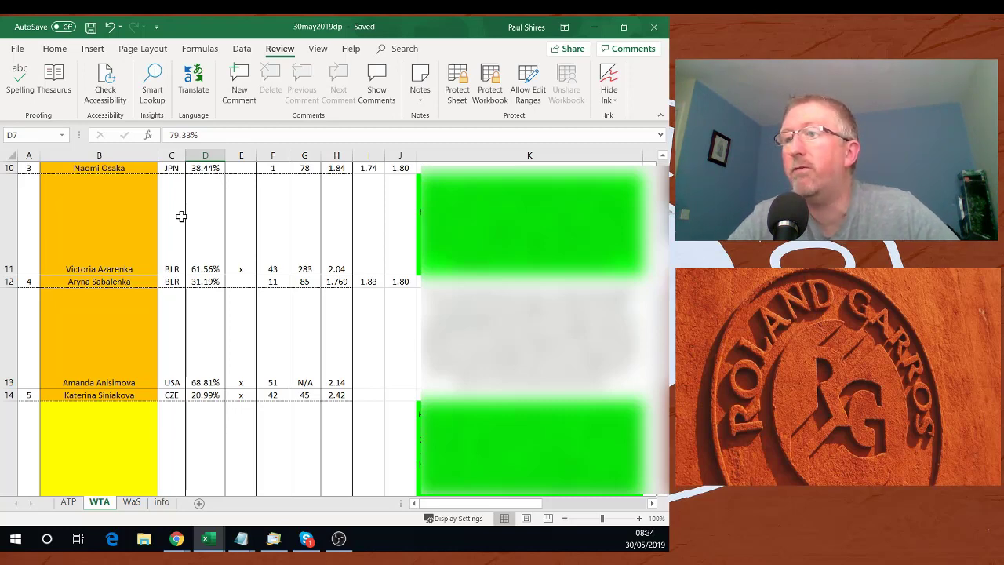
mouse_move(203, 217)
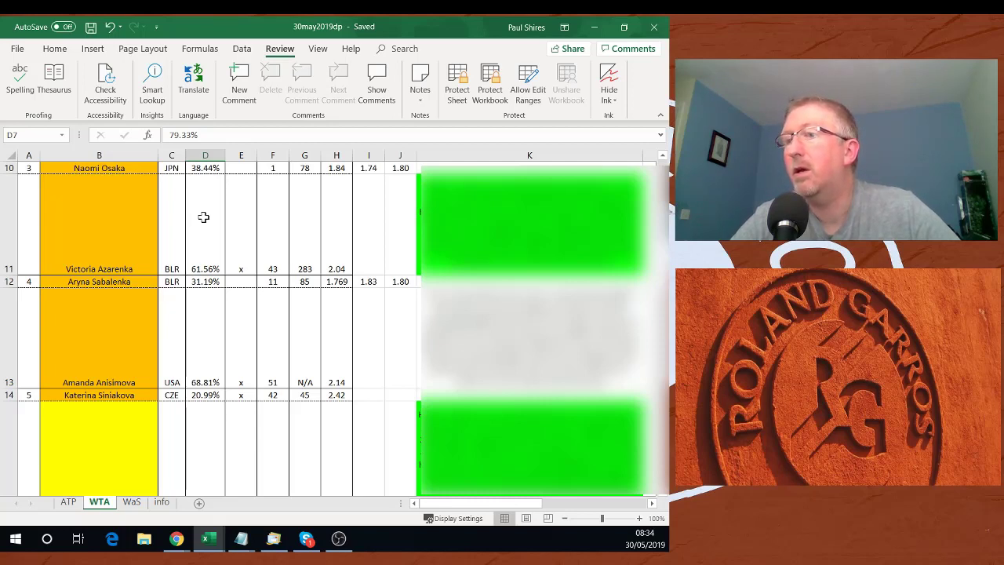
scroll("down", 3)
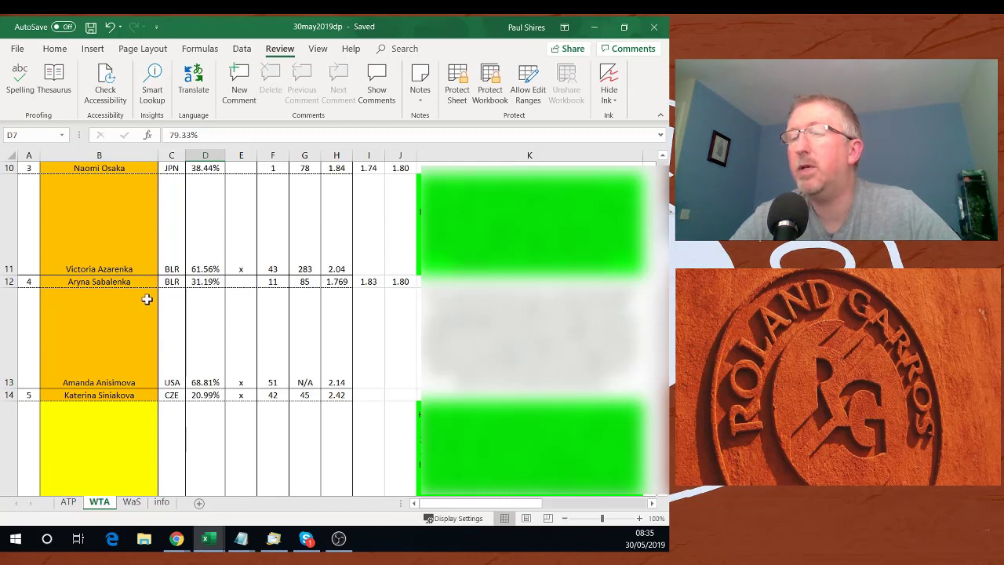
mouse_move(278, 309)
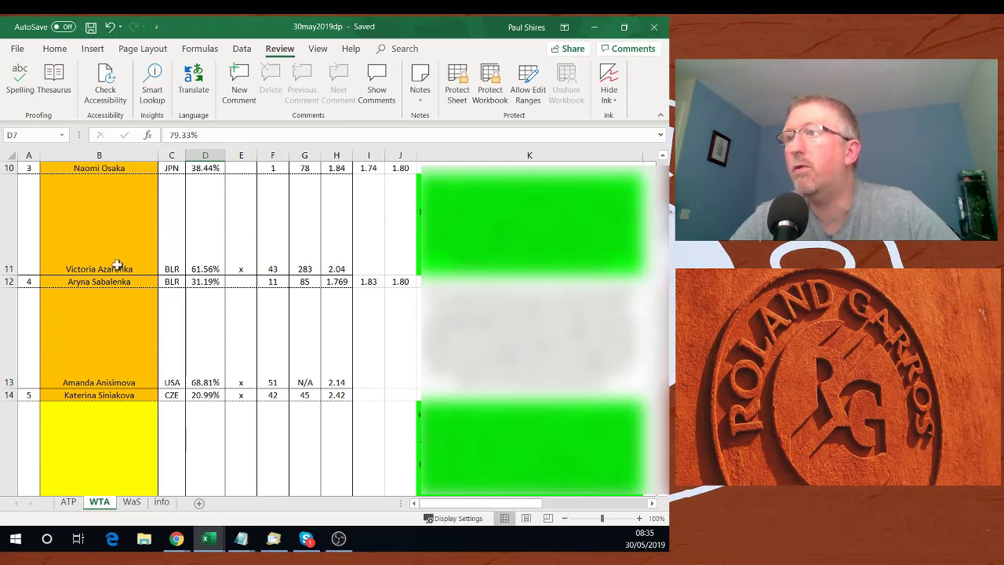
mouse_move(298, 284)
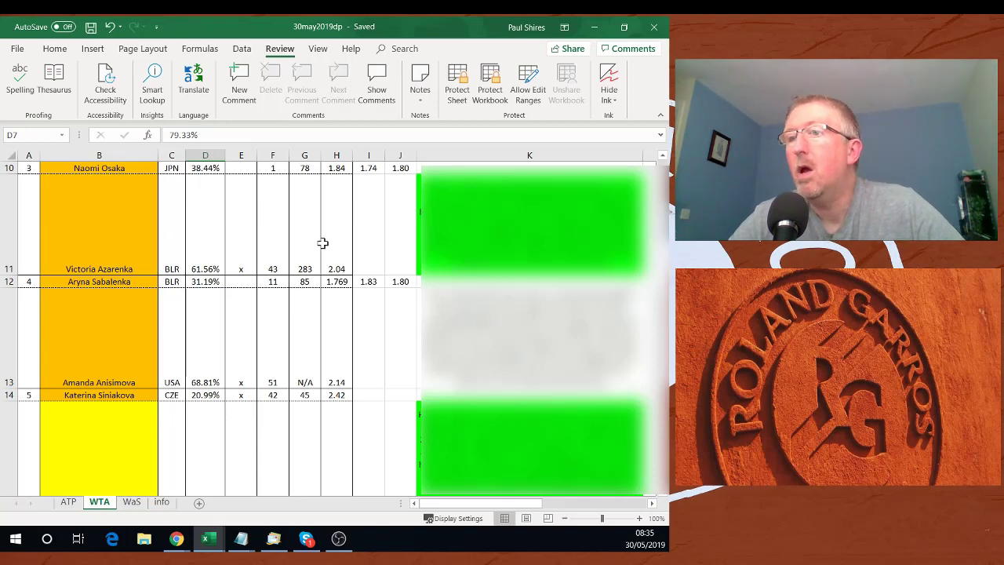
Step: Scroll the WTA sheet to rows 13–16, Siniakova versus Sakkari and Swiatek's match
scroll("down", 3)
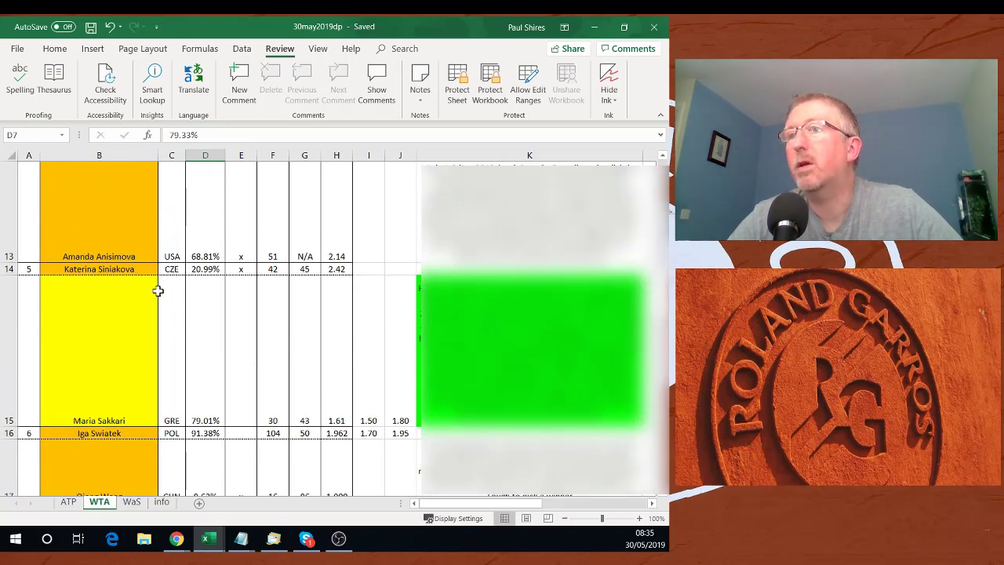
mouse_move(205, 292)
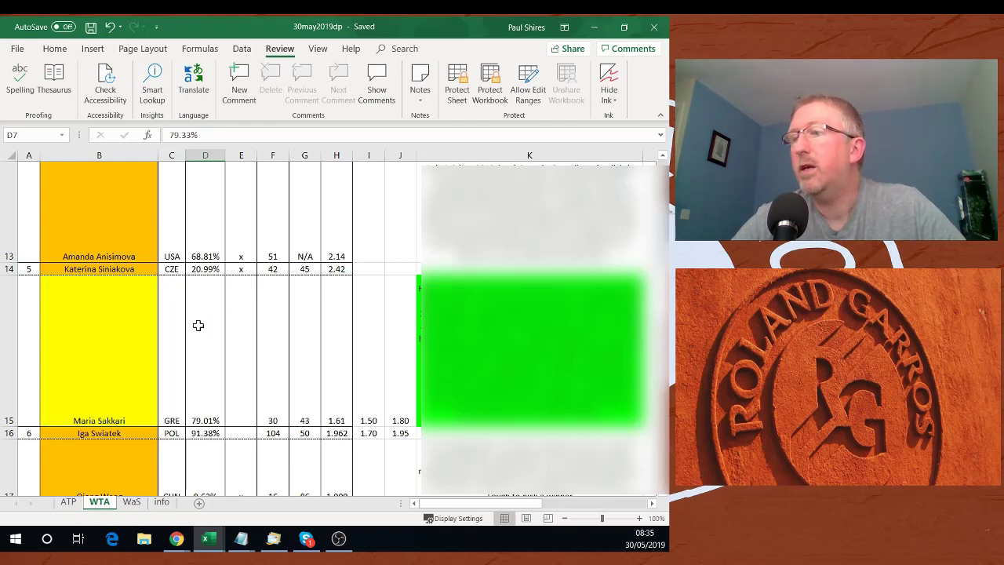
mouse_move(168, 327)
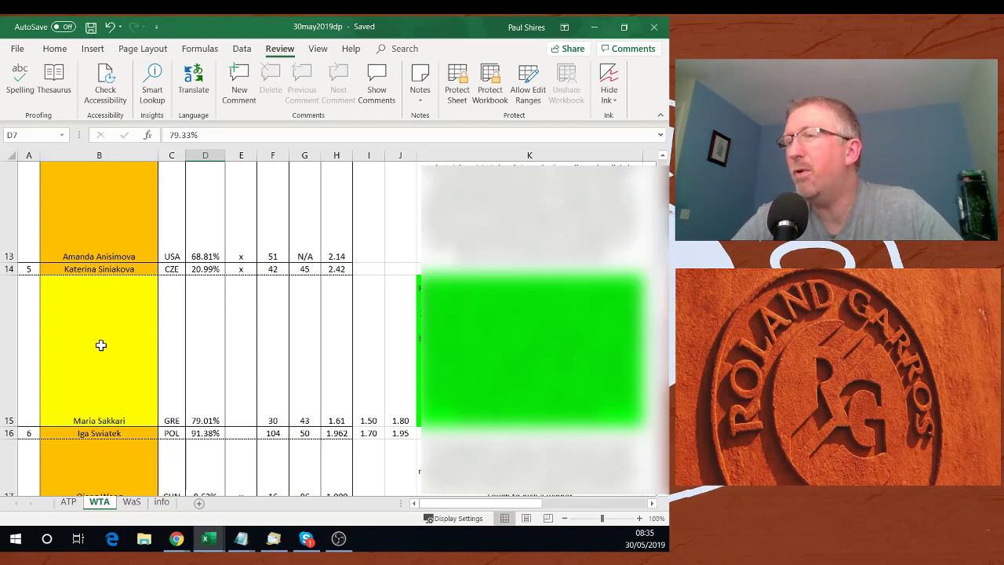
mouse_move(112, 325)
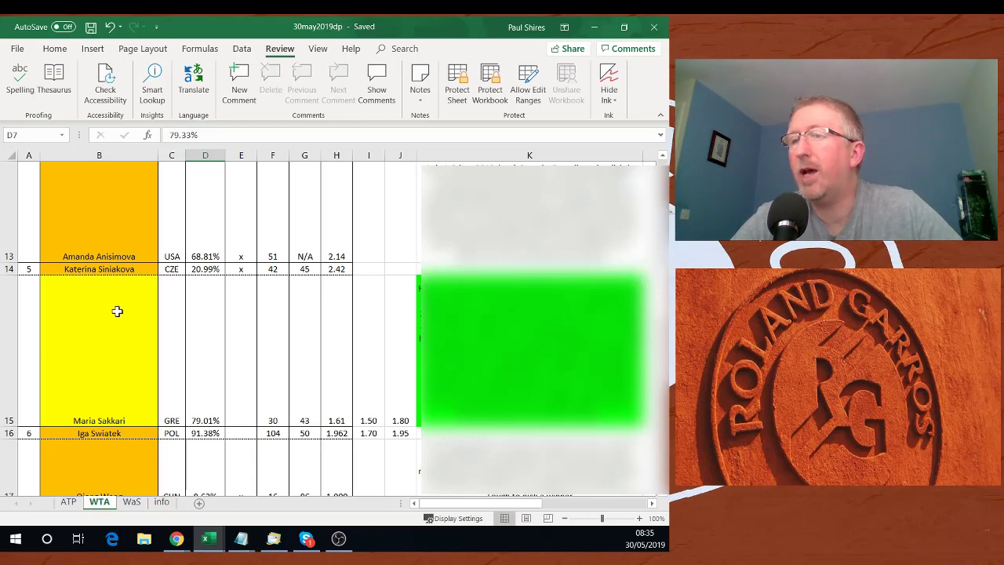
scroll("down", 3)
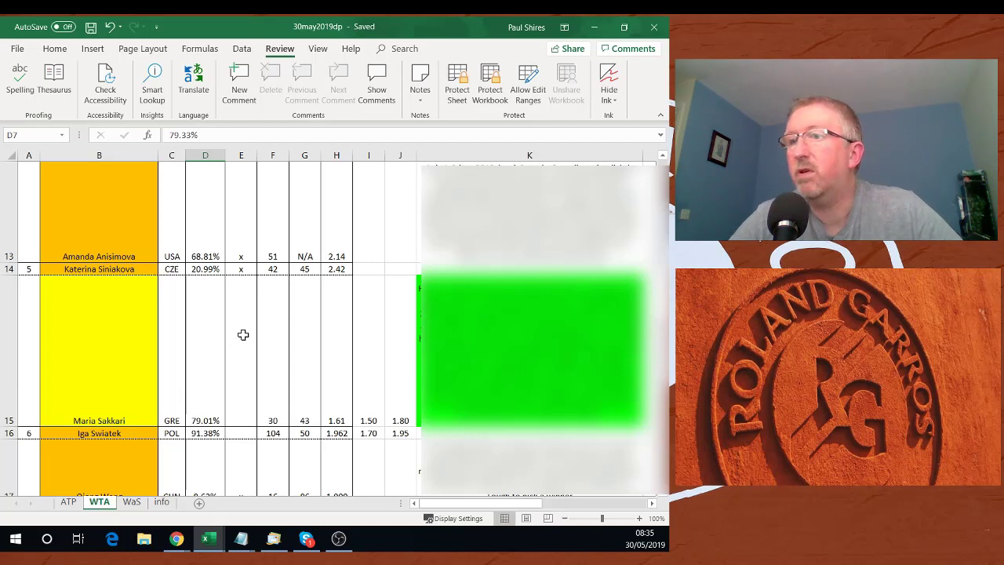
Step: Scroll the WTA sheet to rows 16–25, then to rows 19–28
scroll("down", 3)
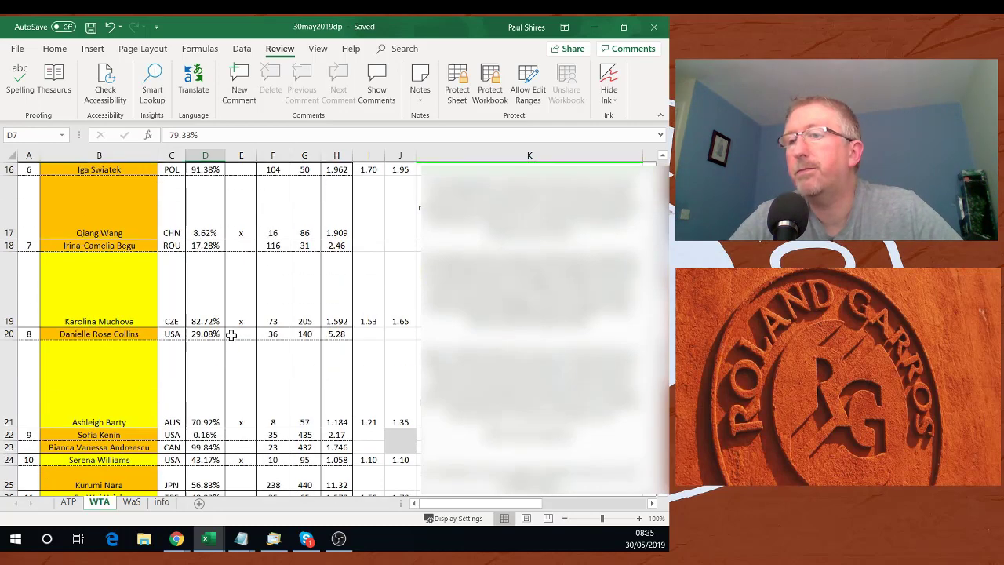
scroll("down", 3)
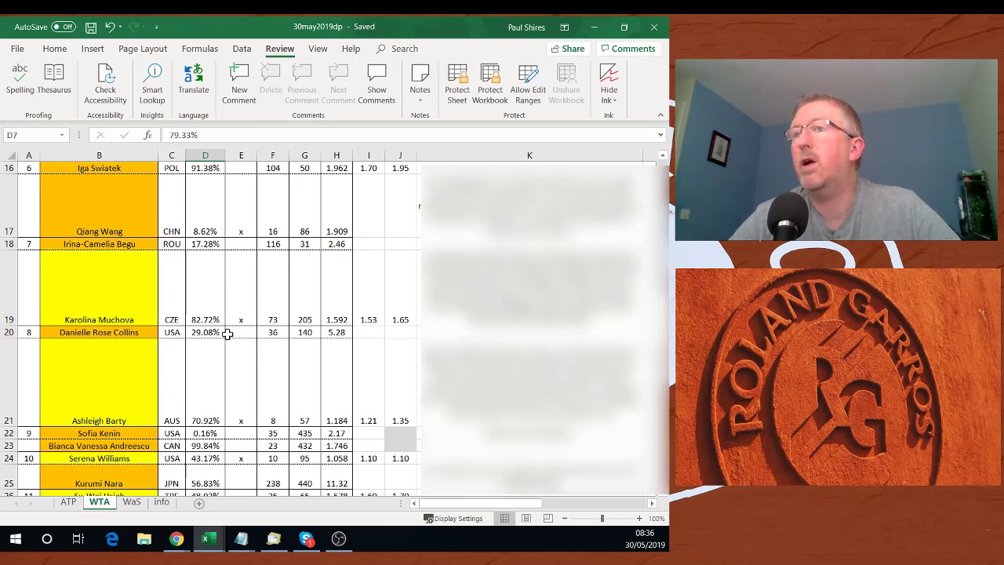
mouse_move(362, 279)
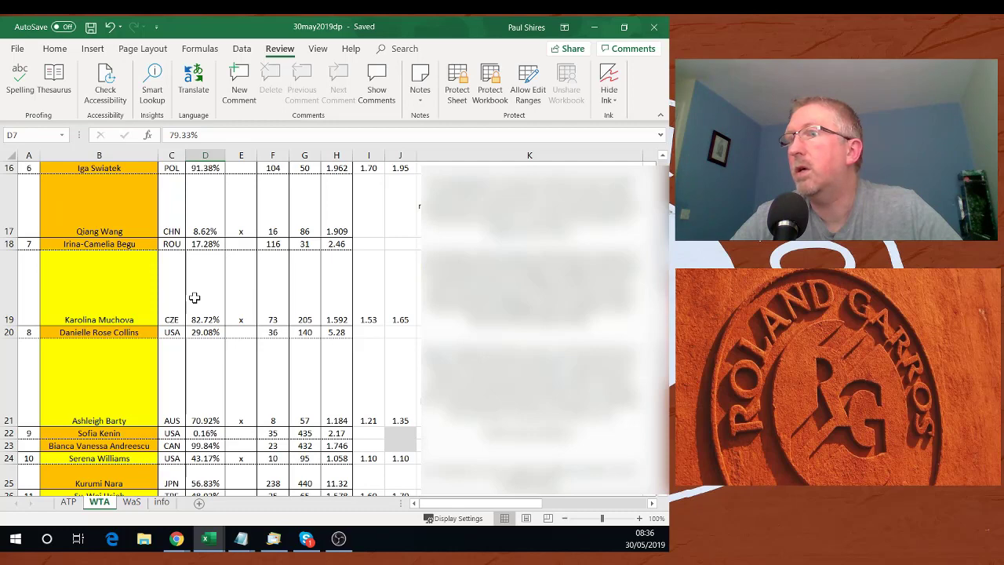
mouse_move(380, 327)
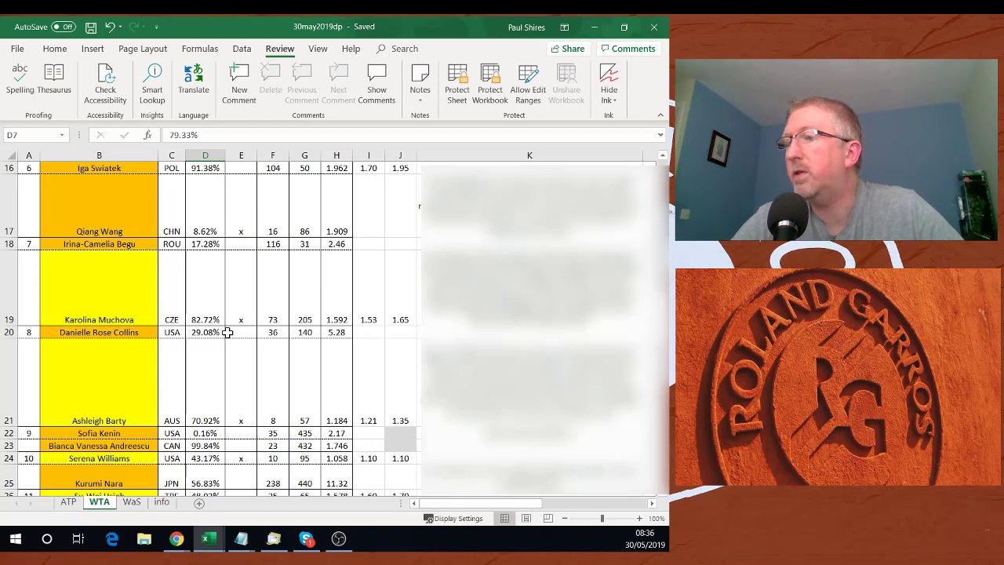
scroll("down", 3)
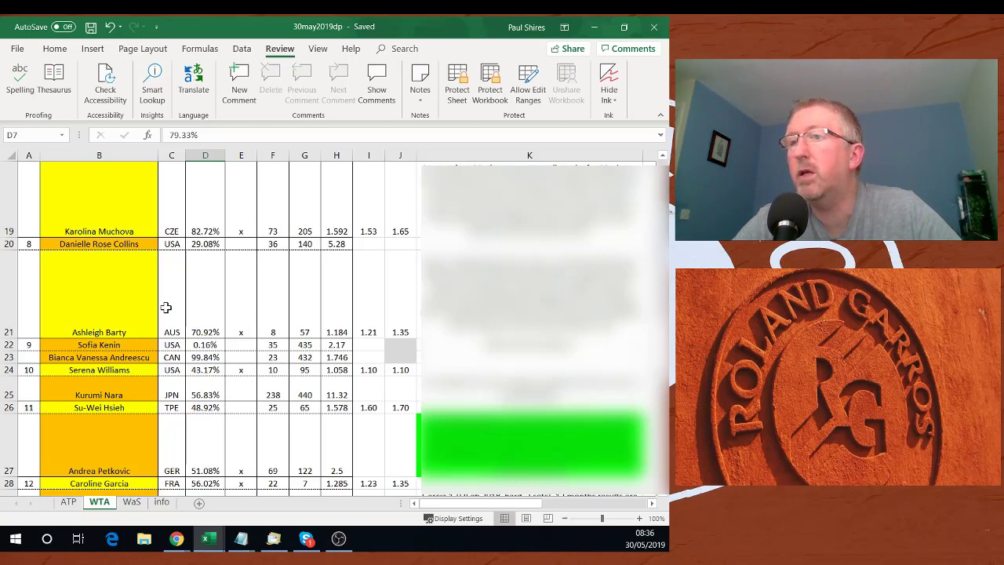
mouse_move(135, 294)
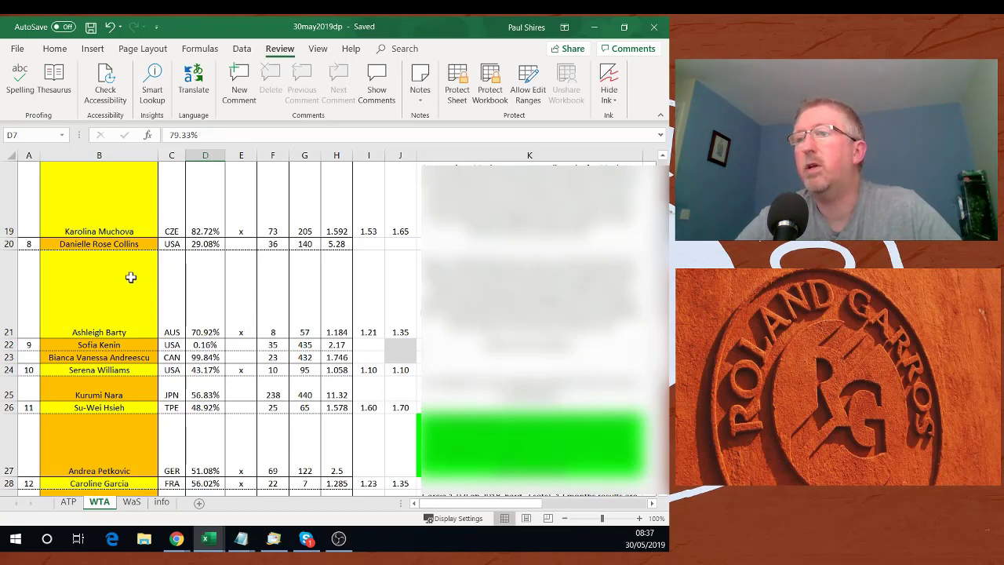
mouse_move(216, 269)
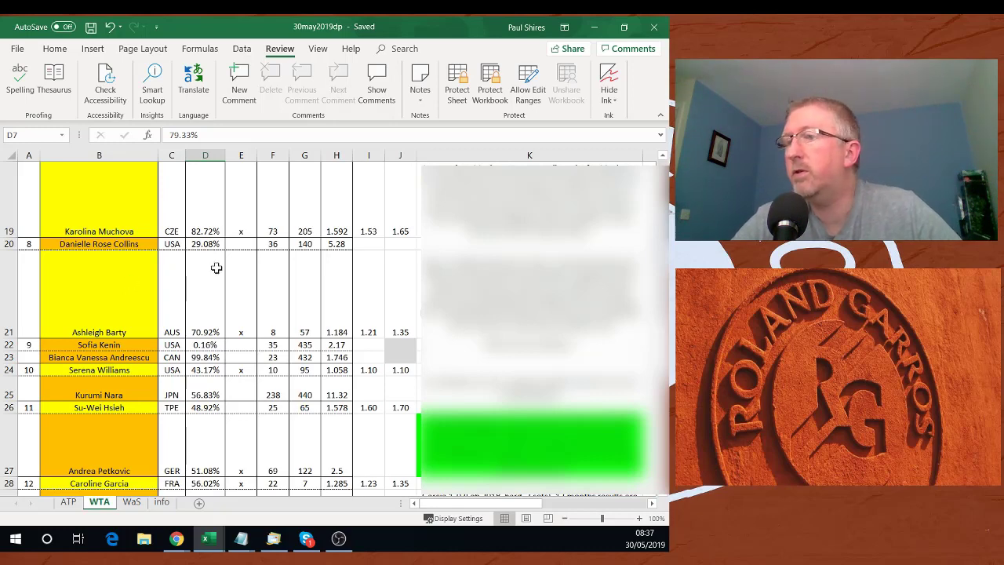
mouse_move(279, 285)
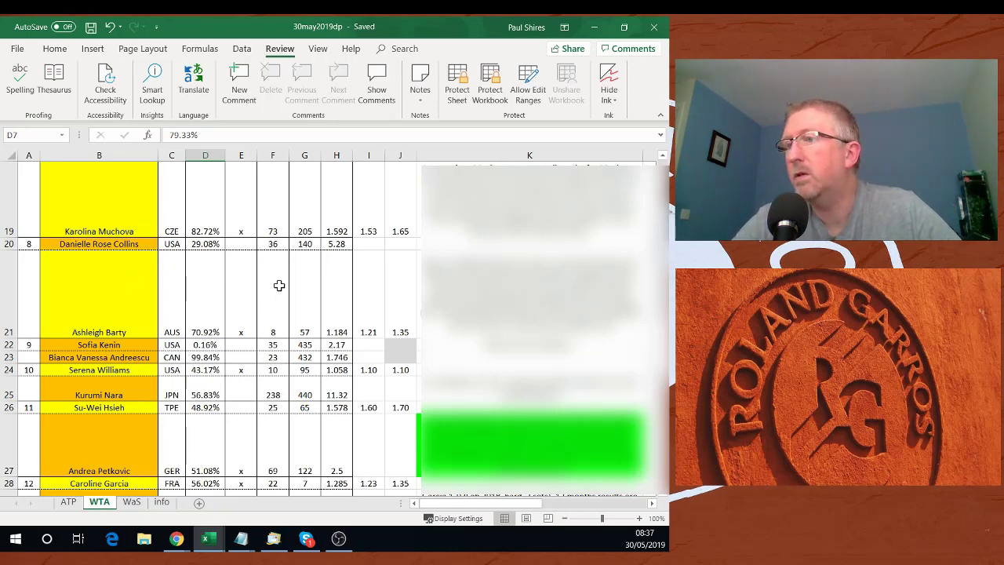
Step: Scroll the WTA sheet to rows 28–33, Blinkova versus Kasatkina through Krunic versus Tsurenko
scroll("down", 3)
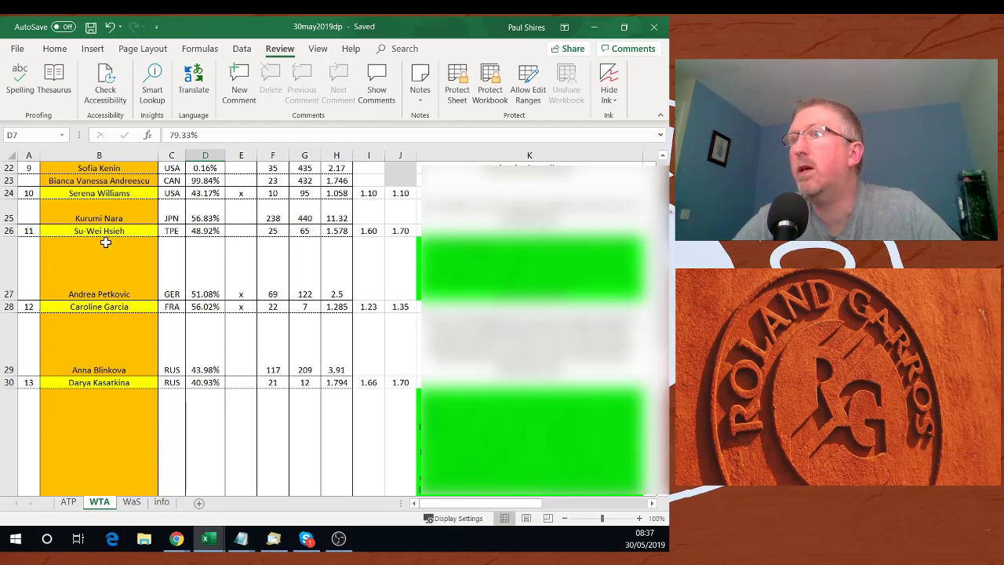
mouse_move(265, 353)
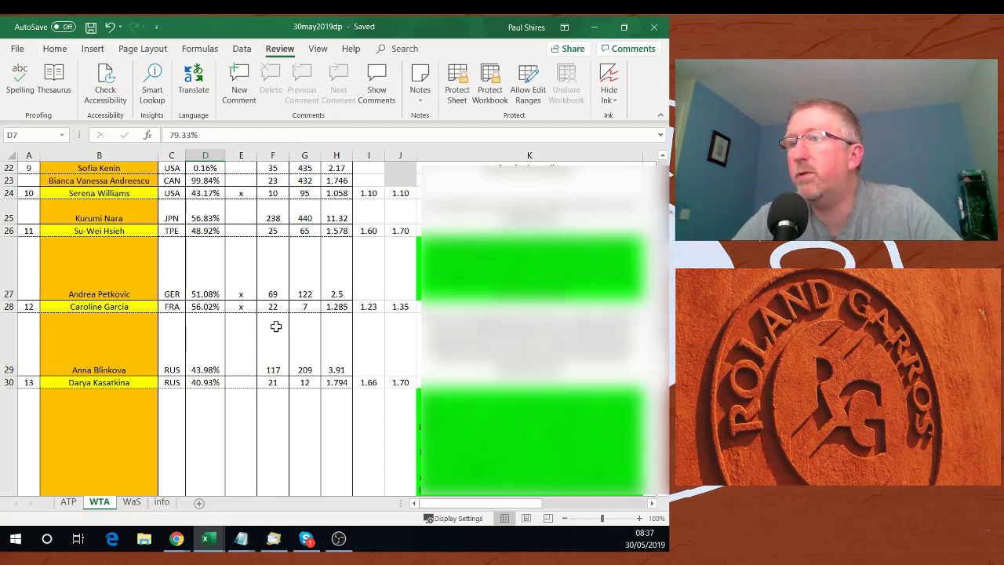
scroll("down", 3)
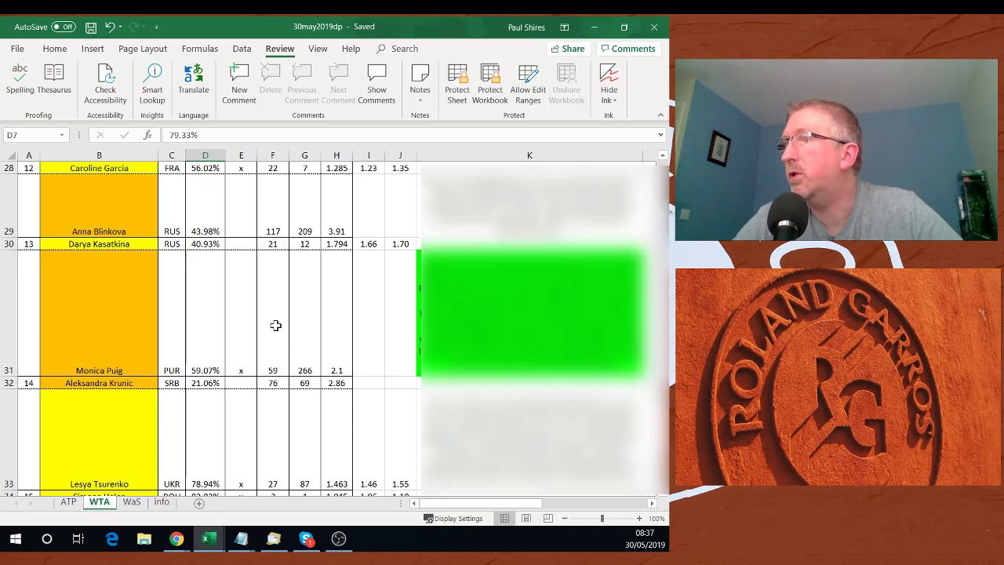
mouse_move(671, 413)
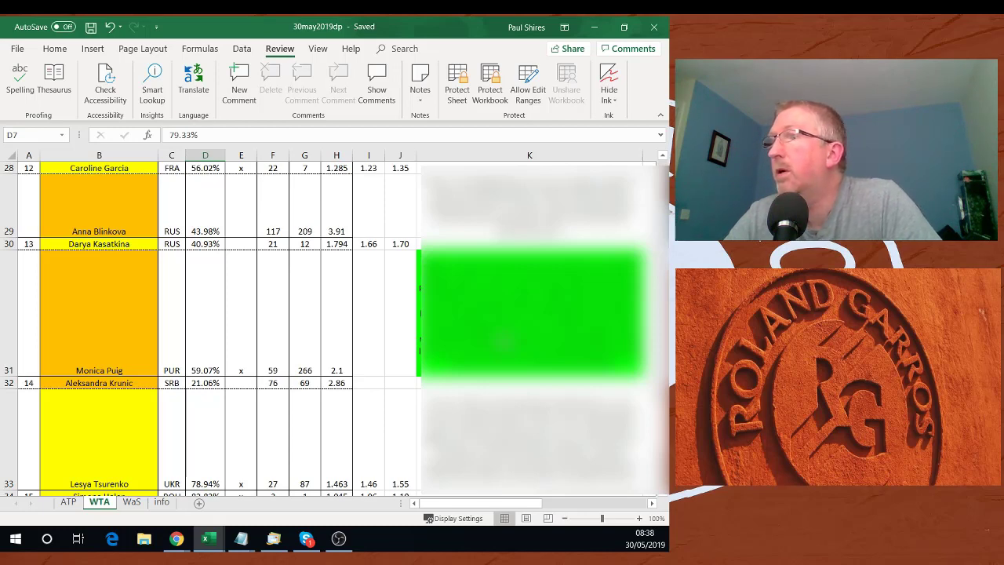
mouse_move(202, 320)
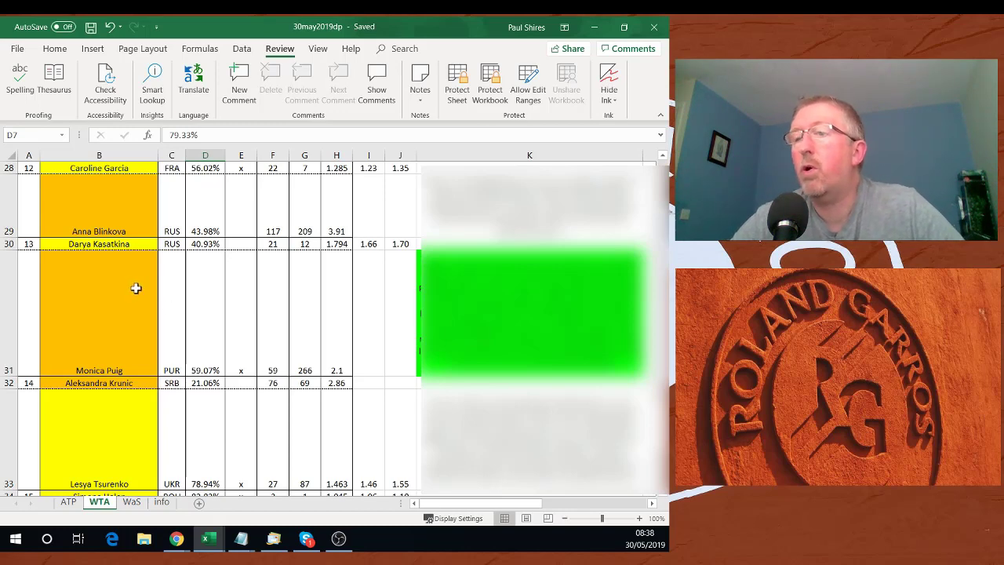
Step: Scroll the WTA sheet to rows 34–37, ending with Priscilla Hon versus Madison Keys
scroll("down", 3)
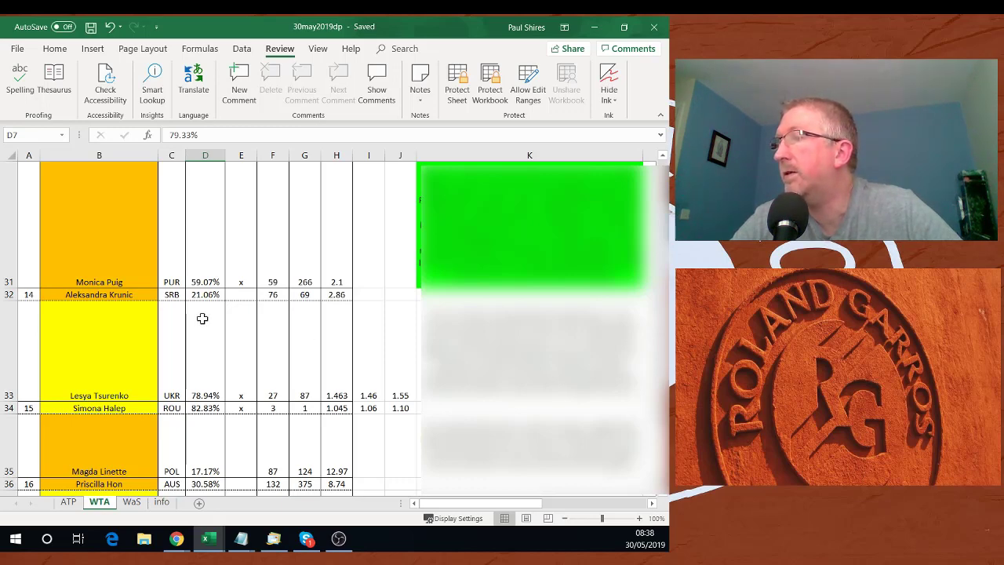
scroll("down", 3)
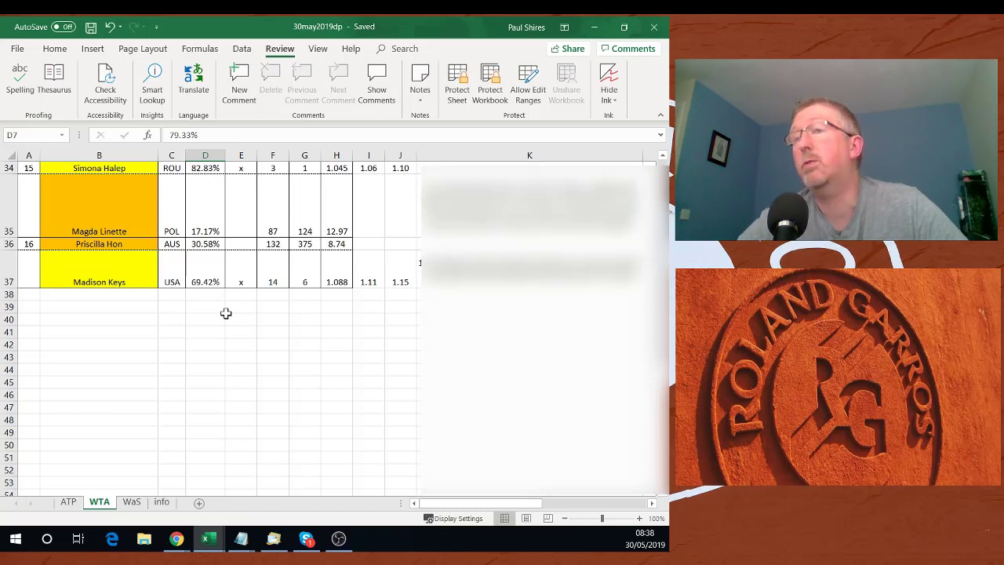
mouse_move(183, 301)
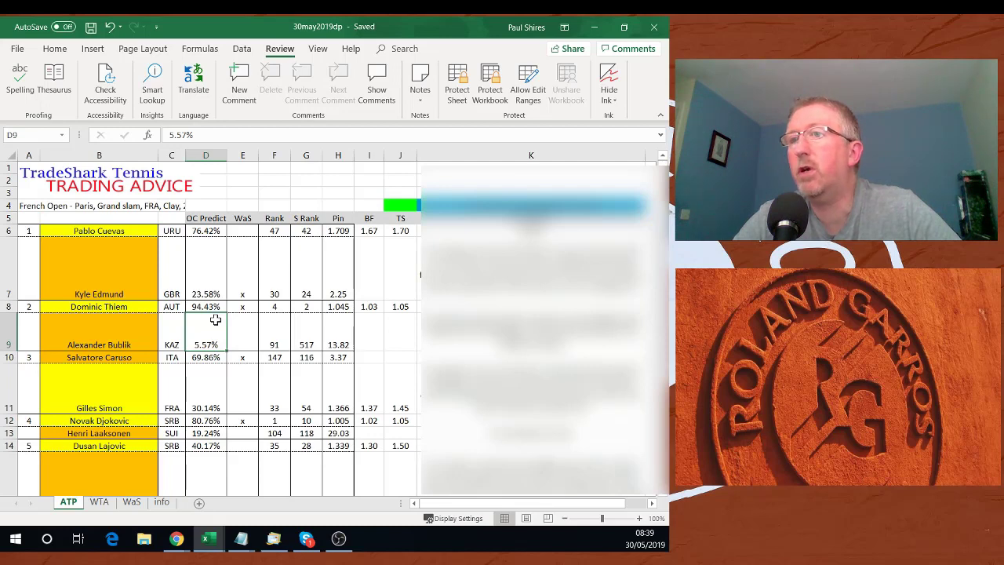
mouse_move(145, 251)
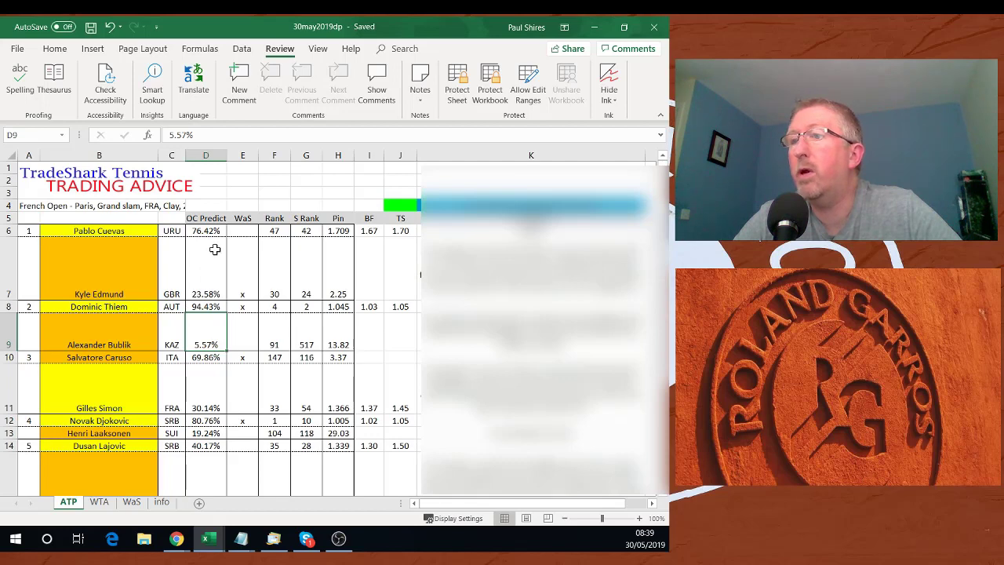
mouse_move(96, 242)
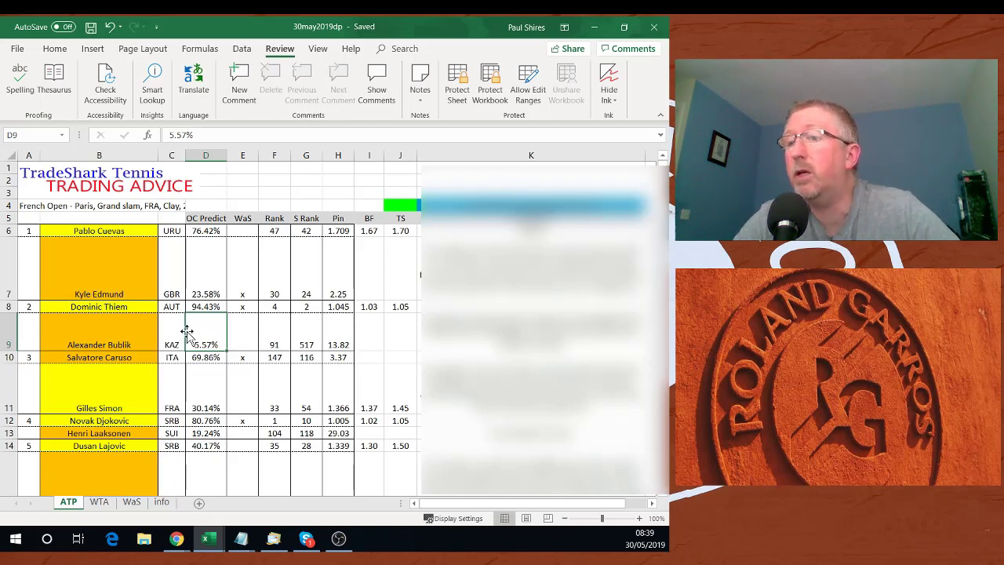
mouse_move(258, 399)
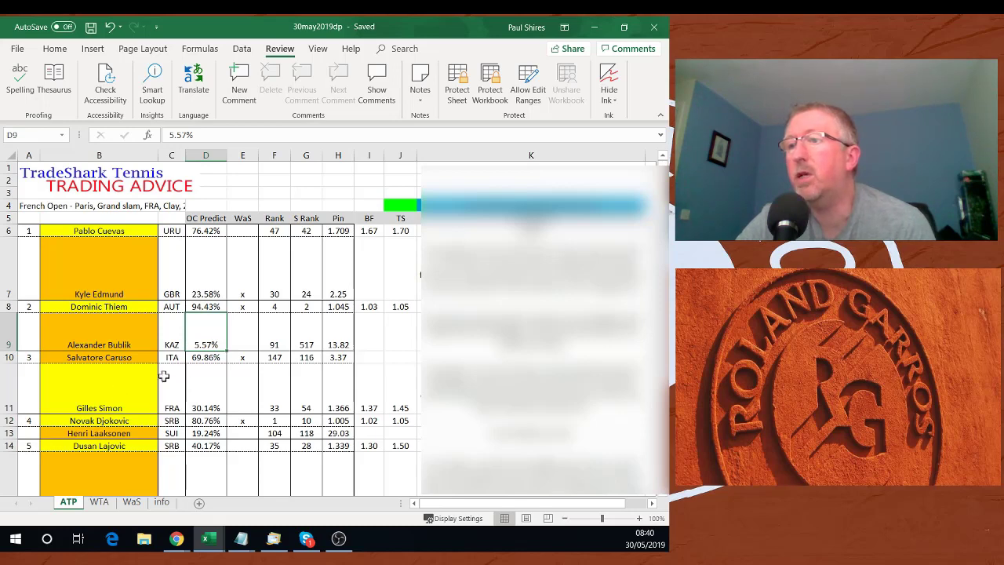
mouse_move(367, 391)
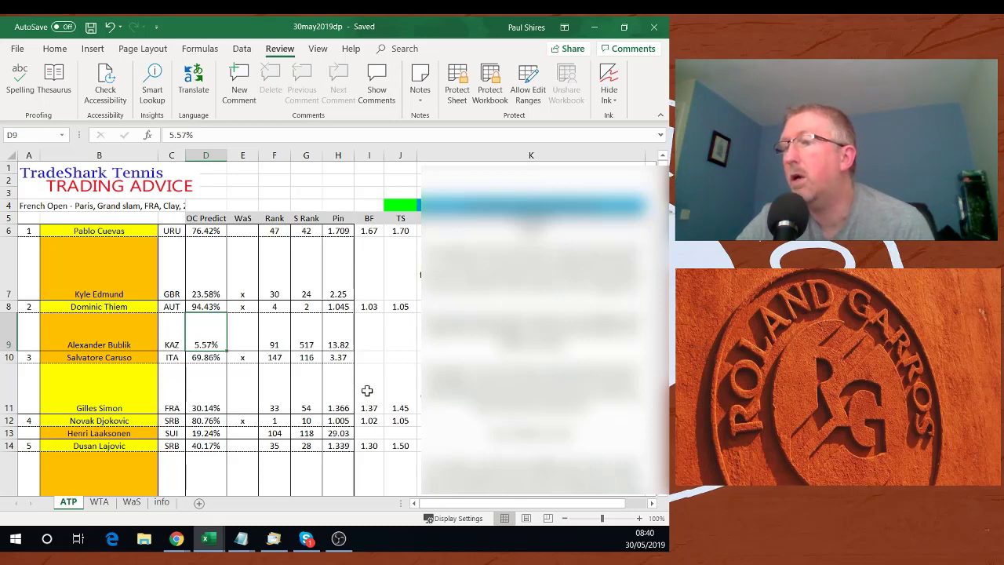
mouse_move(228, 380)
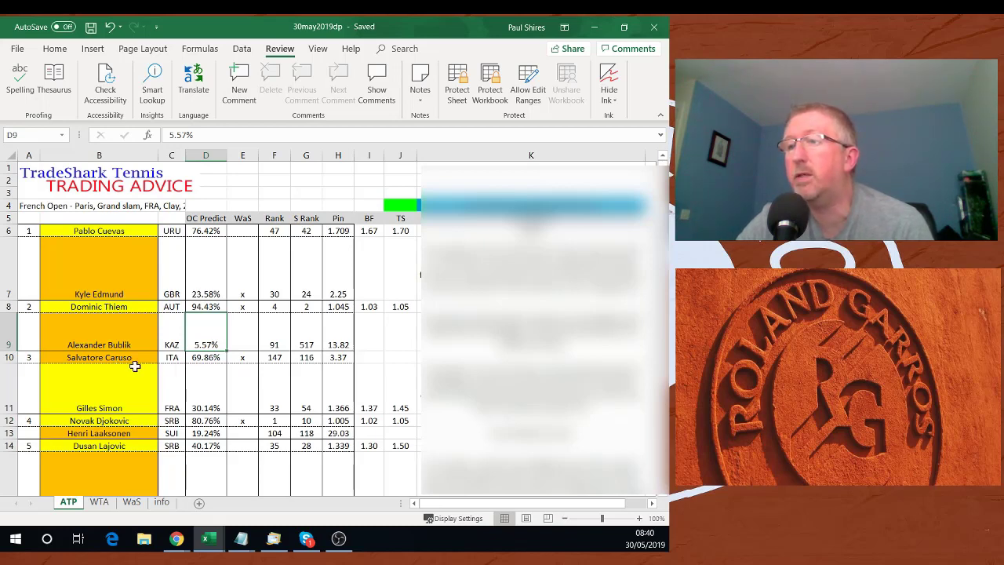
mouse_move(113, 387)
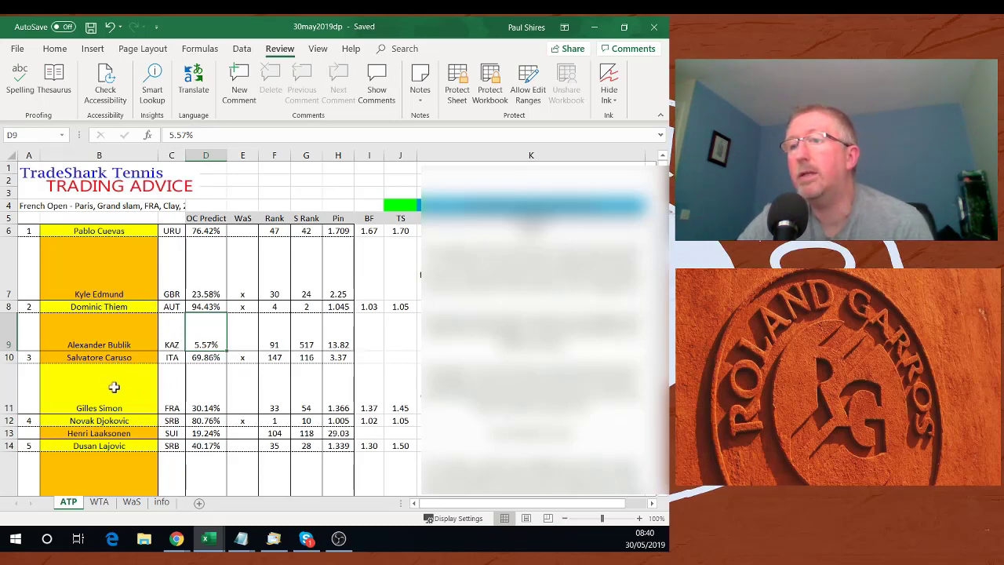
Step: Scroll the ATP sheet to rows 16–22, Ymer versus Zverev through Struff versus Albot
scroll("down", 3)
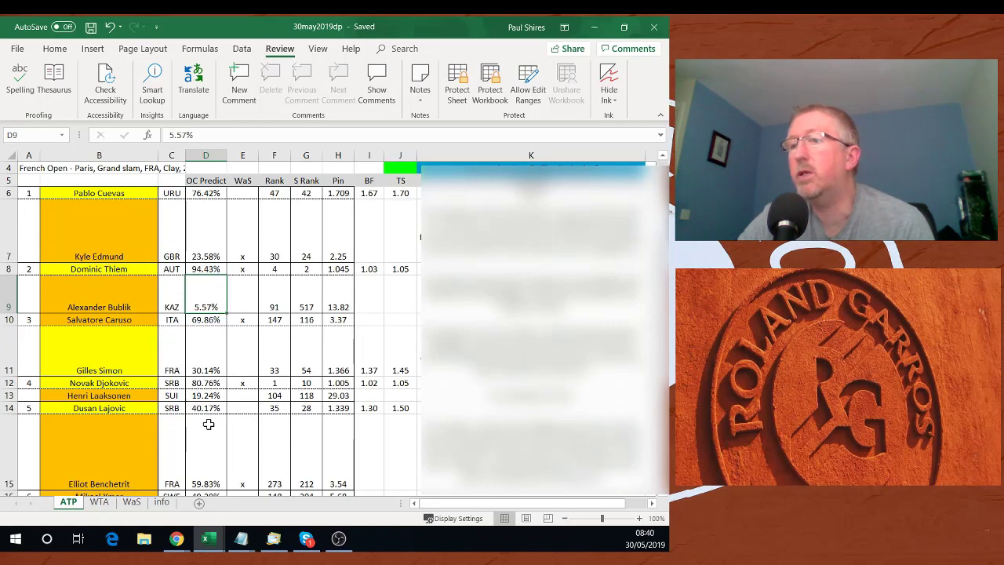
scroll("down", 3)
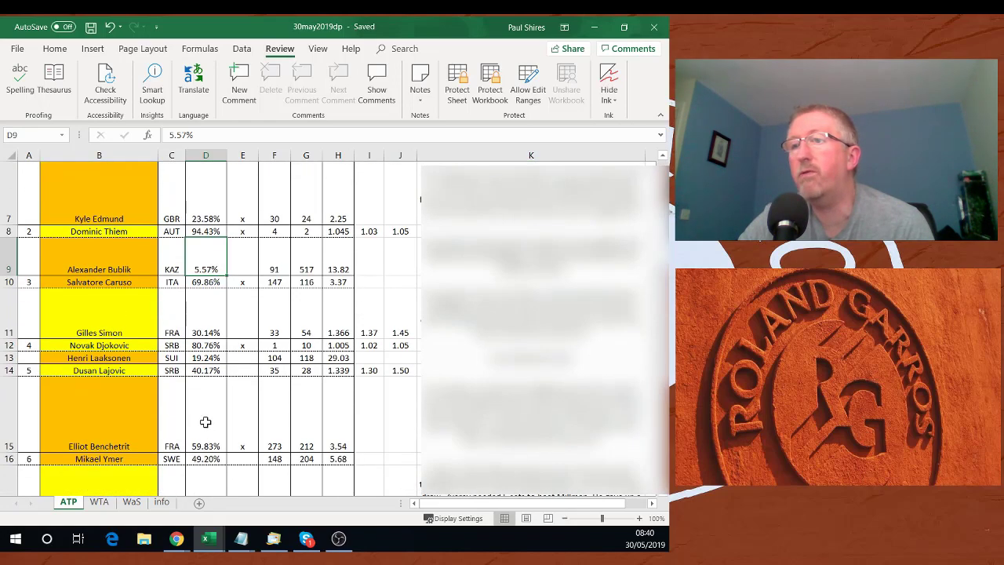
scroll("down", 3)
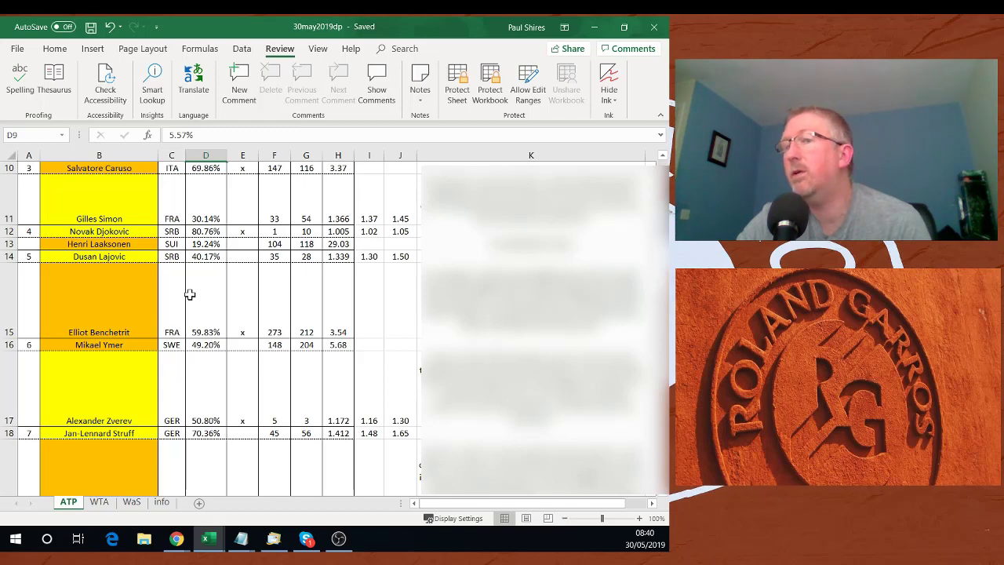
mouse_move(116, 303)
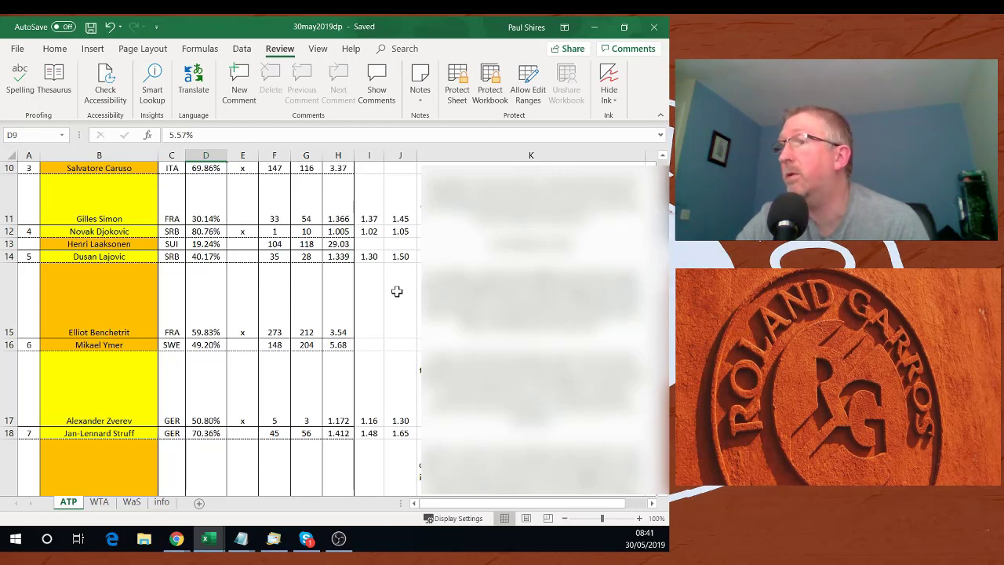
mouse_move(383, 301)
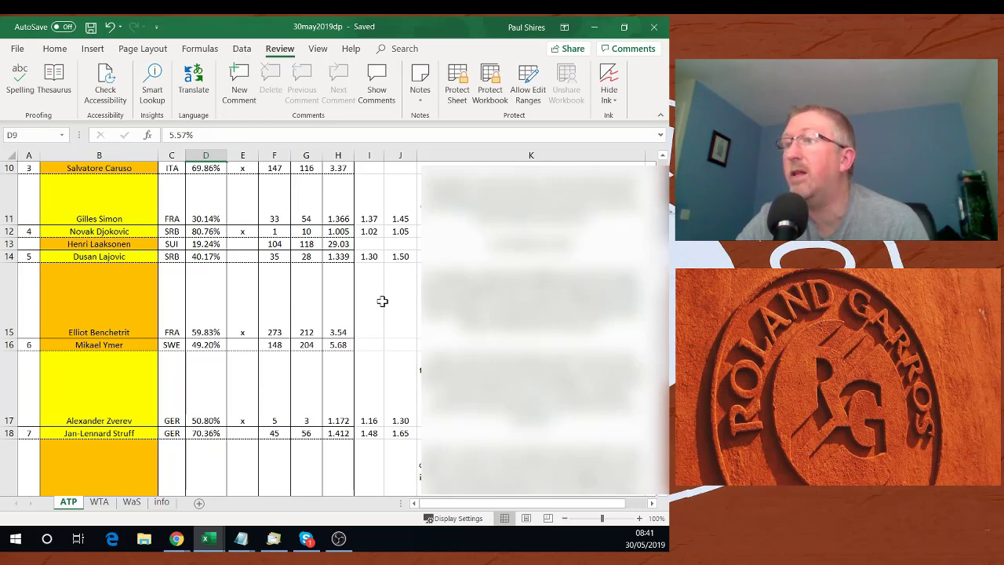
mouse_move(364, 294)
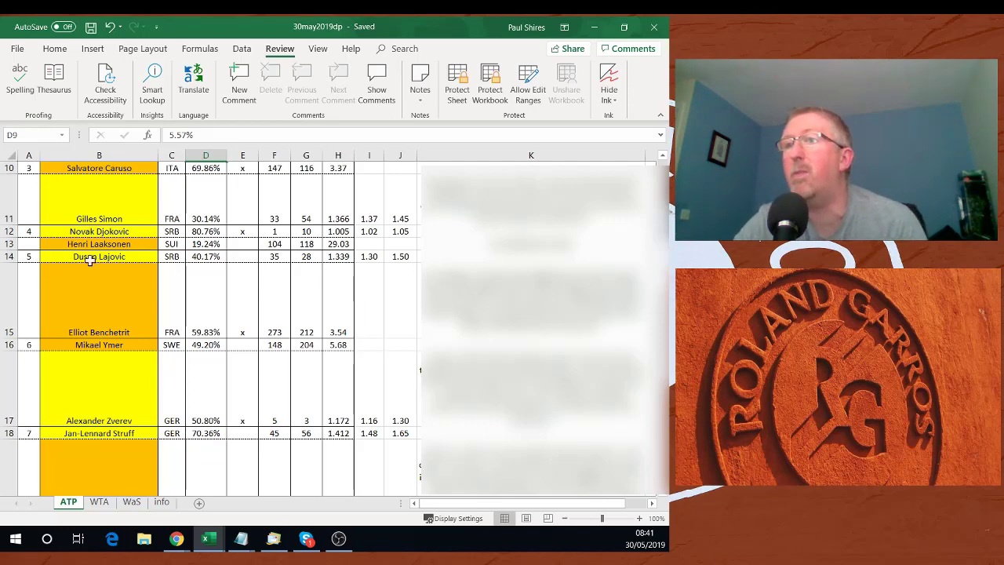
mouse_move(239, 274)
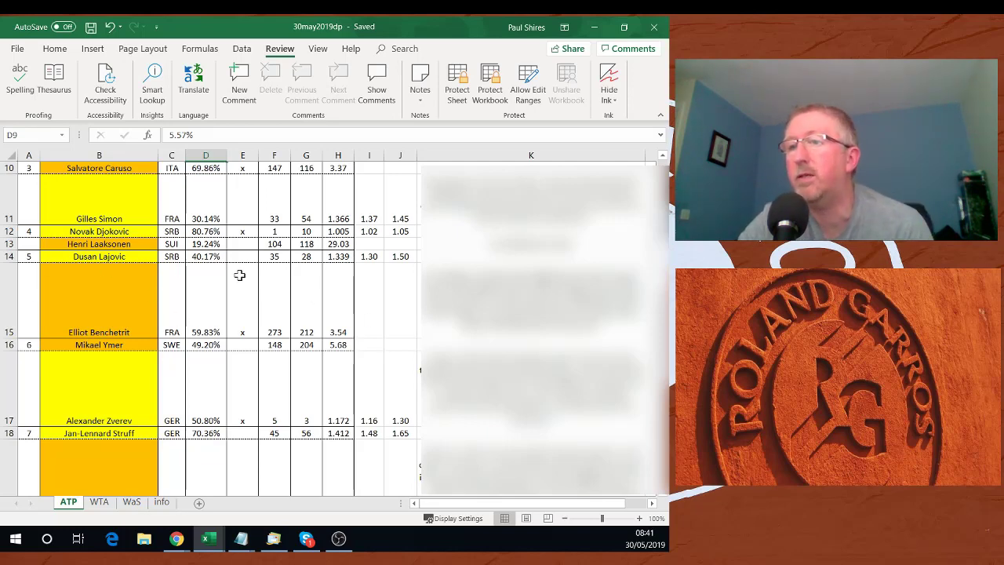
scroll("down", 3)
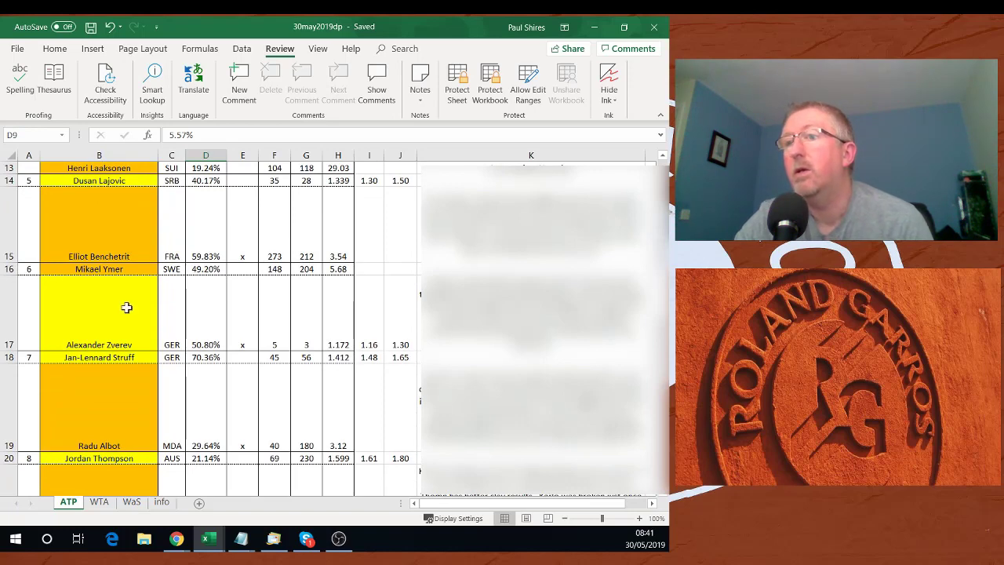
mouse_move(123, 314)
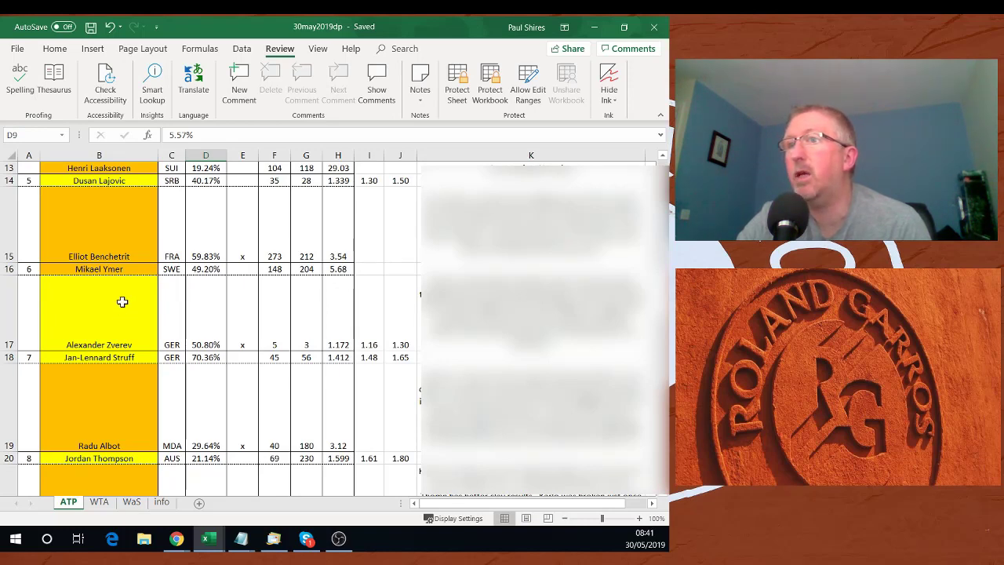
mouse_move(107, 321)
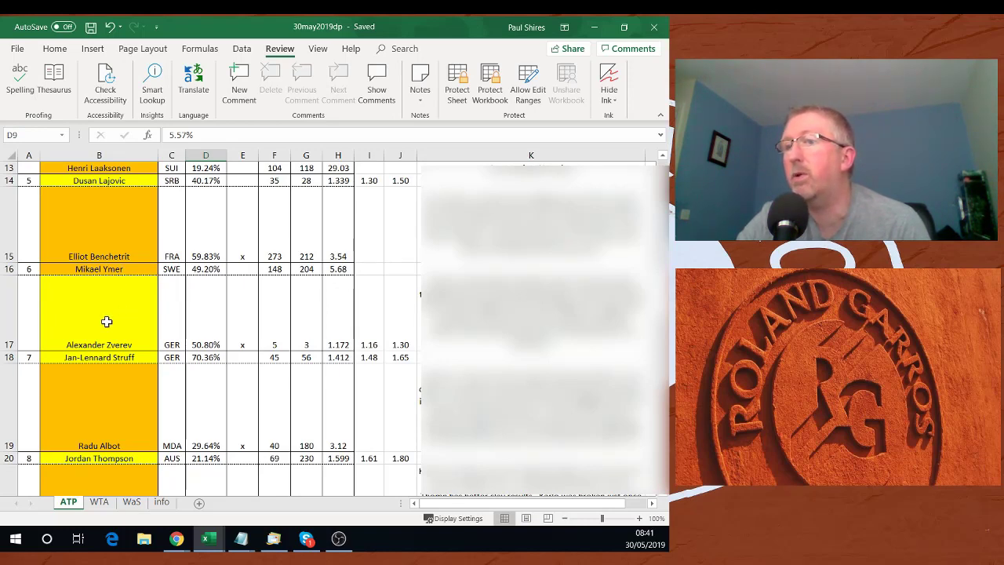
mouse_move(60, 306)
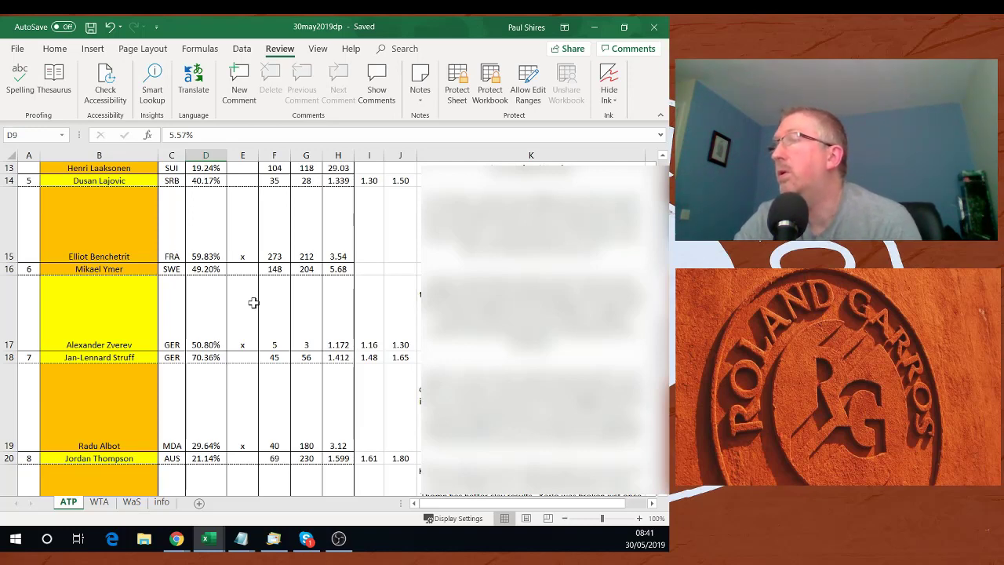
mouse_move(285, 323)
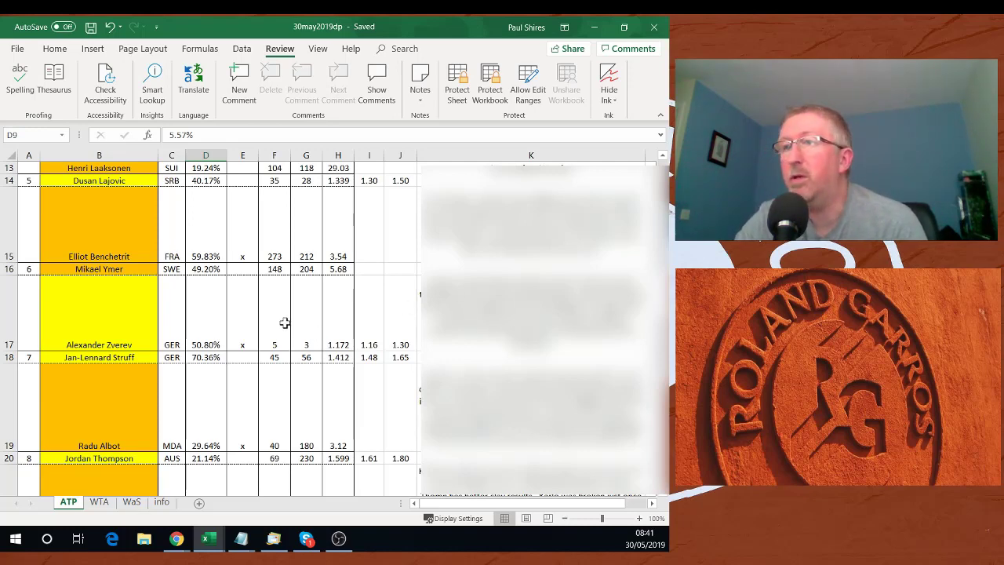
mouse_move(282, 307)
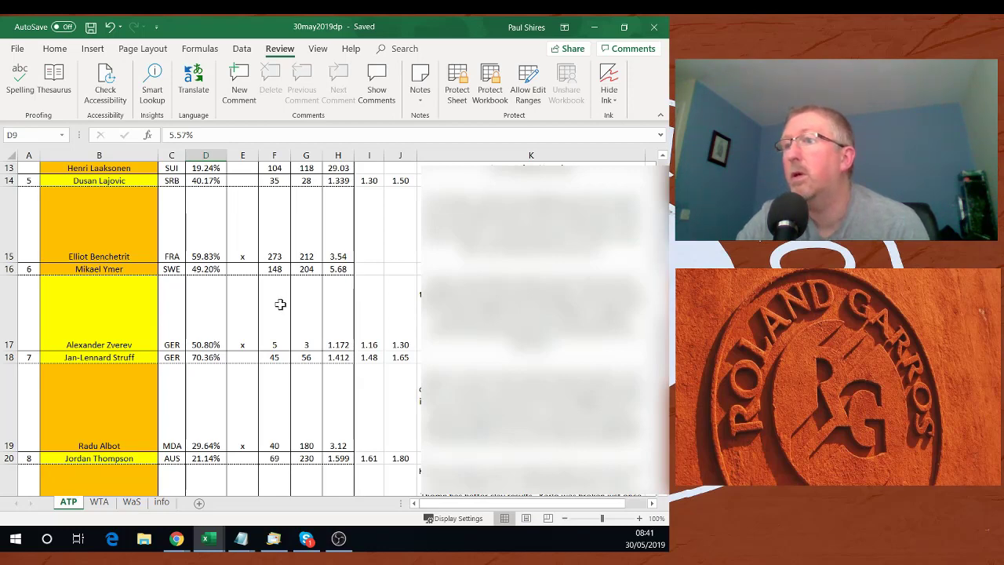
scroll("down", 3)
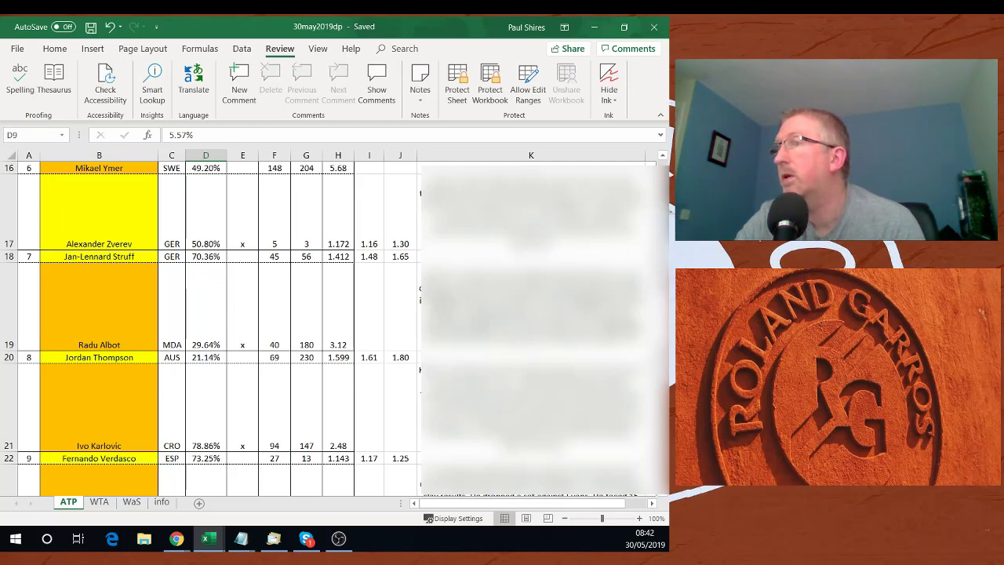
mouse_move(315, 311)
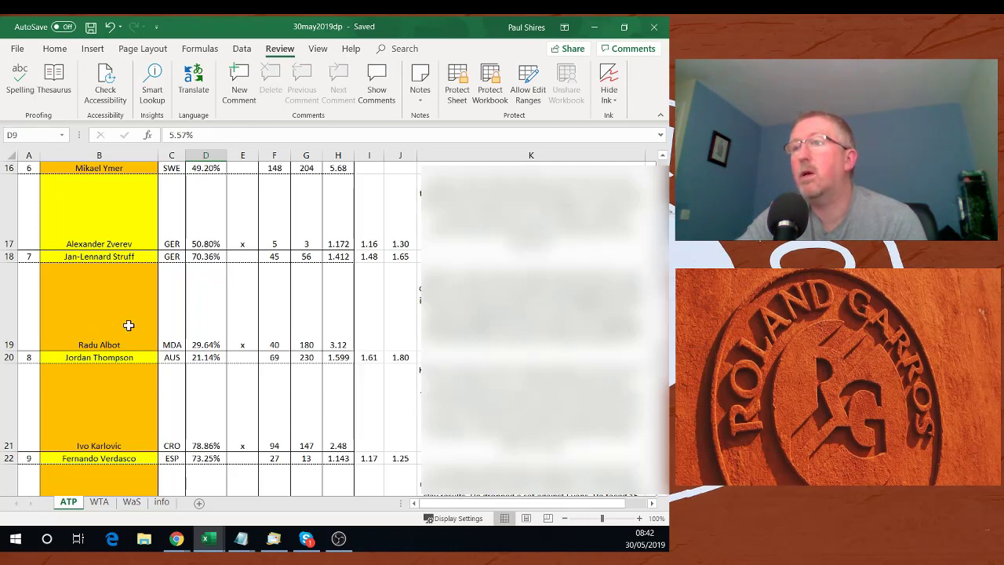
mouse_move(72, 253)
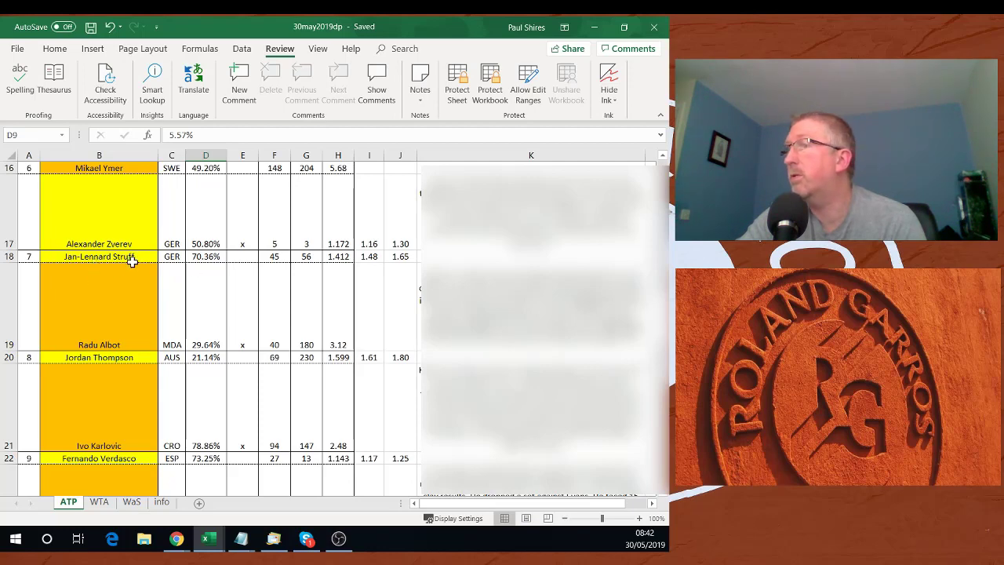
mouse_move(131, 278)
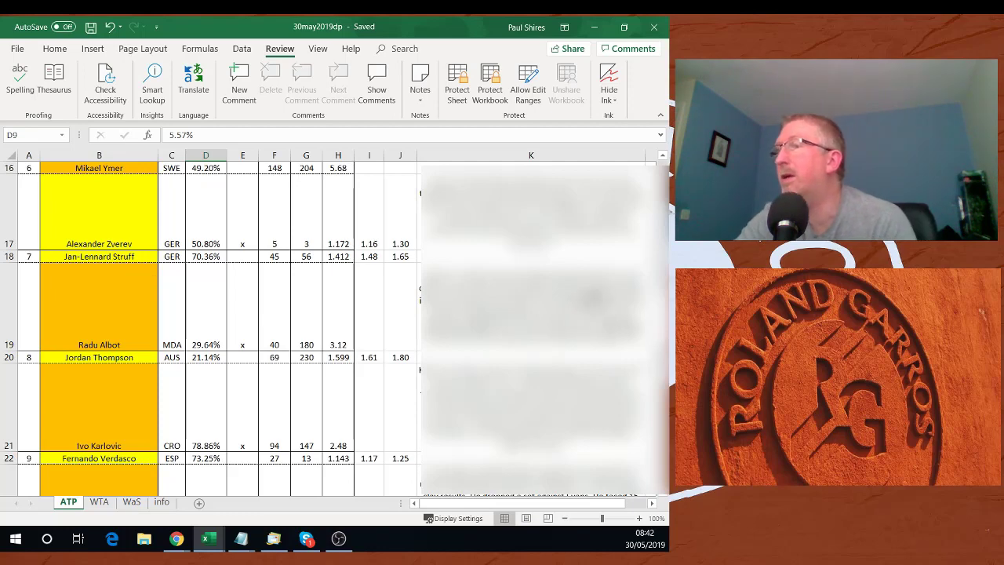
mouse_move(118, 310)
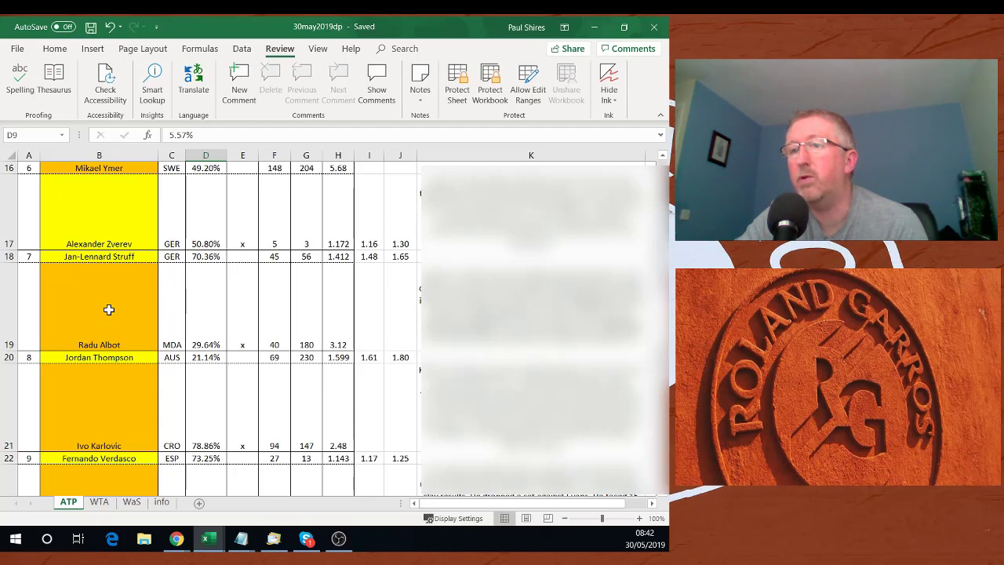
Step: Scroll the ATP sheet to Thompson versus Karlovic and Verdasco versus Hoang
scroll("down", 3)
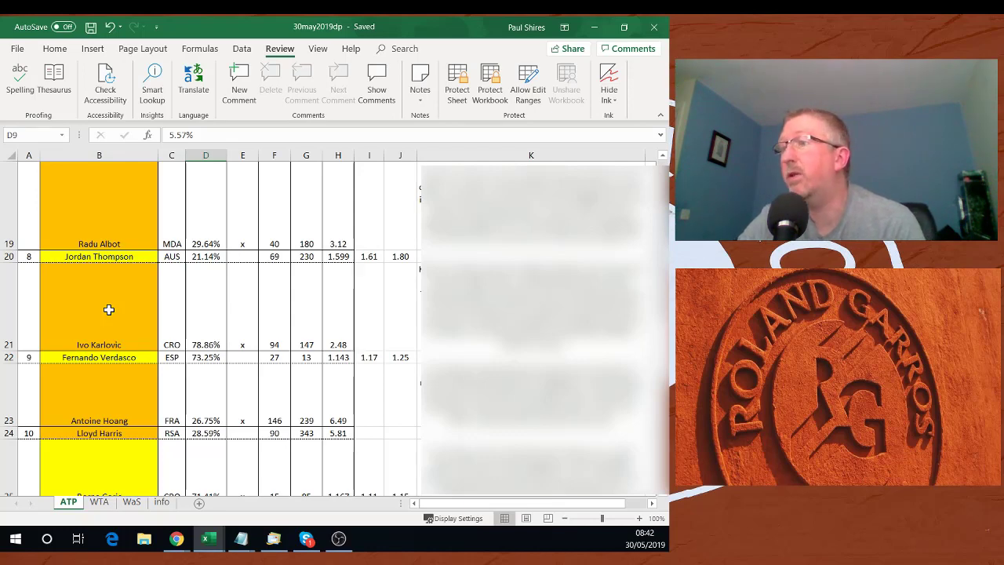
mouse_move(248, 282)
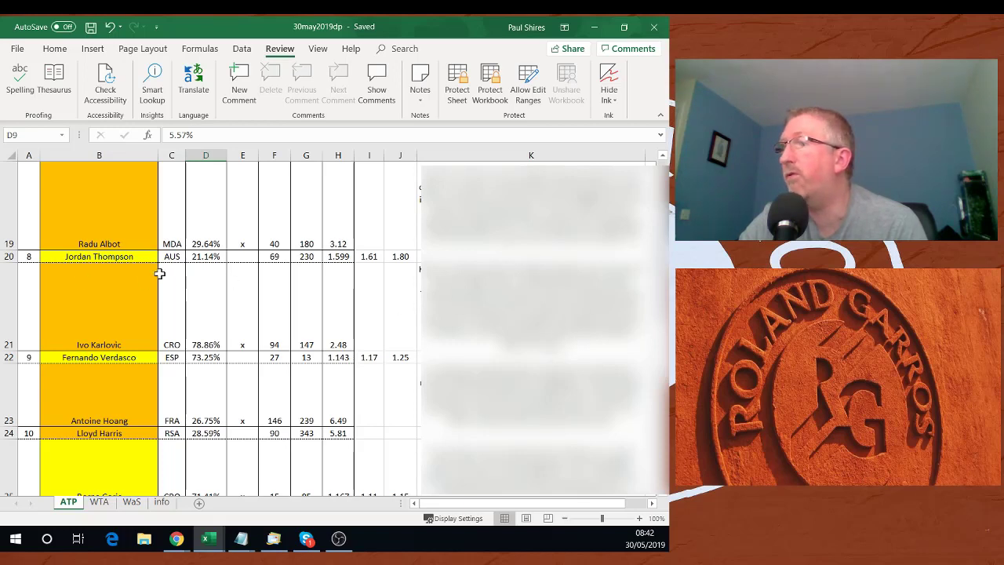
mouse_move(278, 303)
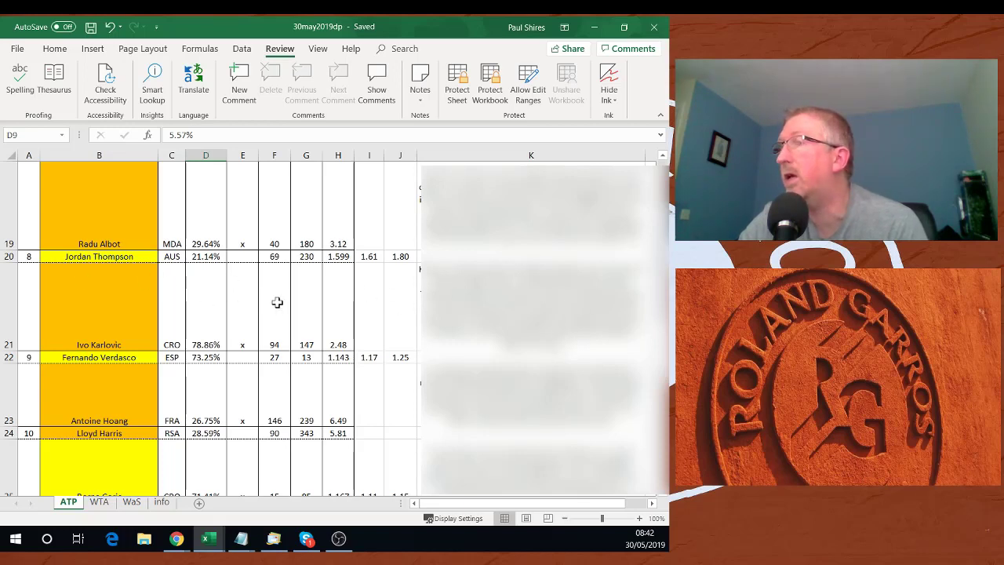
mouse_move(131, 313)
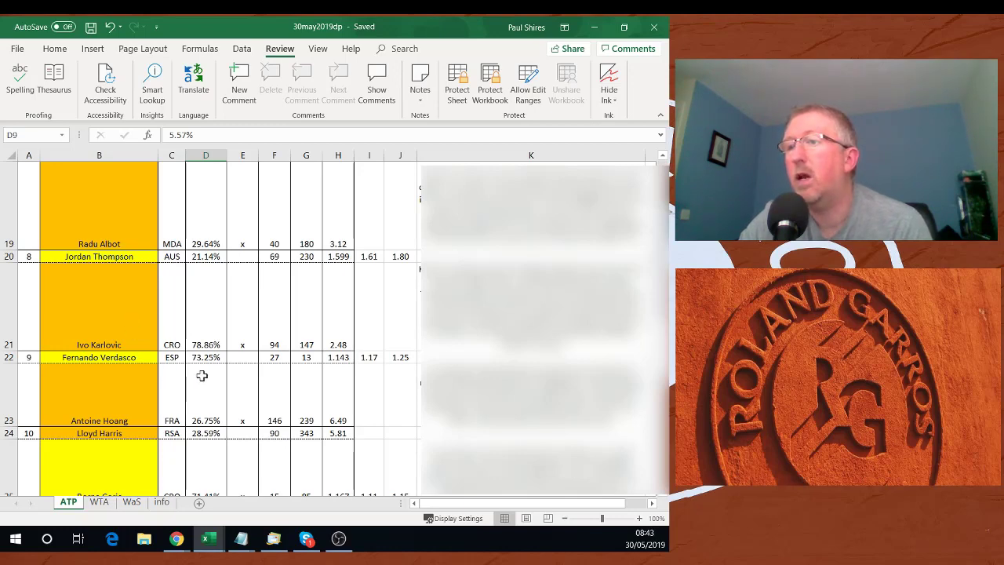
Step: Scroll the ATP sheet down three notches to the Coric, Mannarino–Monfils and Nishioka–Del Potro rows
scroll("down", 3)
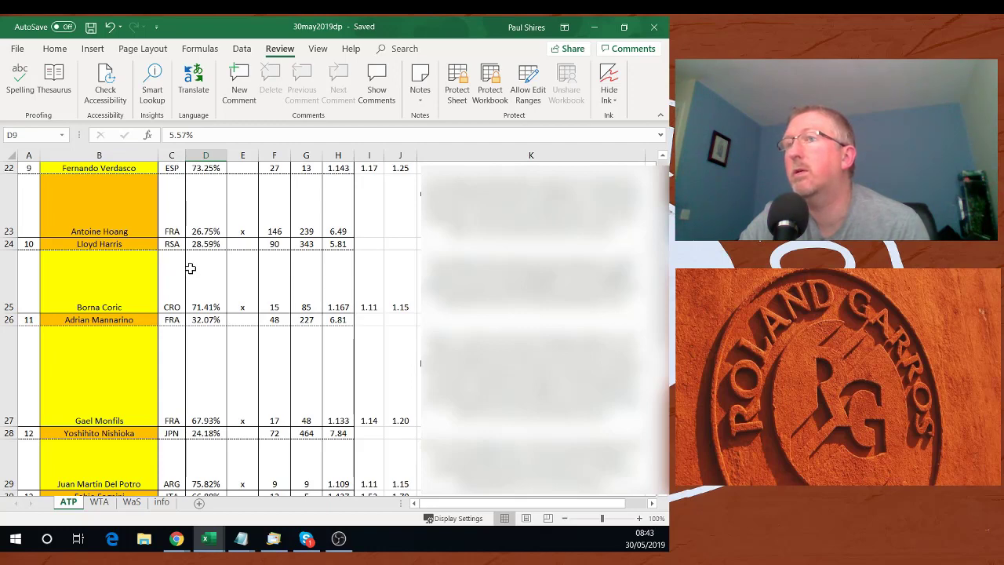
mouse_move(255, 220)
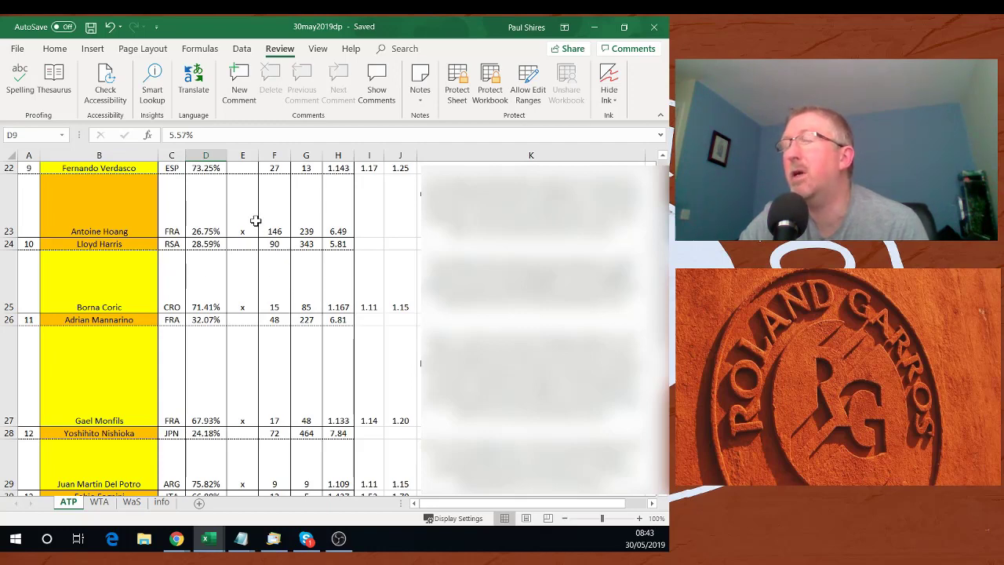
mouse_move(236, 190)
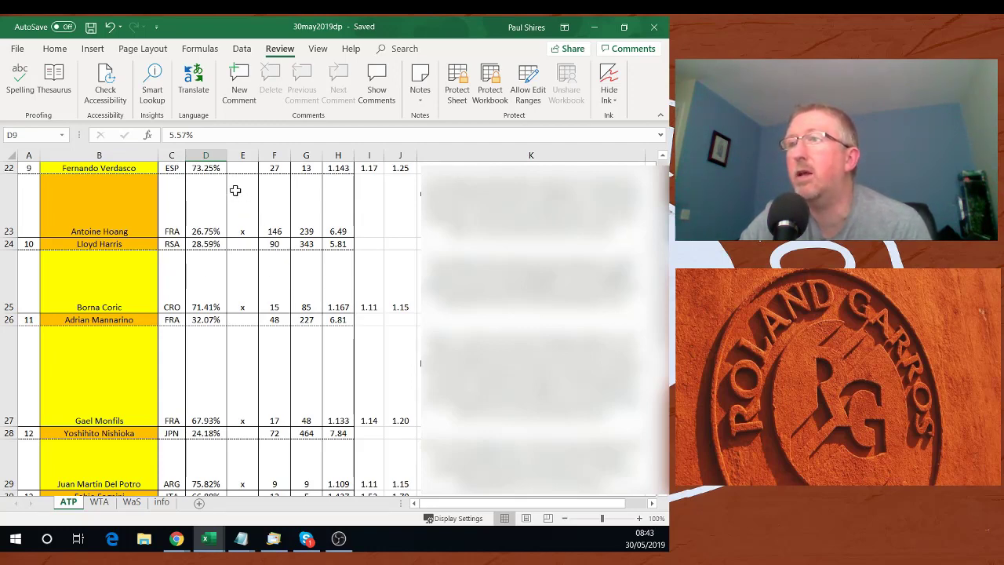
mouse_move(158, 281)
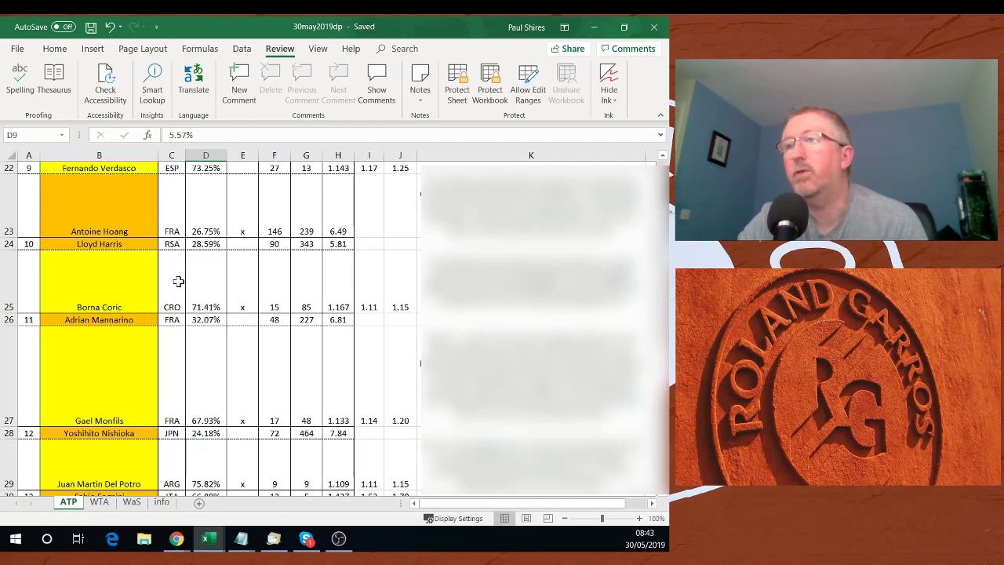
mouse_move(162, 279)
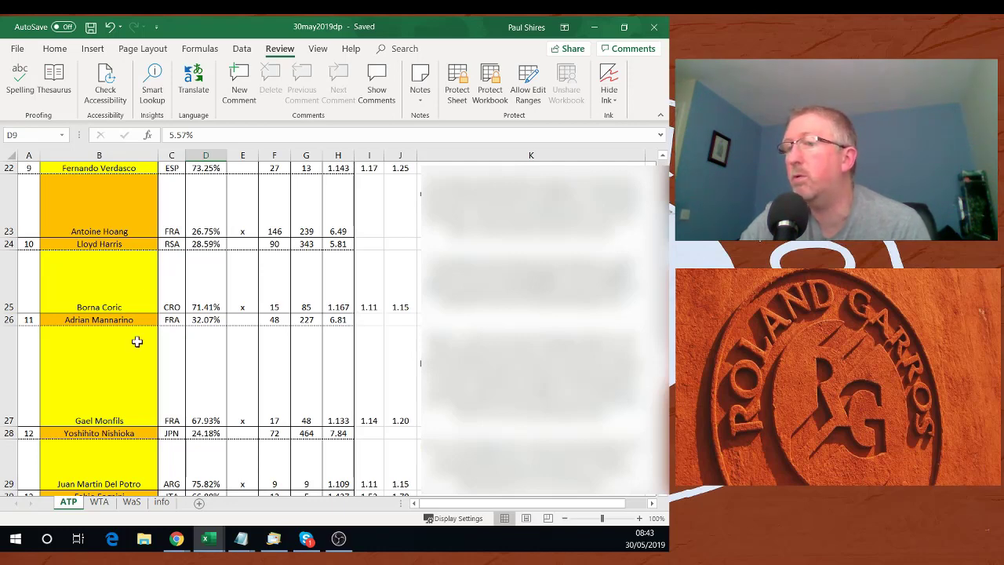
mouse_move(169, 368)
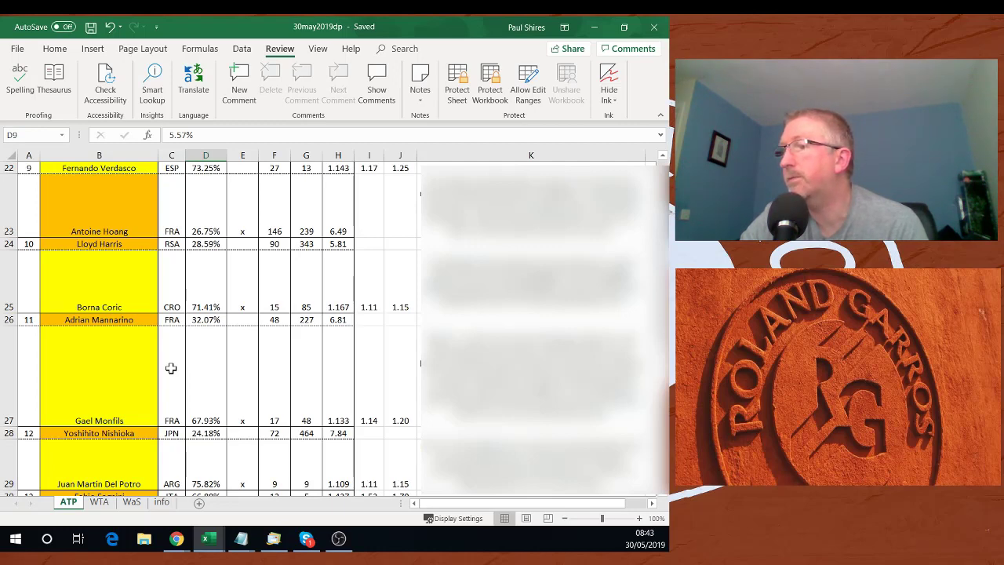
mouse_move(148, 349)
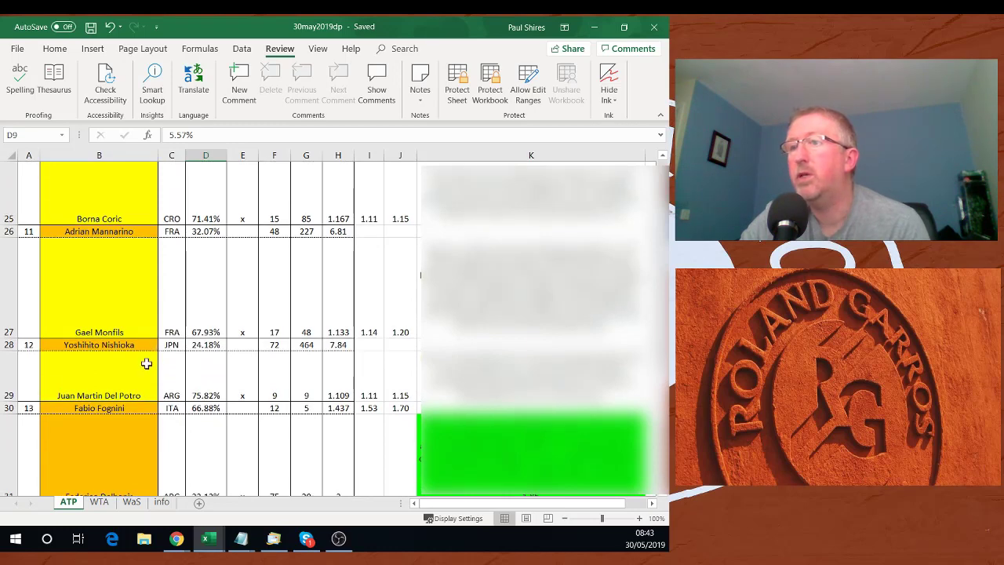
Step: Scroll the ATP sheet down to rows 28–34, showing Fognini vs Delbonis and Khachanov vs Barrere
scroll("down", 3)
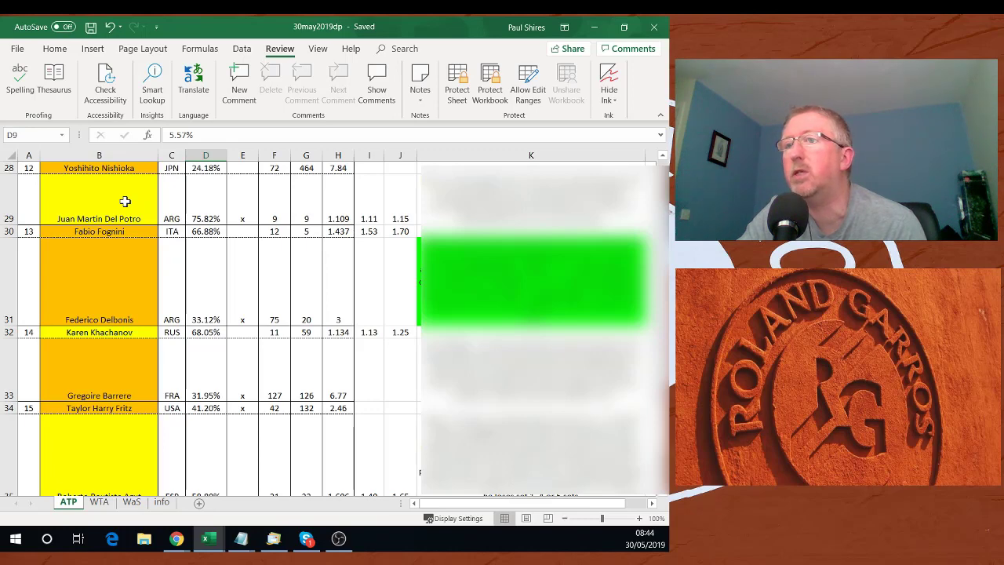
mouse_move(123, 281)
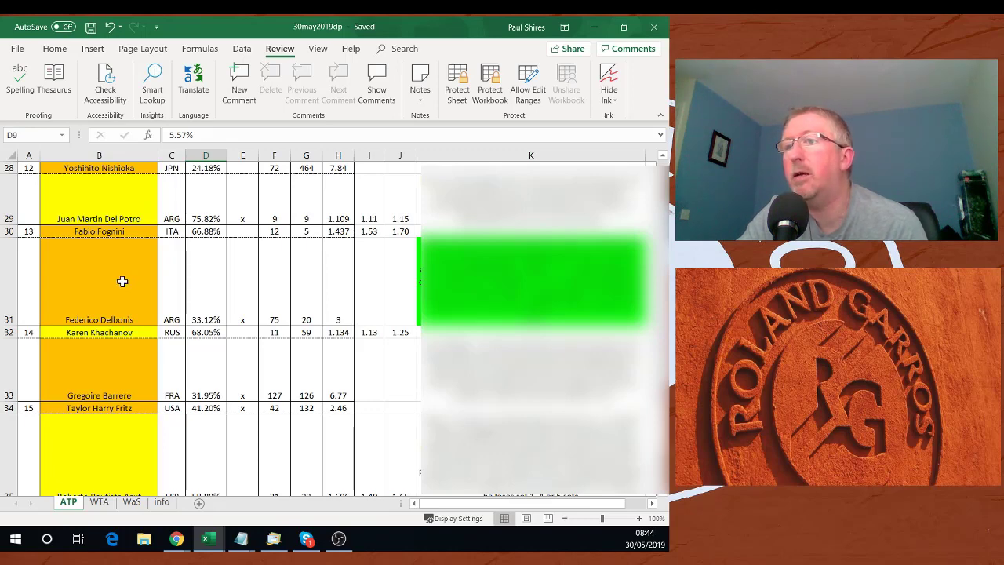
mouse_move(380, 251)
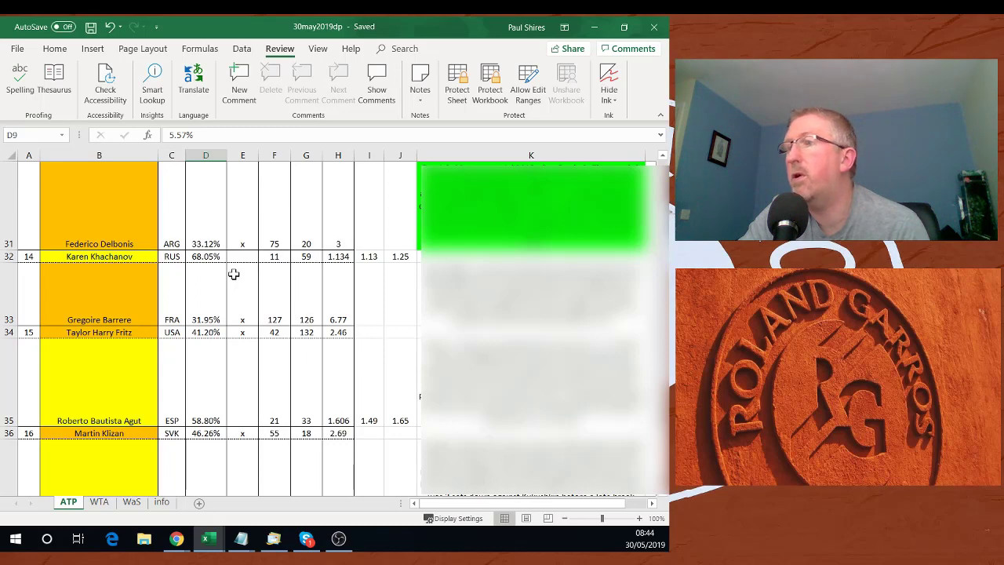
mouse_move(207, 273)
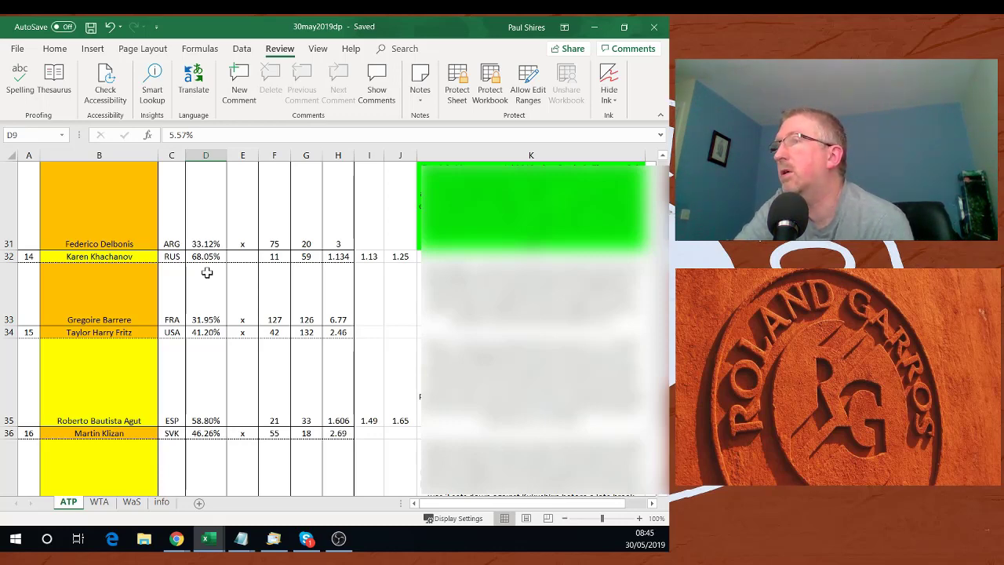
mouse_move(305, 279)
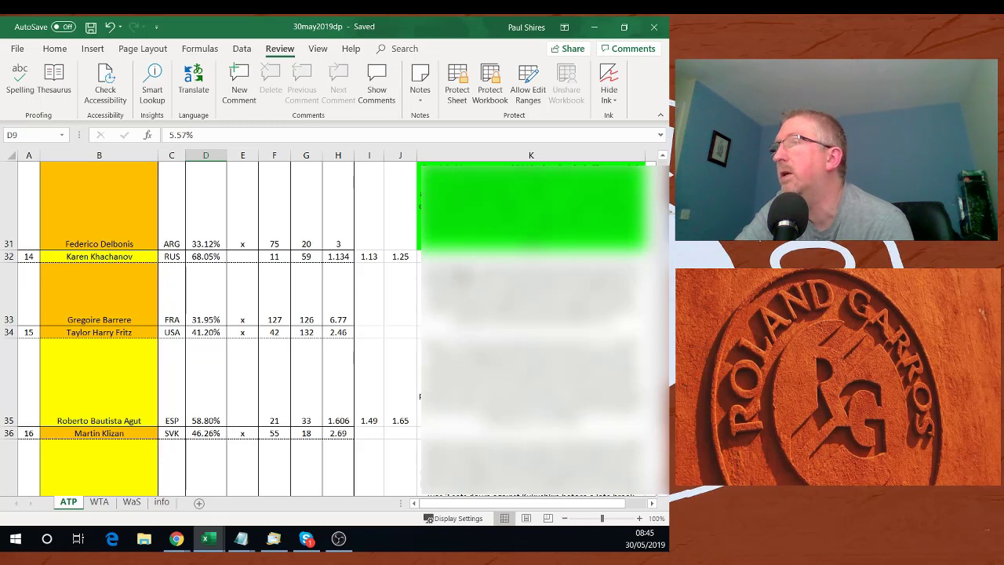
mouse_move(282, 284)
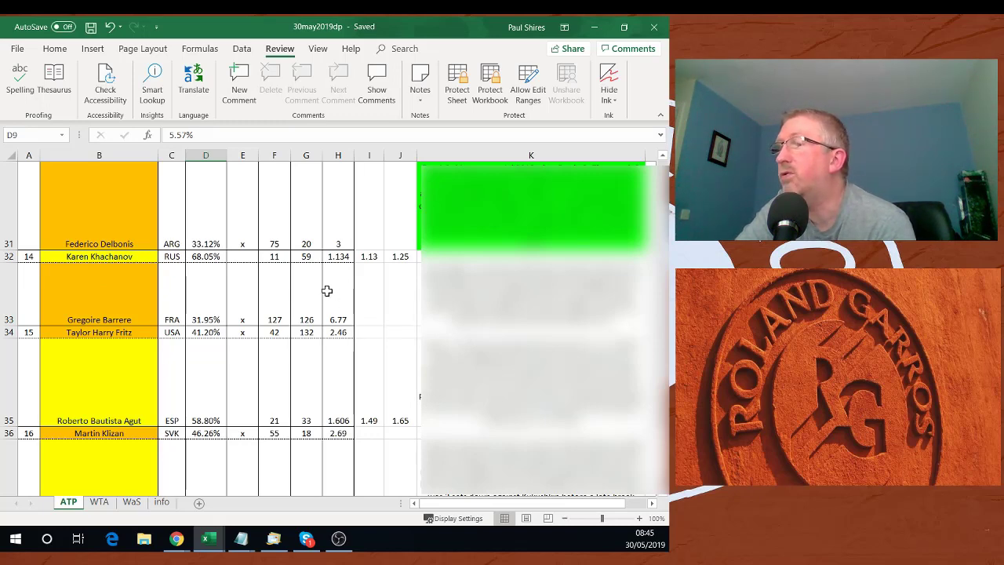
mouse_move(388, 283)
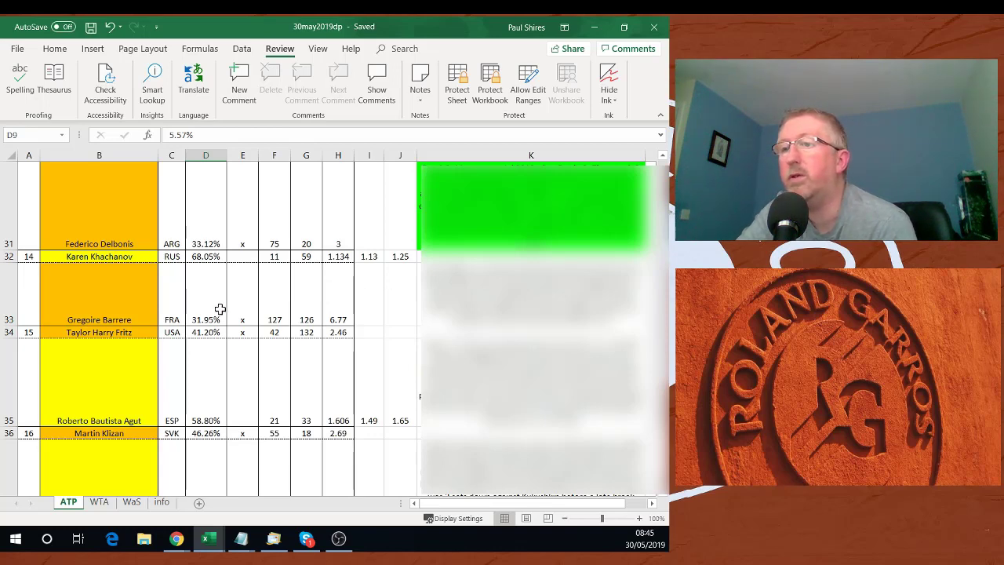
Step: Scroll the ATP sheet down to its final match, Klizan vs Pouille, at row 37
scroll("down", 3)
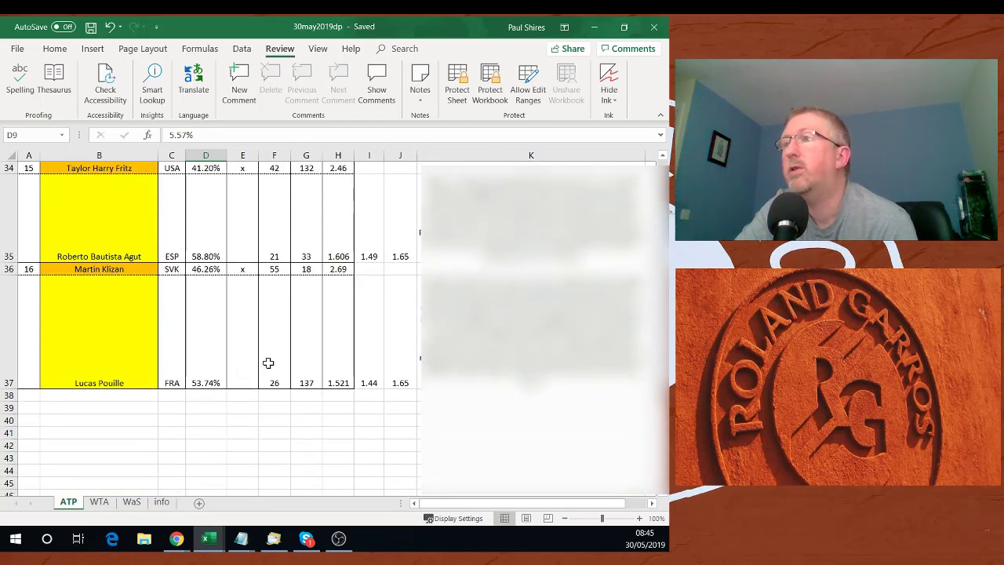
mouse_move(282, 191)
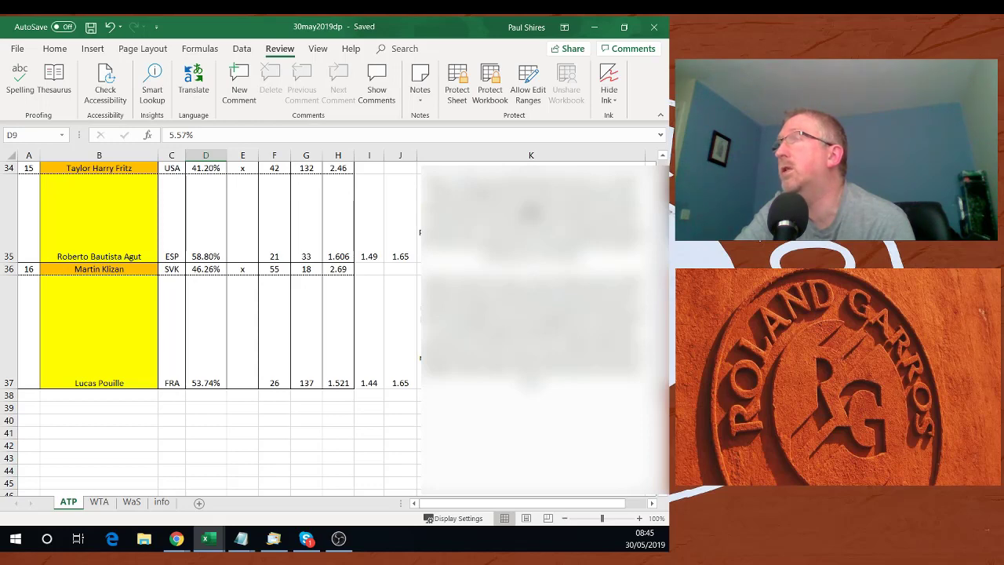
mouse_move(384, 220)
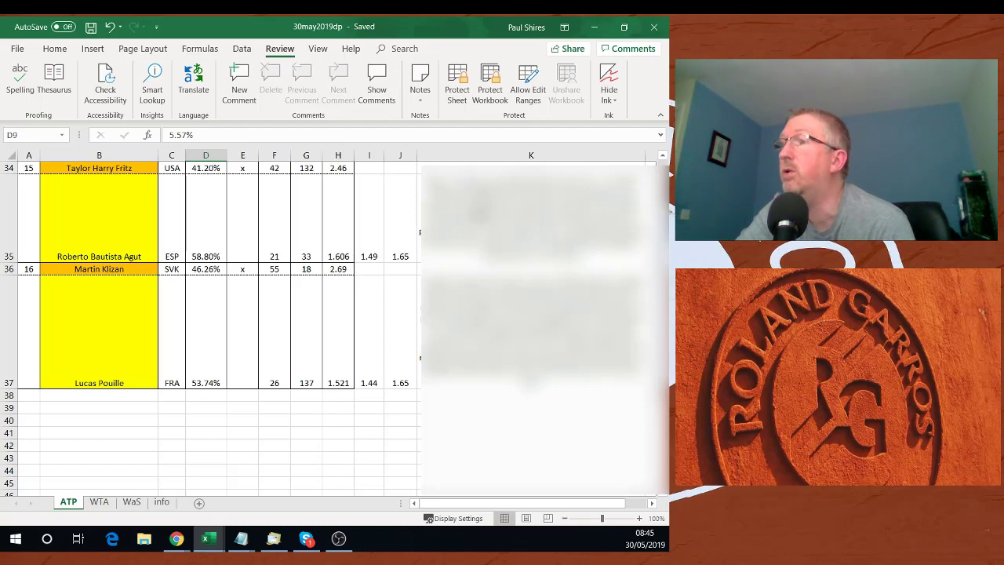
mouse_move(364, 212)
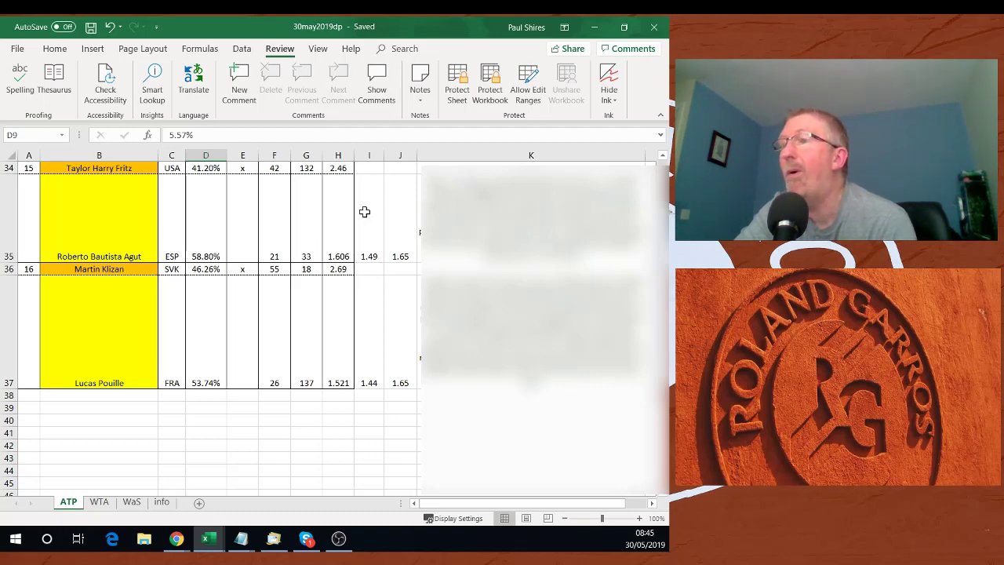
mouse_move(118, 232)
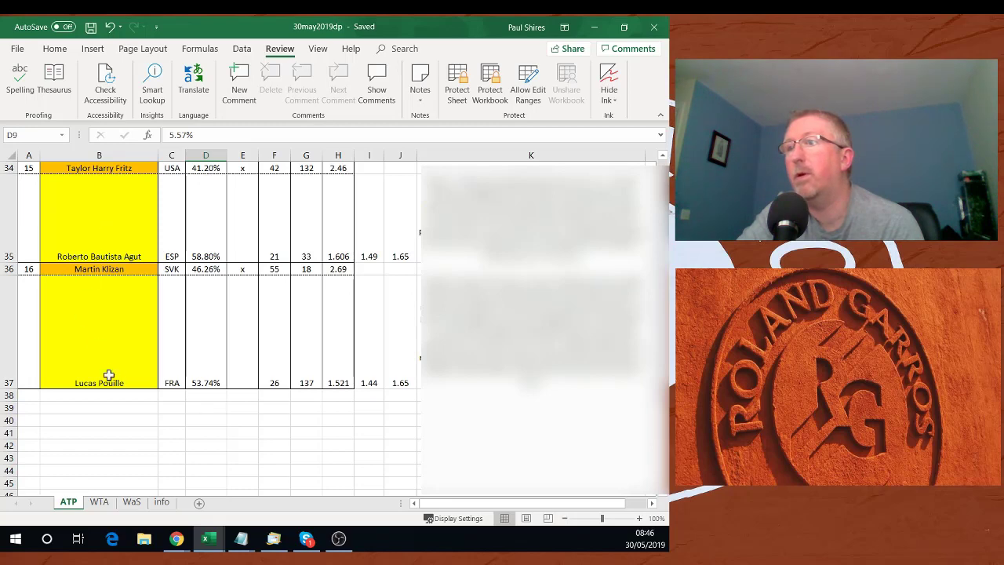
mouse_move(161, 358)
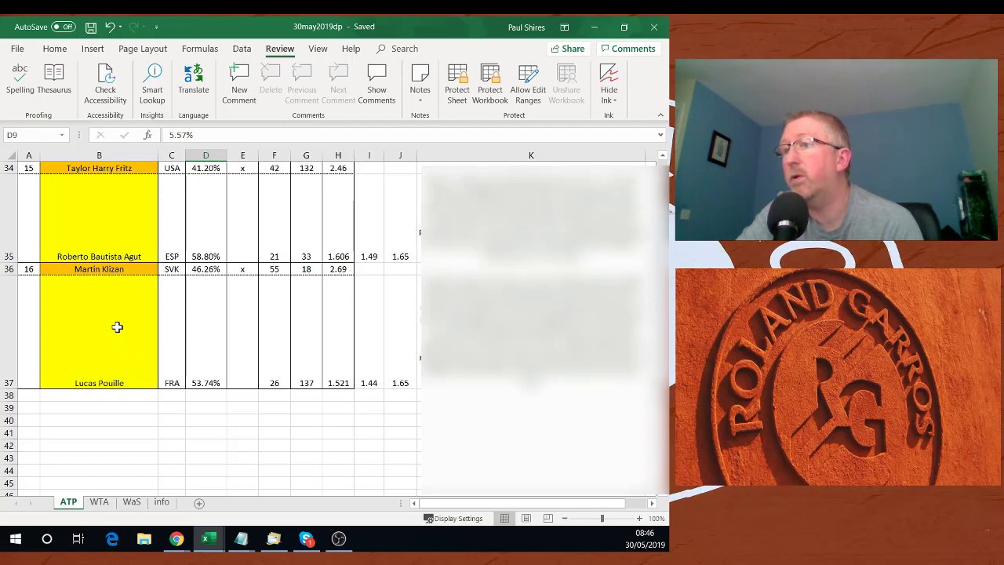
mouse_move(212, 343)
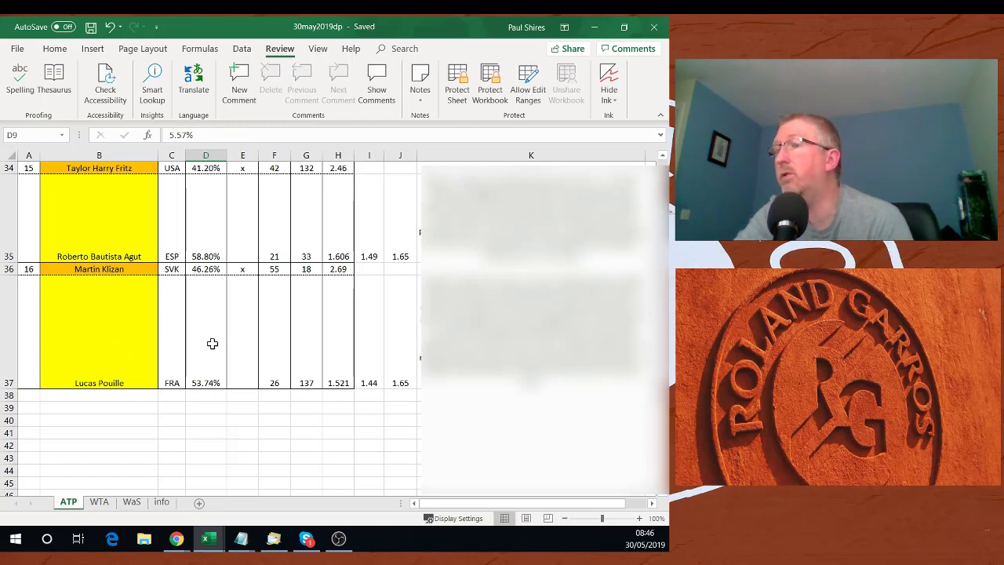
mouse_move(199, 300)
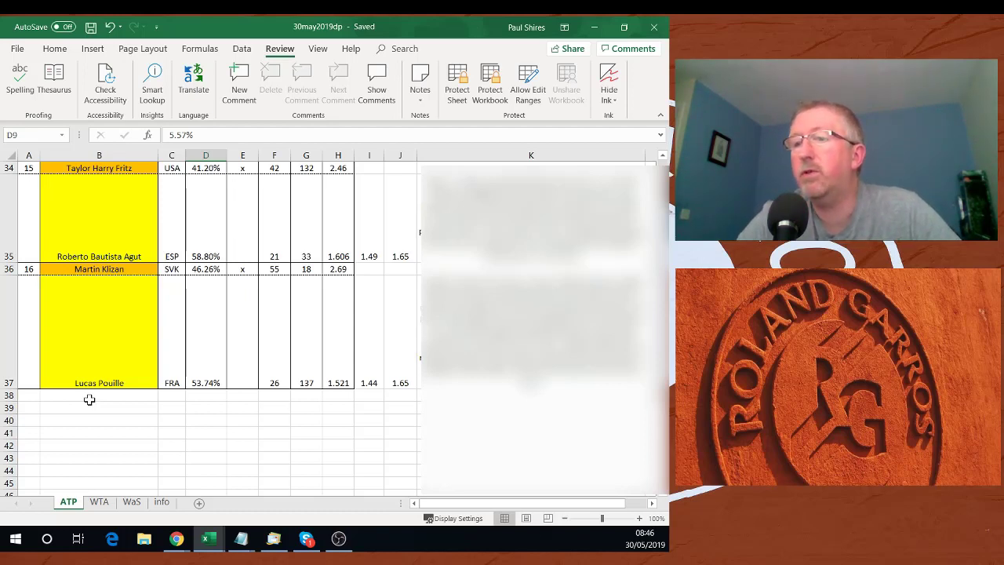
mouse_move(102, 408)
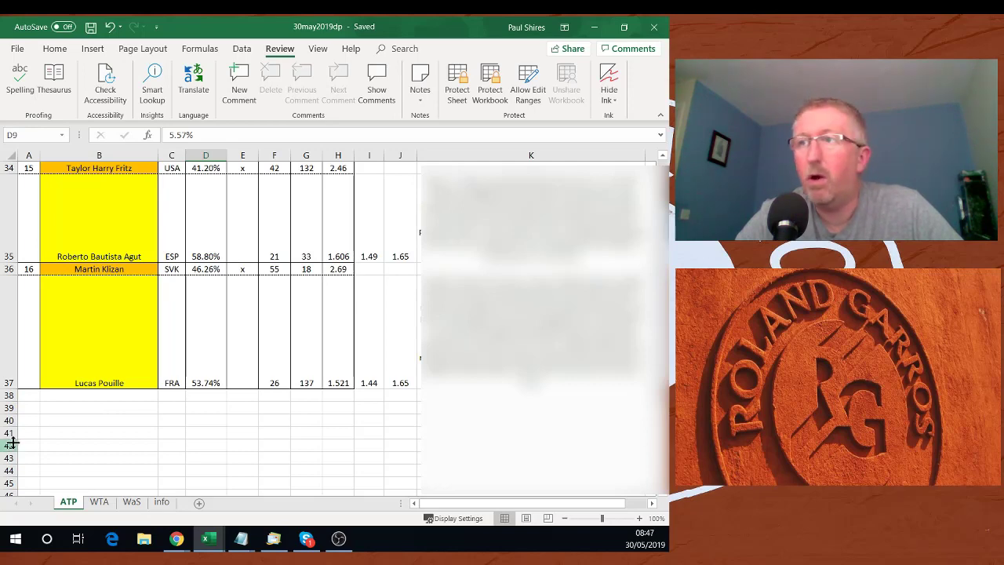
mouse_move(126, 291)
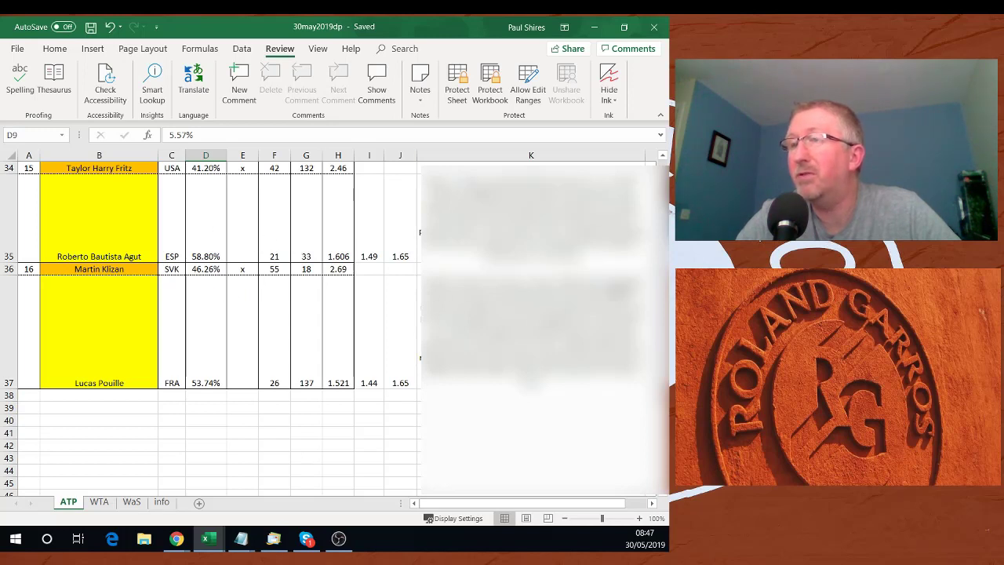
mouse_move(322, 254)
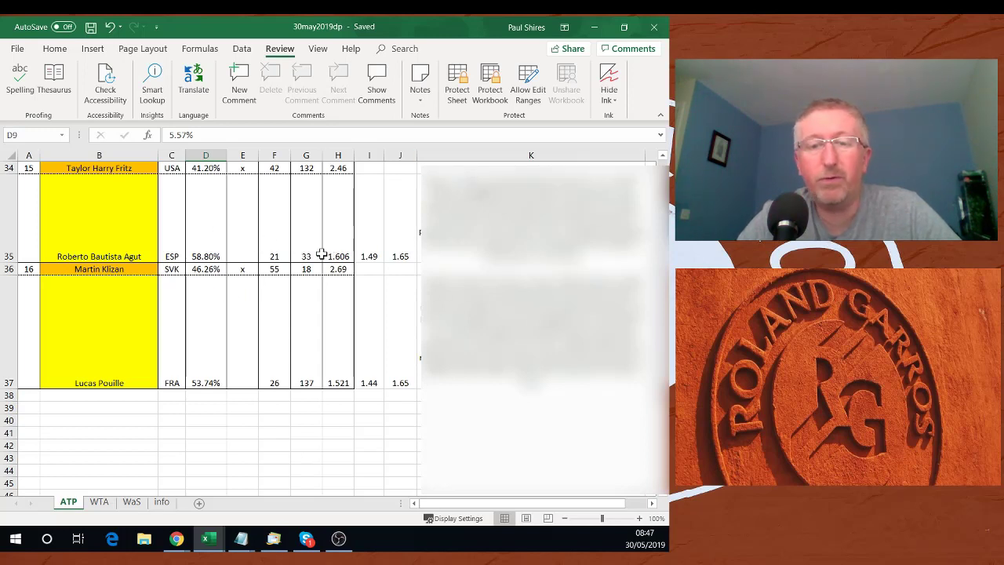
mouse_move(195, 320)
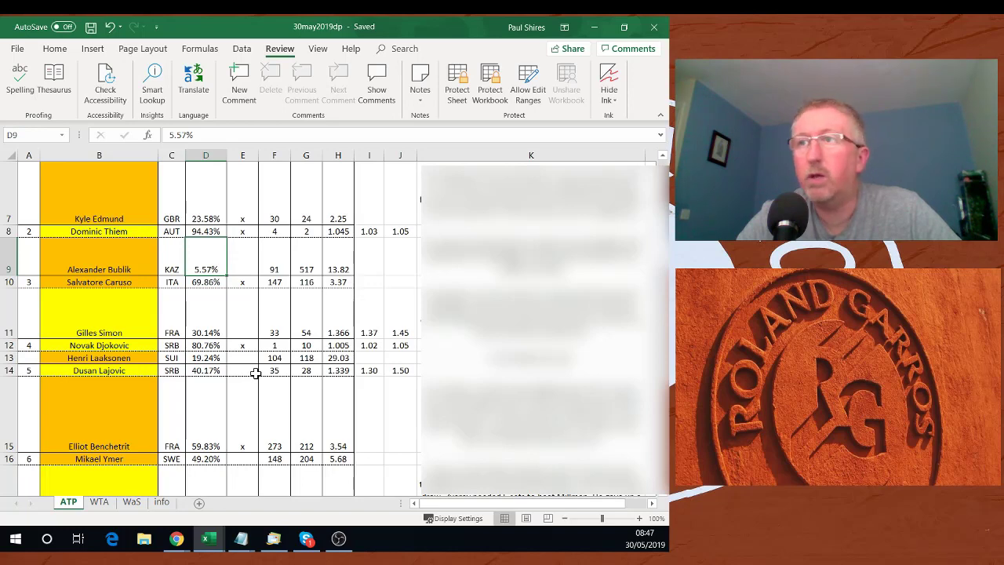
mouse_move(225, 280)
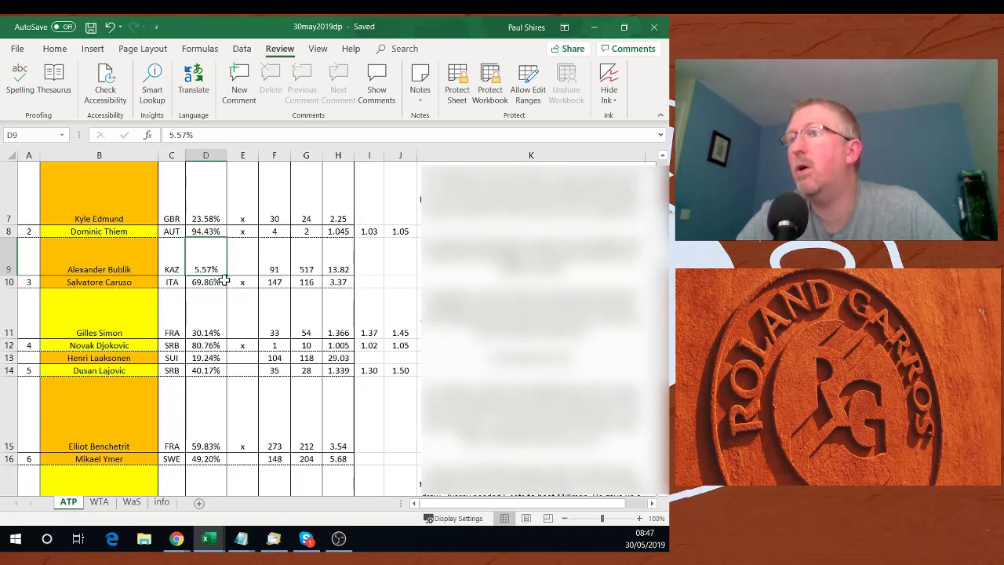